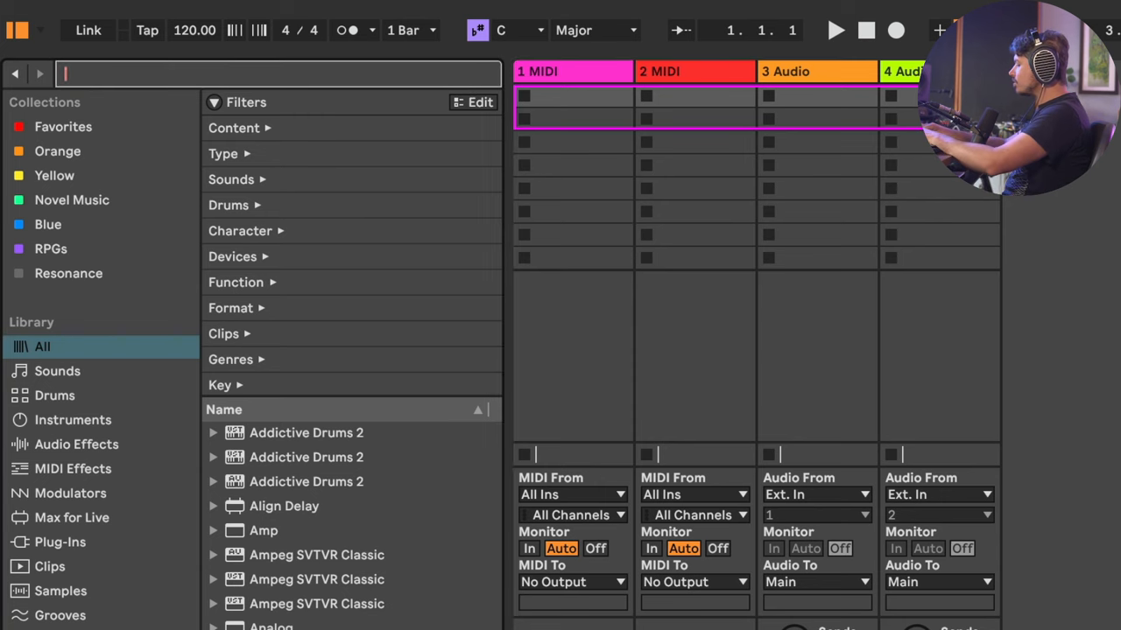
Find FabFilter Pro-Q 3 in the browser search and load it onto the 1 MIDI track
type("pir")
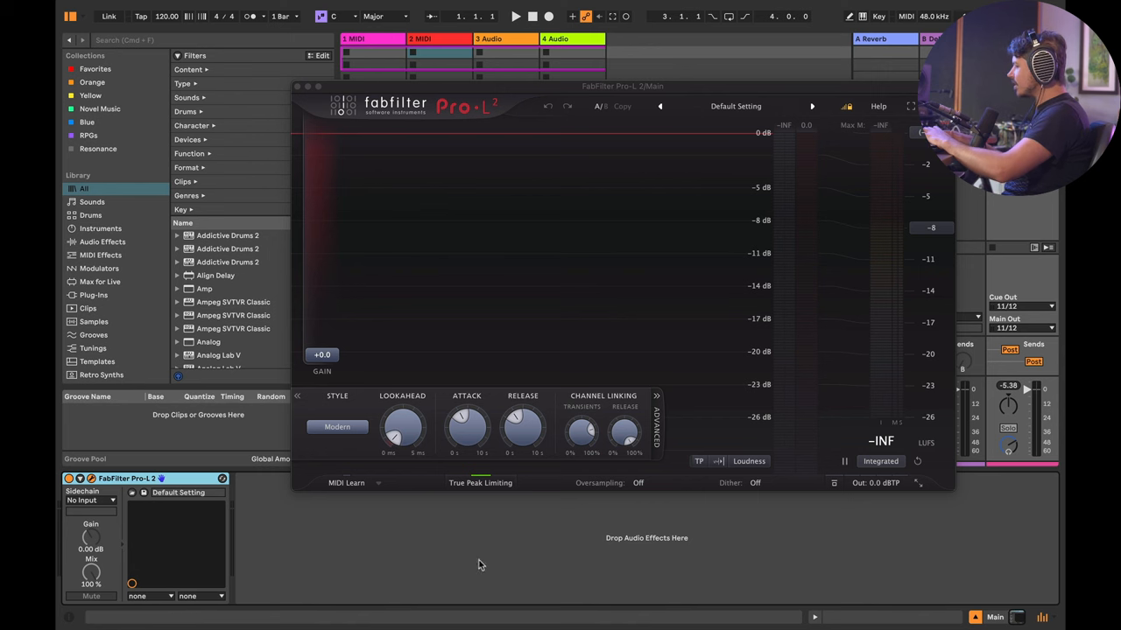
mouse_move(473, 552)
type("p")
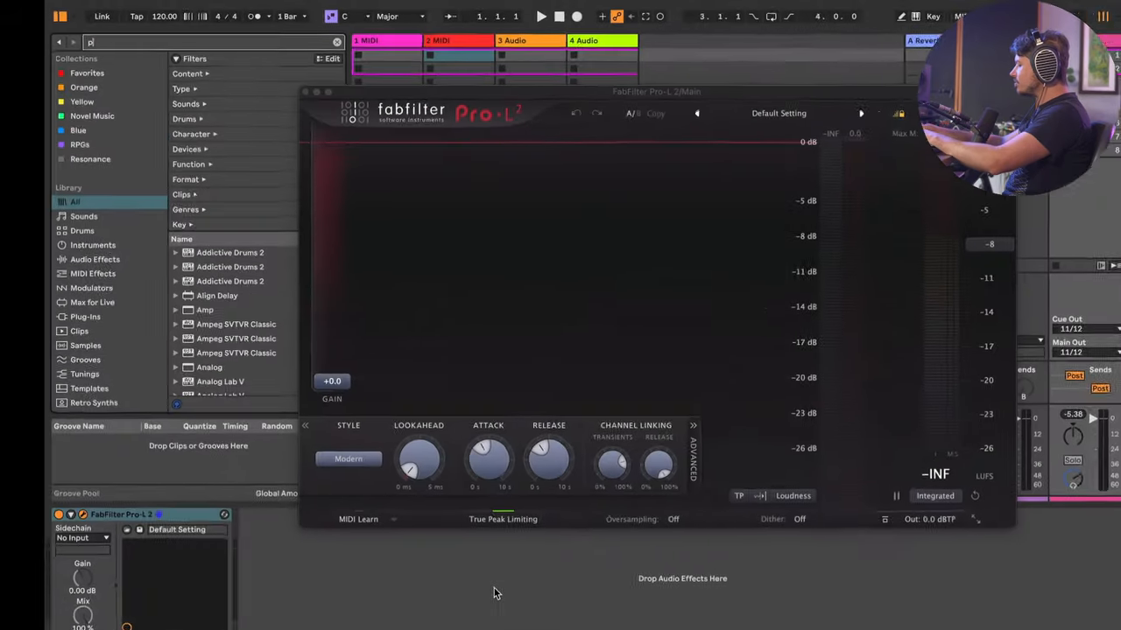
type("ro-q")
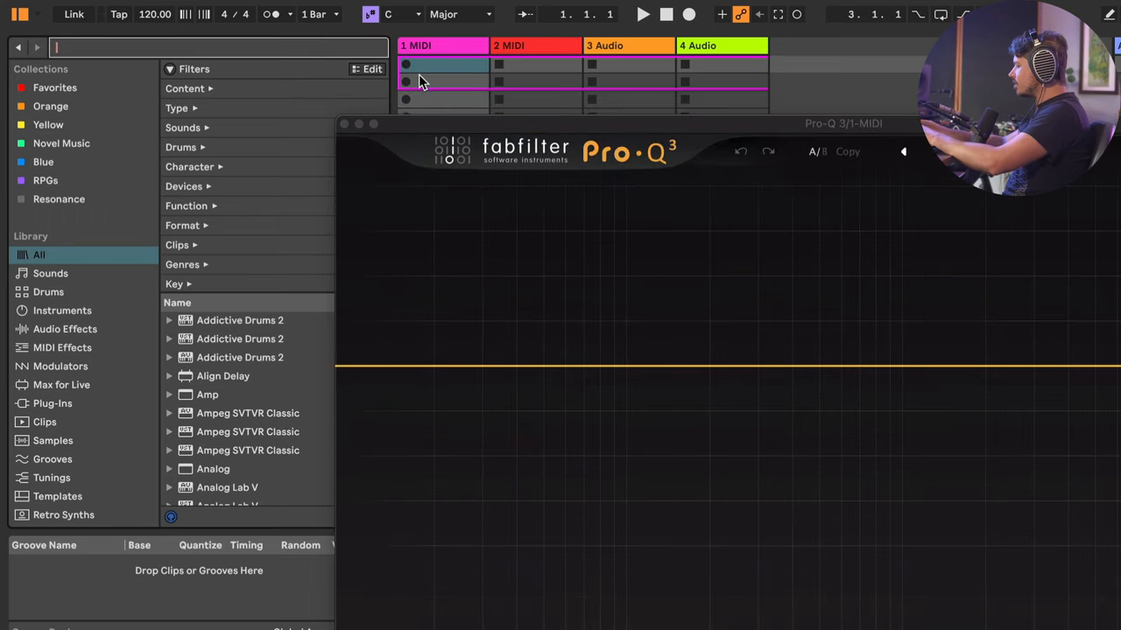
Search the browser for 'transient' and pick a transient plugin from the results
type("transient")
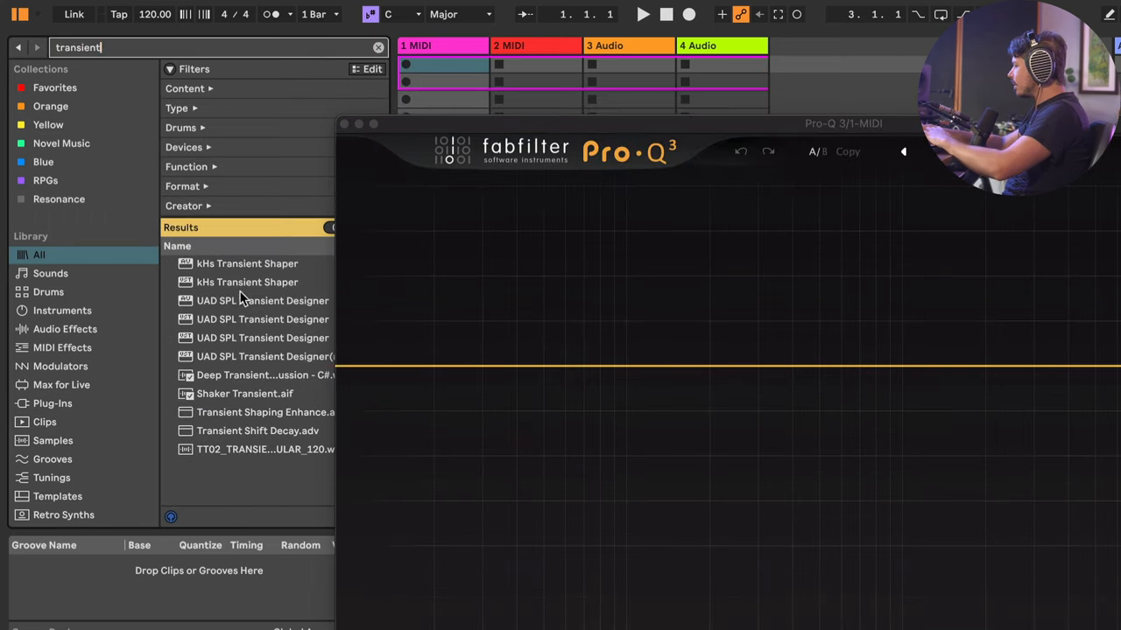
left_click(247, 264)
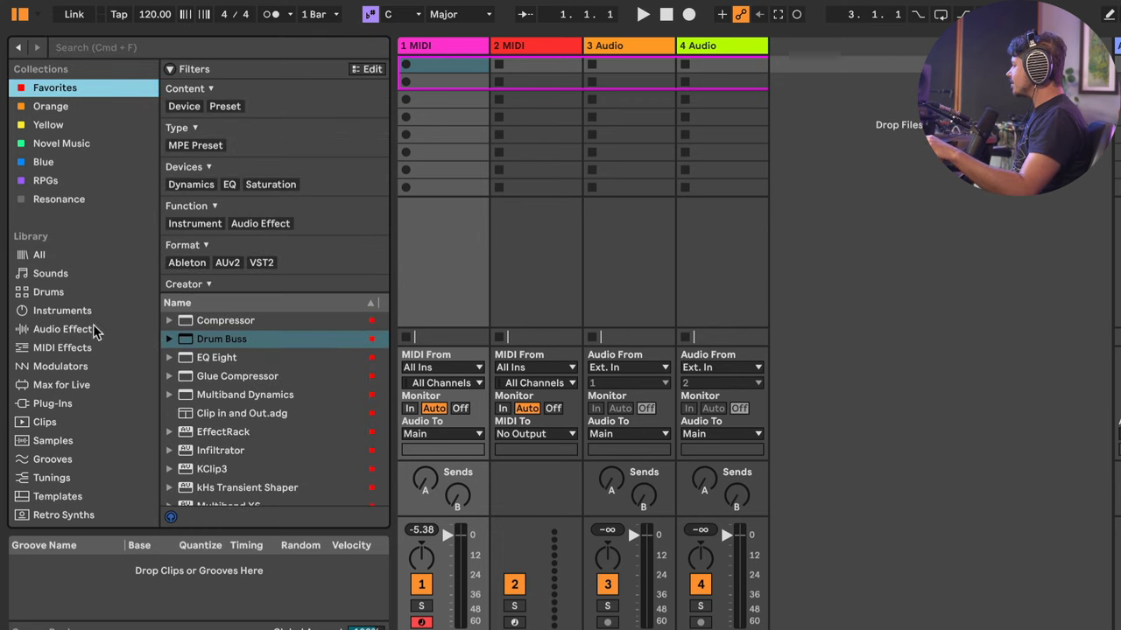
mouse_move(133, 394)
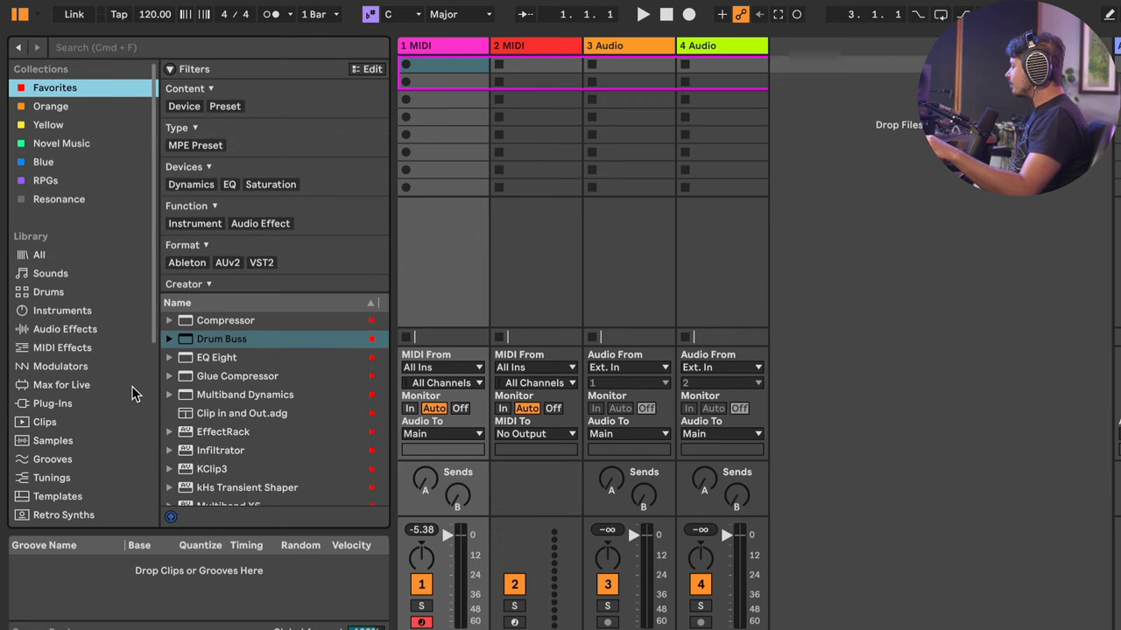
scroll("down", 3)
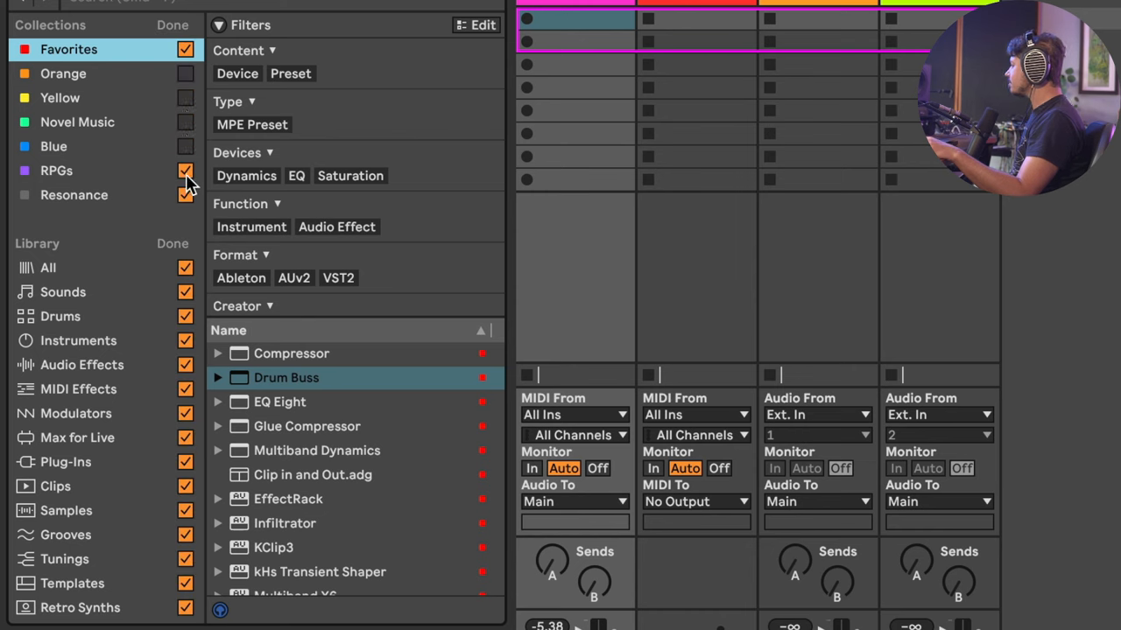
Scroll through the sidebar edit list of collections and library sections
scroll("down", 3)
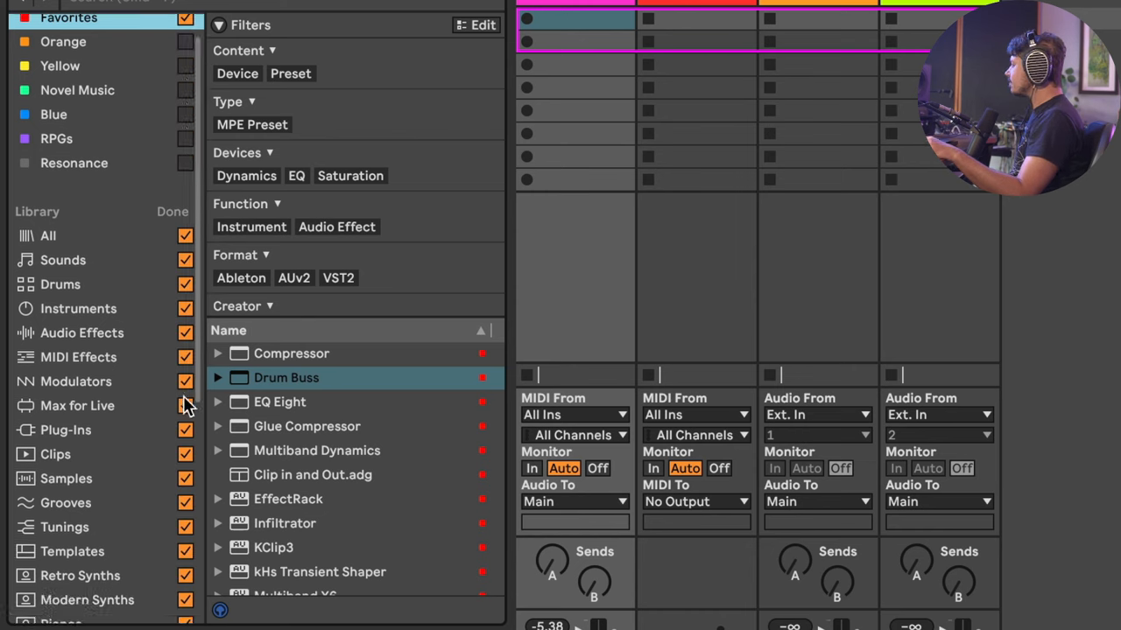
scroll("down", 3)
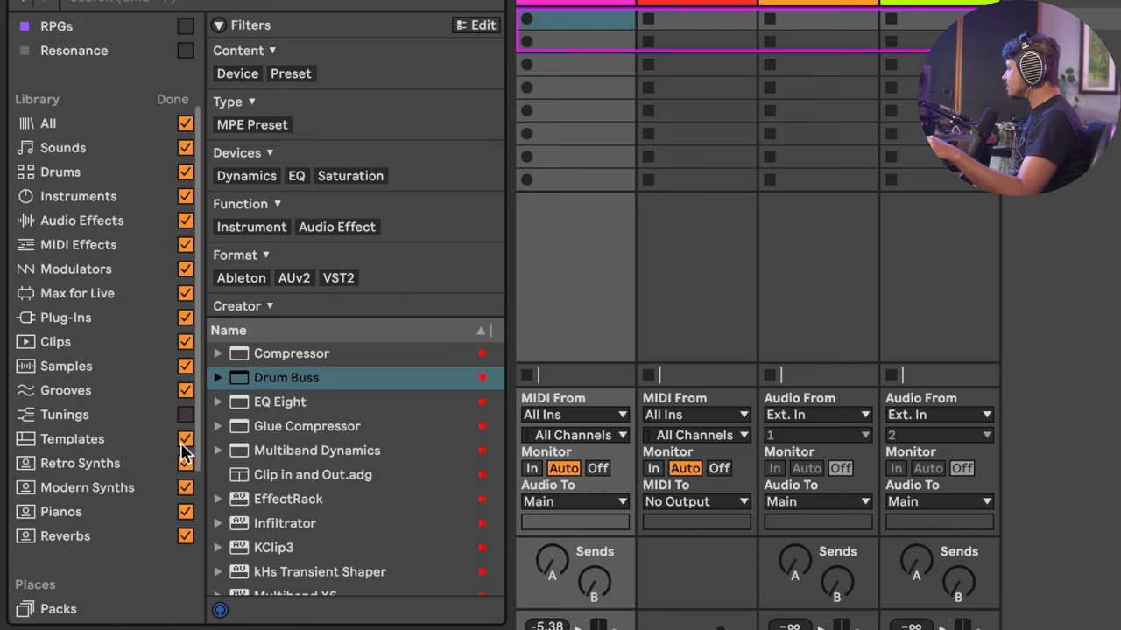
scroll("down", 3)
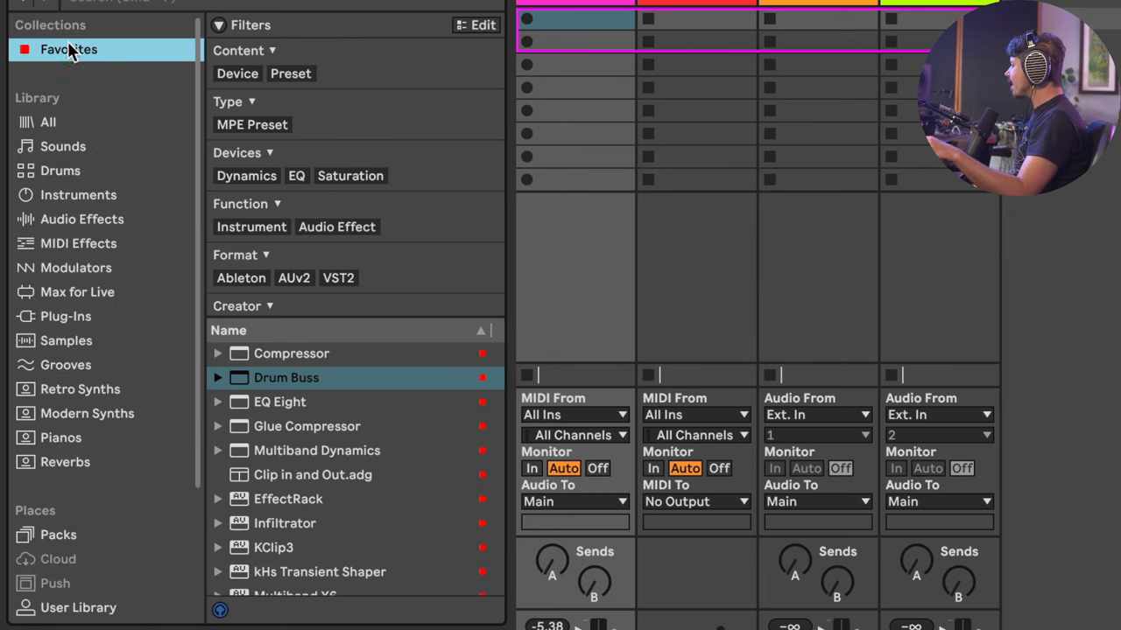
mouse_move(146, 478)
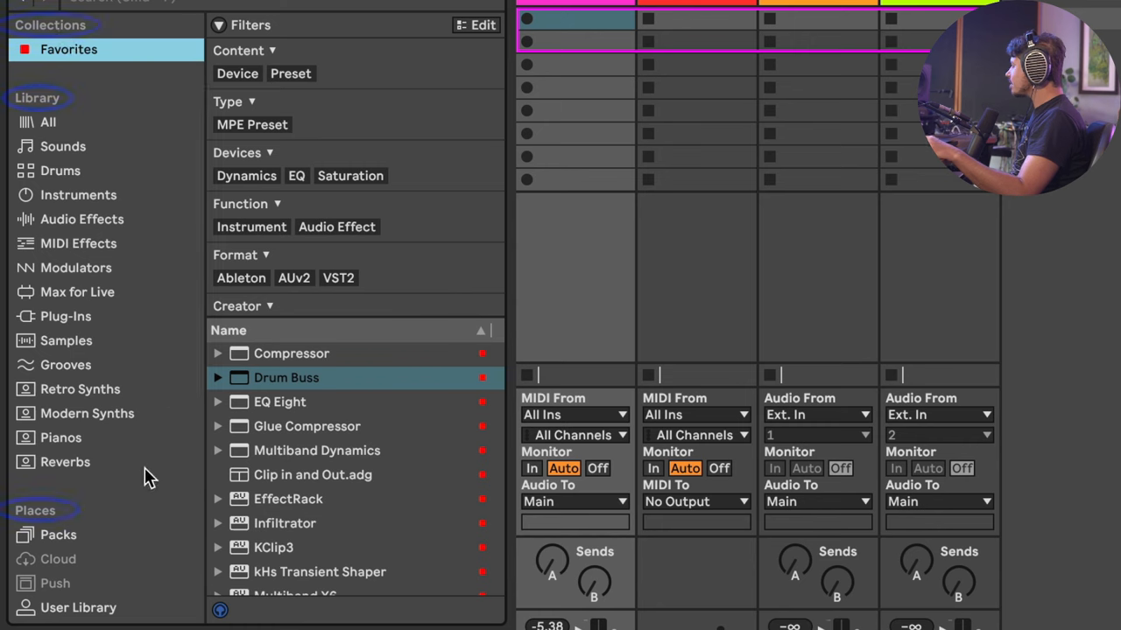
mouse_move(131, 237)
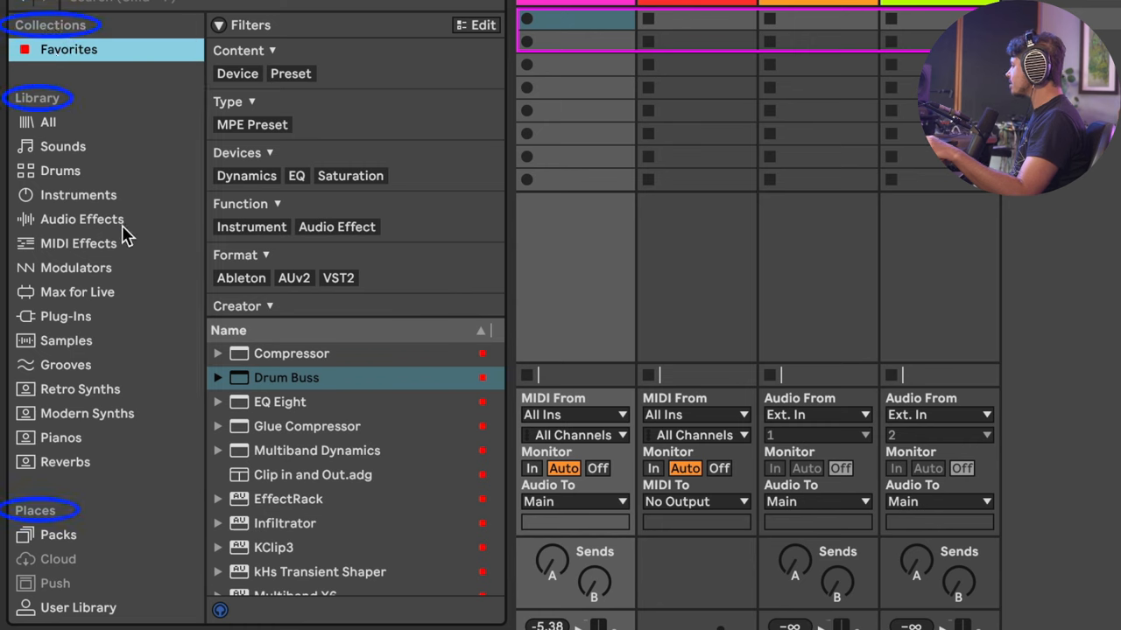
mouse_move(100, 402)
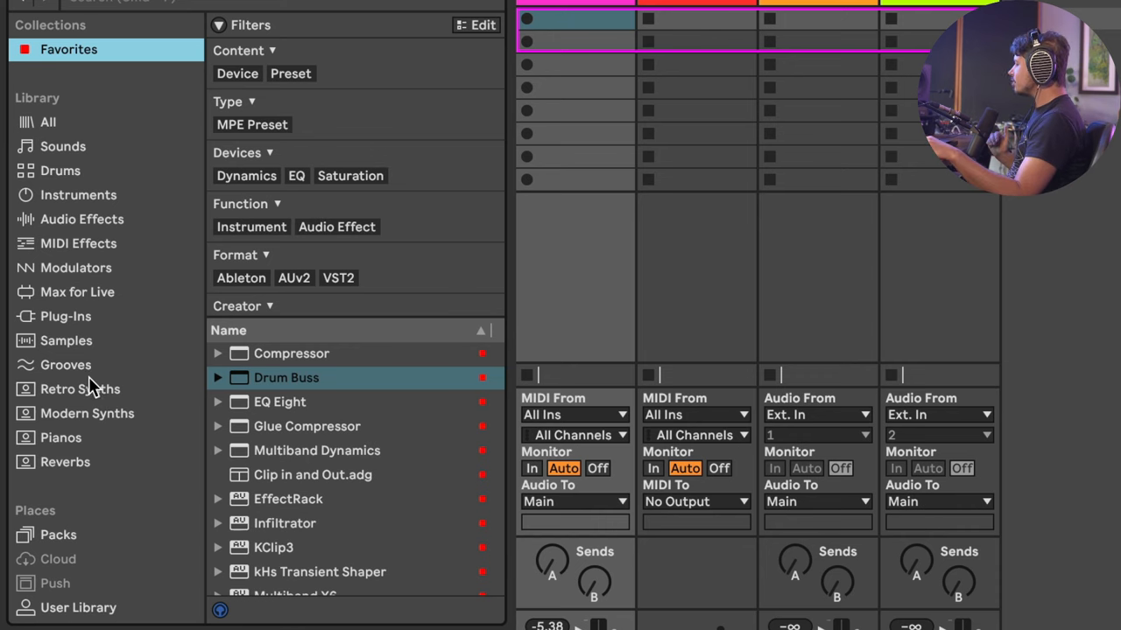
Browse the Retro Synths, Modern Synths, Pianos and Reverbs saved searches, ending on Retro Synths
left_click(71, 388)
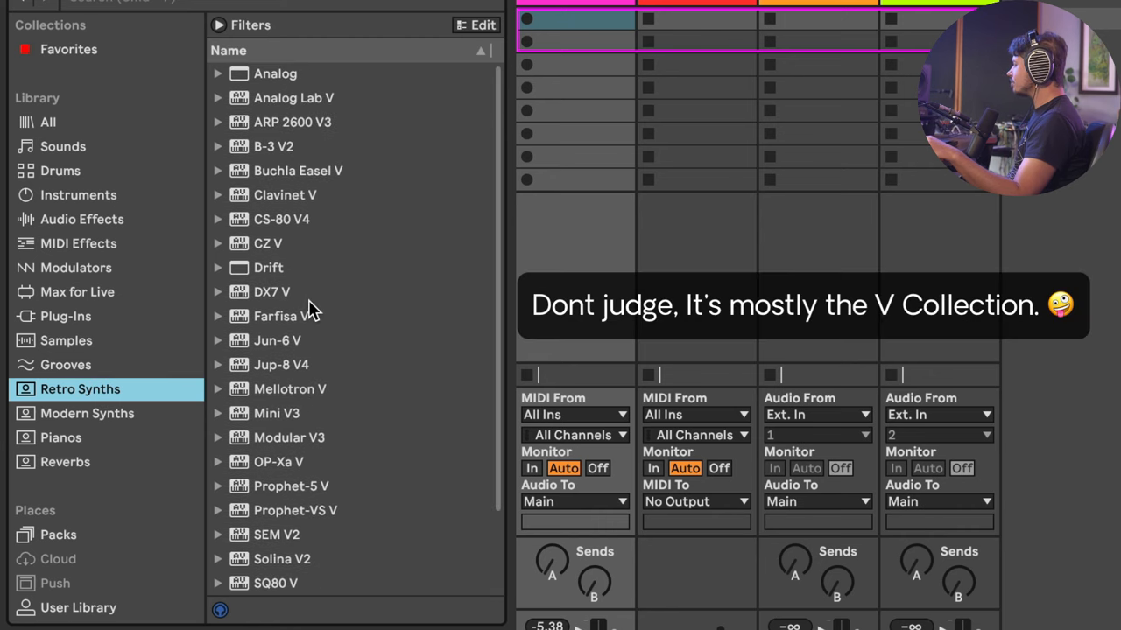
mouse_move(117, 447)
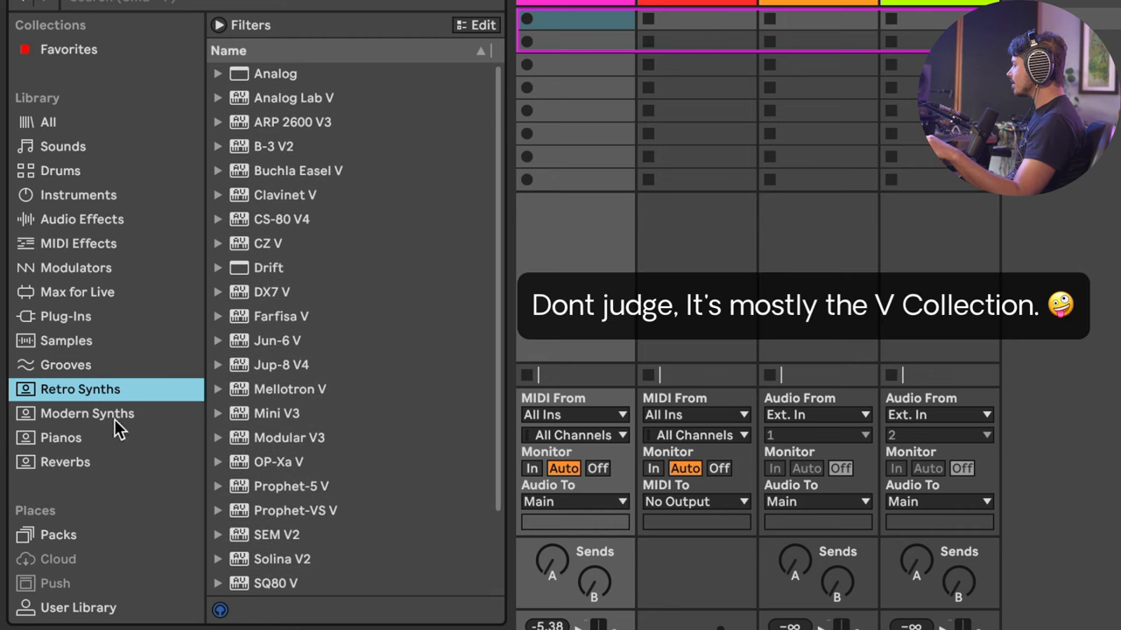
left_click(86, 413)
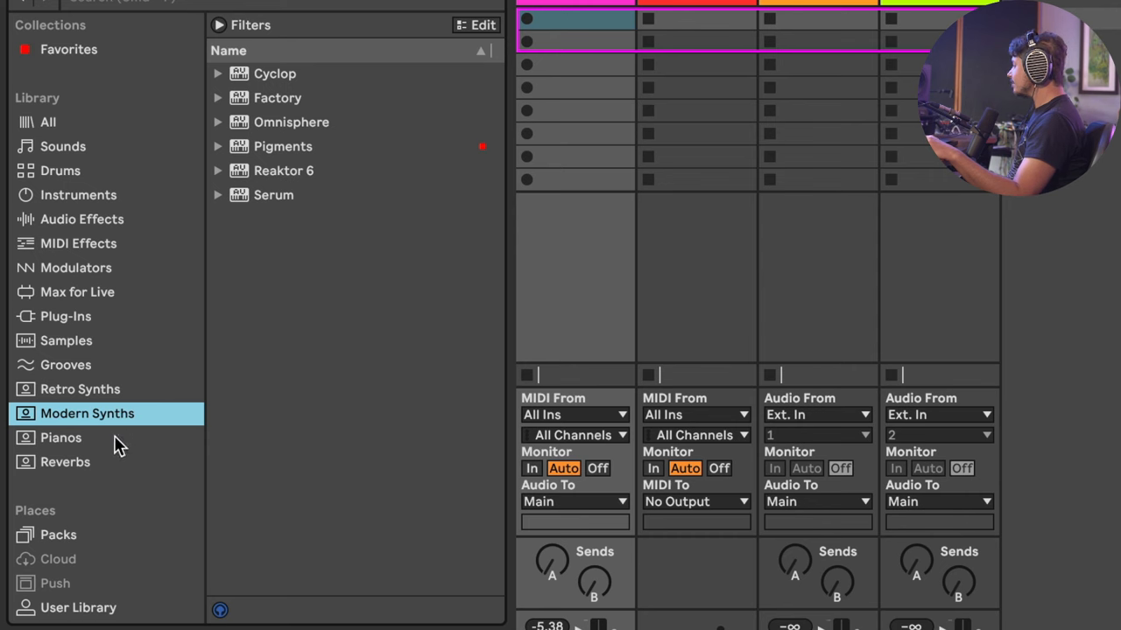
left_click(60, 438)
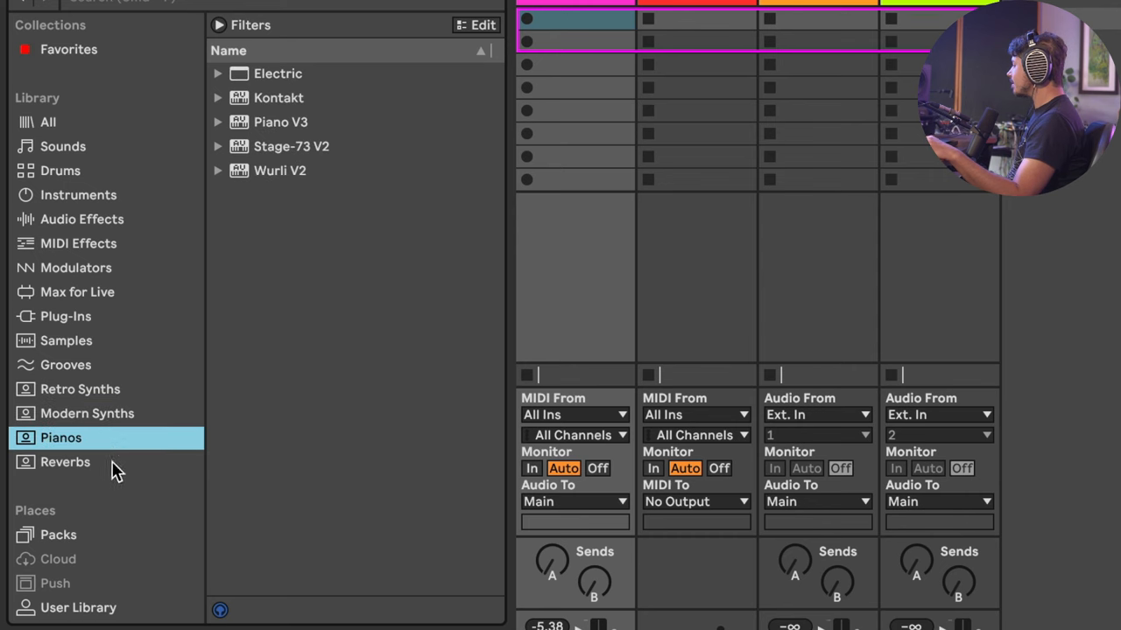
left_click(65, 462)
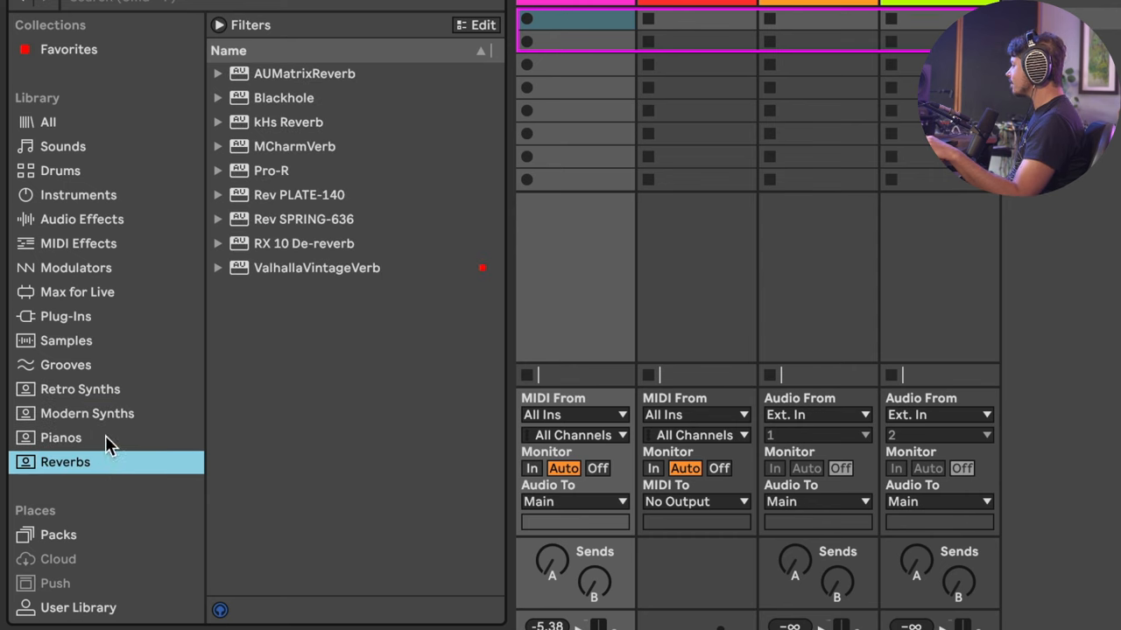
left_click(60, 438)
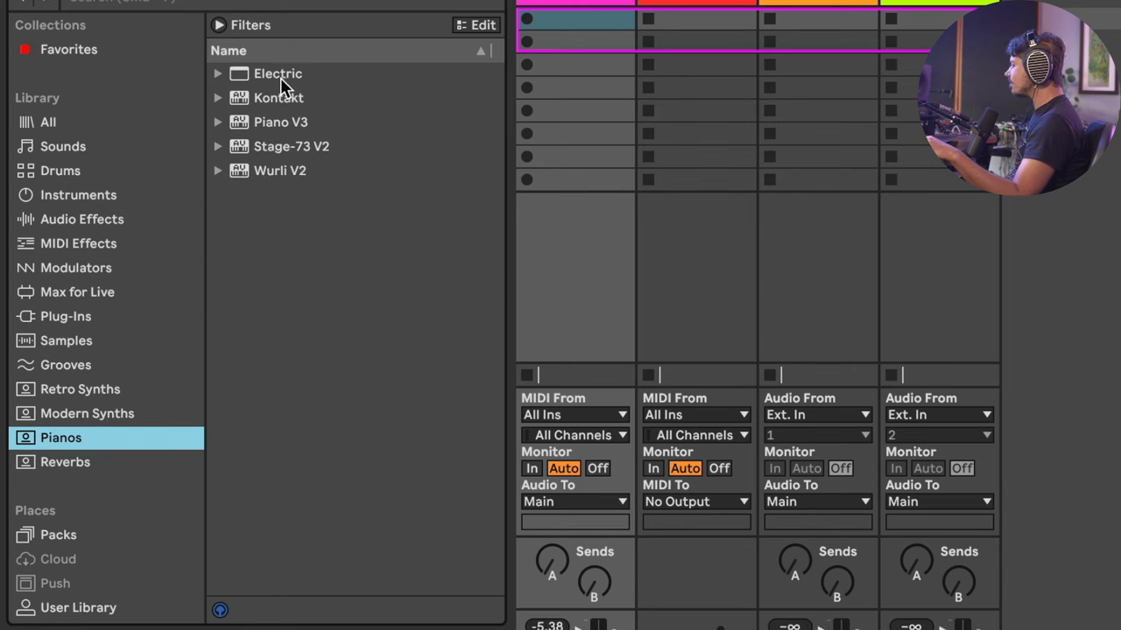
mouse_move(163, 395)
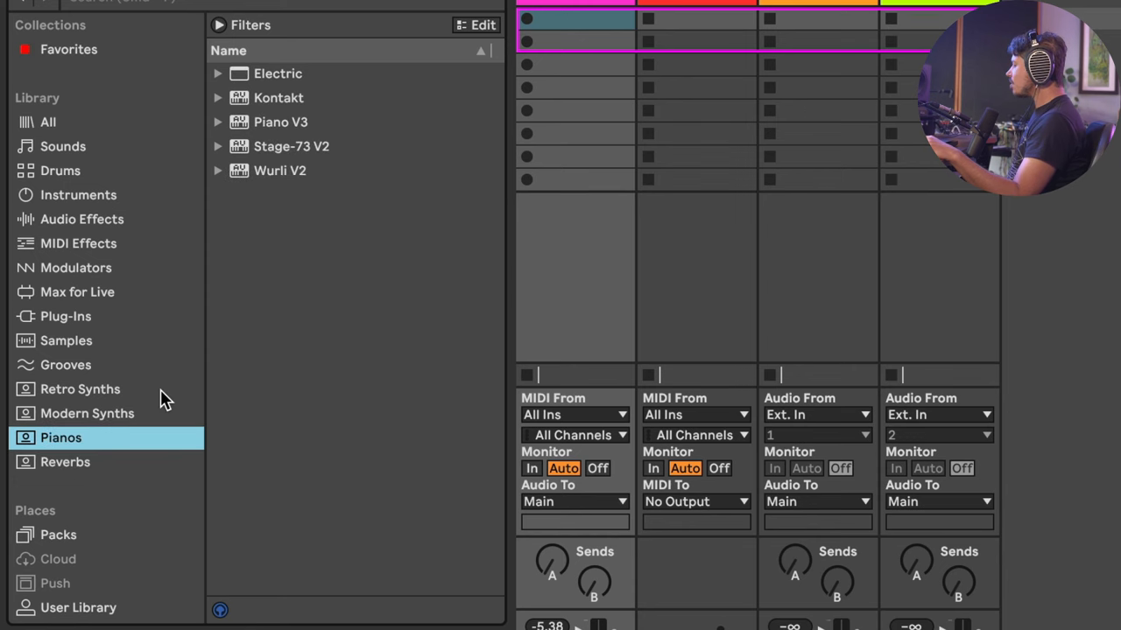
left_click(65, 462)
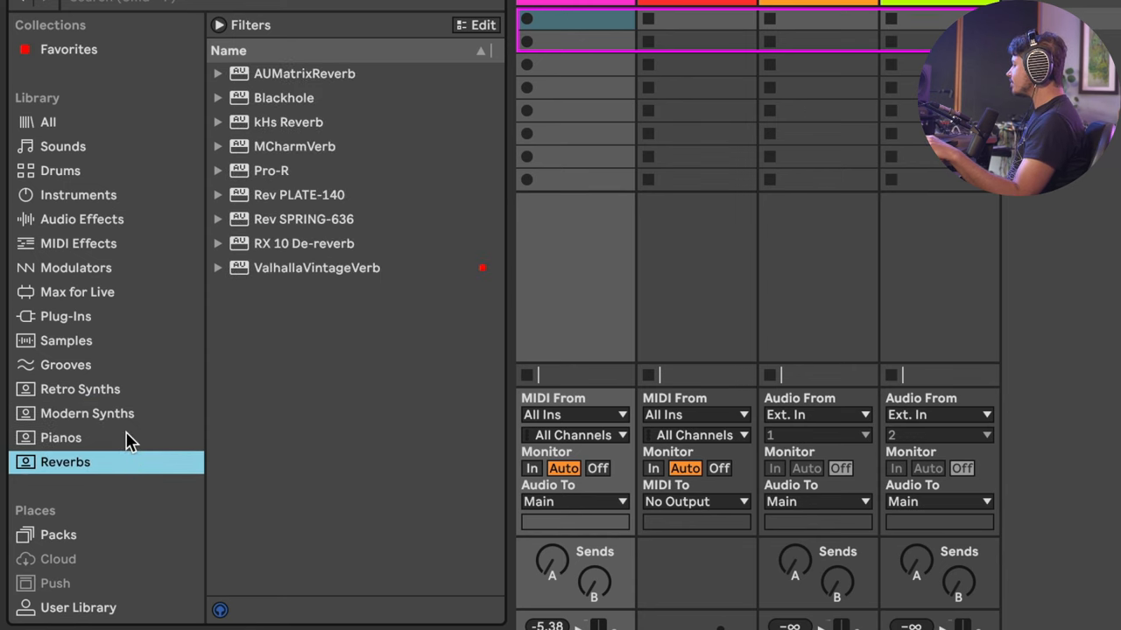
left_click(80, 389)
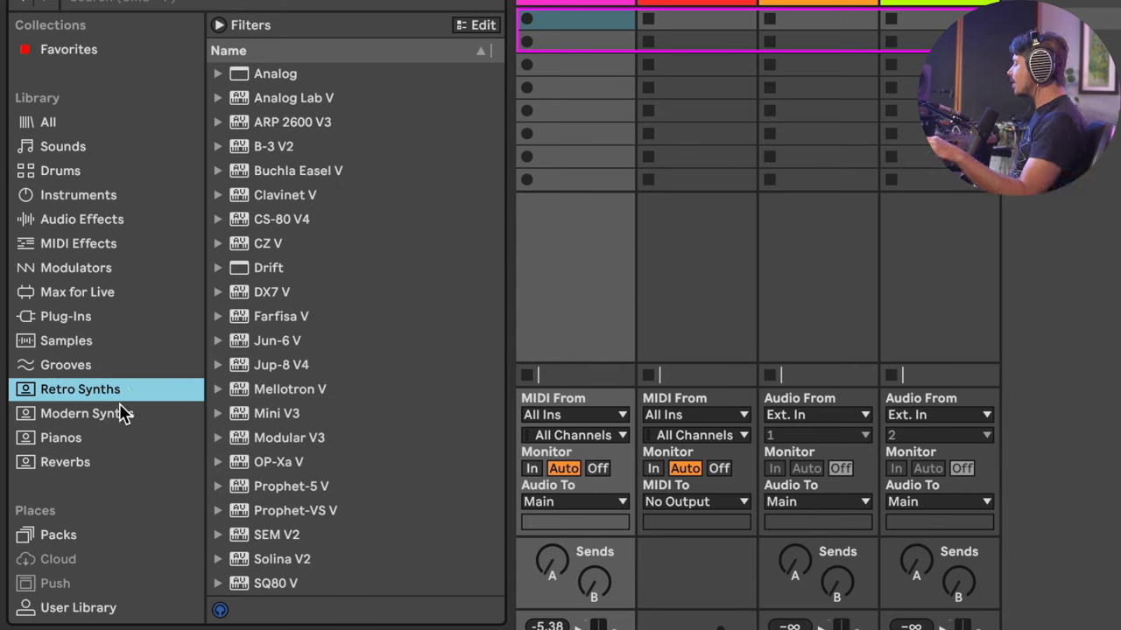
left_click(87, 413)
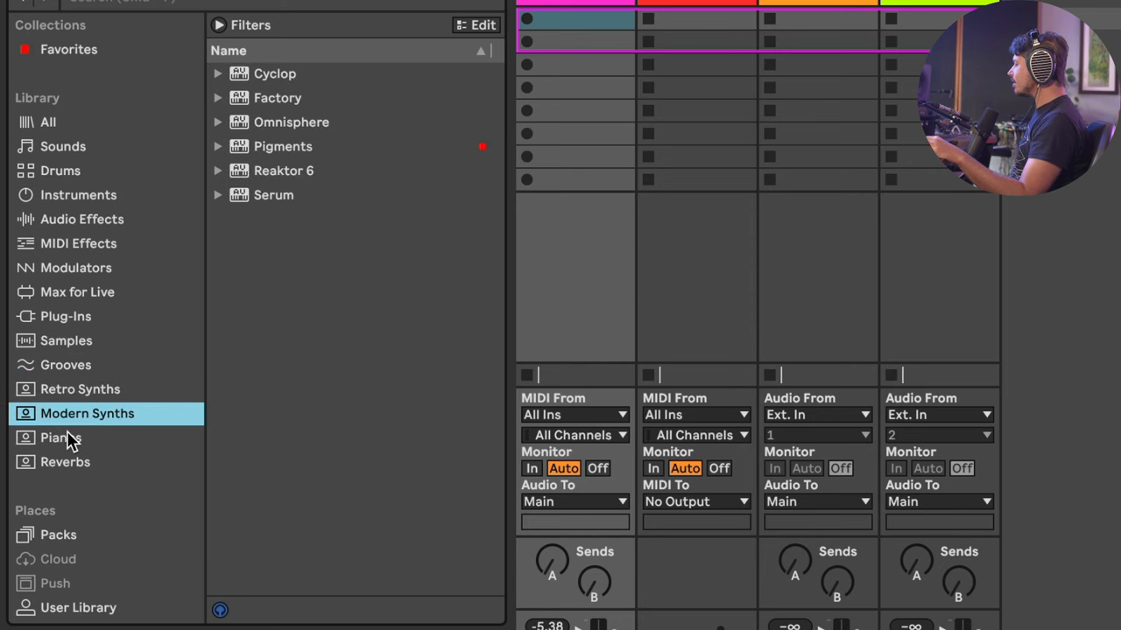
mouse_move(74, 389)
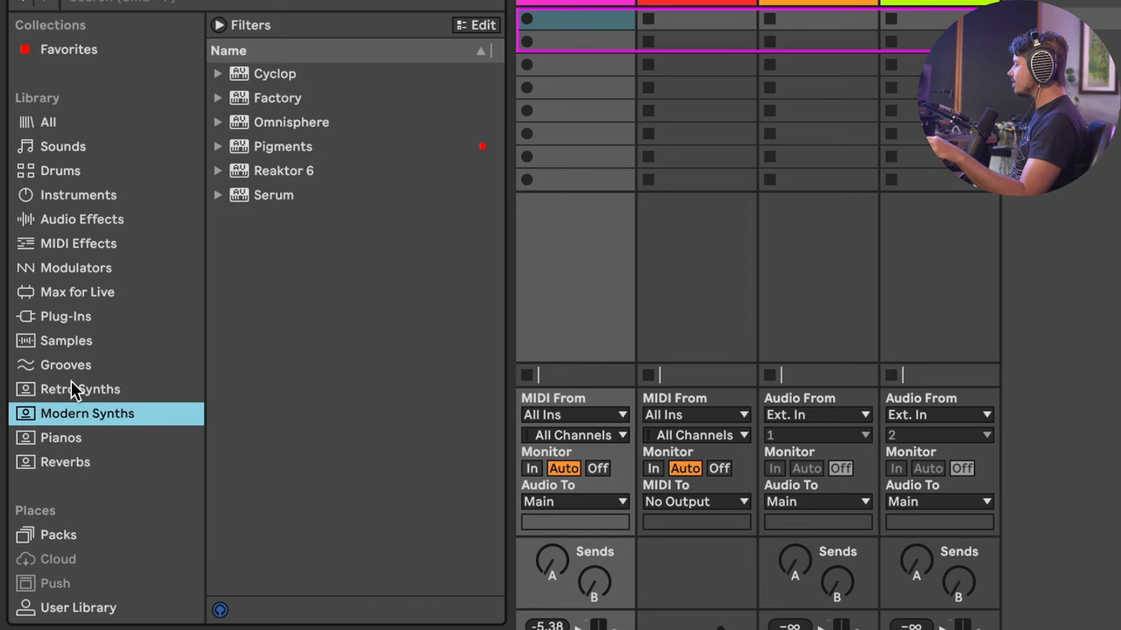
left_click(78, 388)
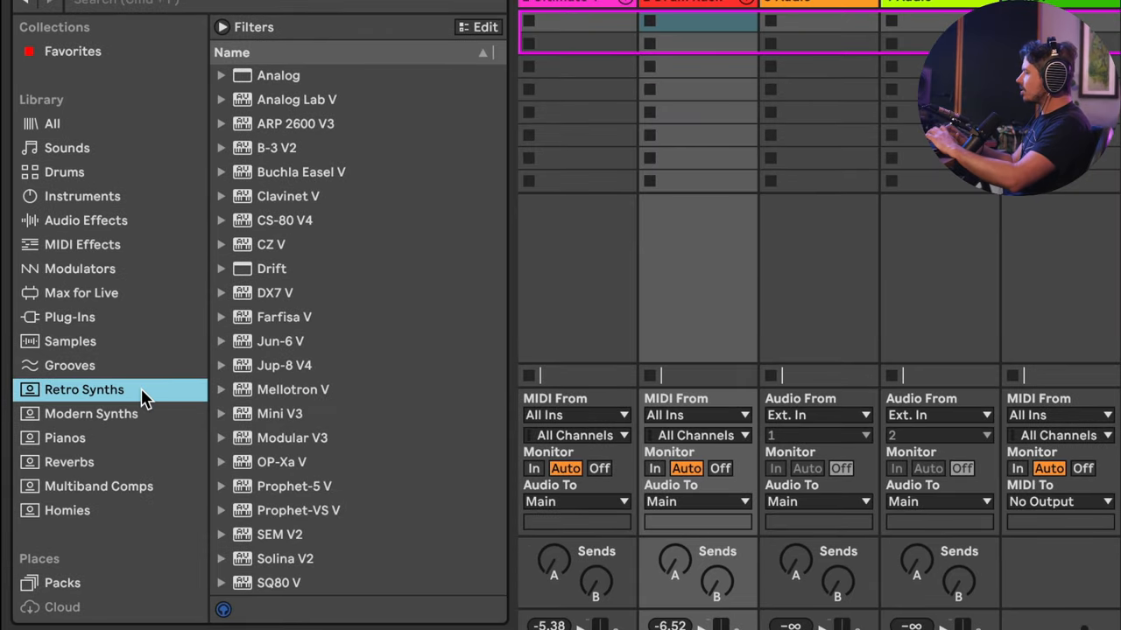
mouse_move(203, 158)
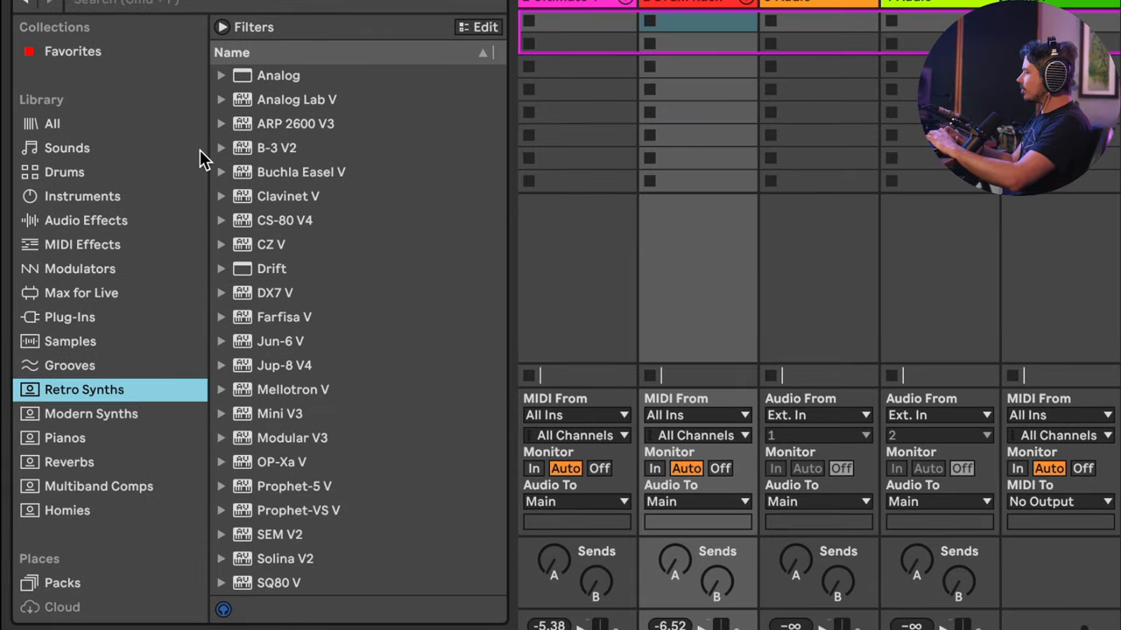
left_click(224, 27)
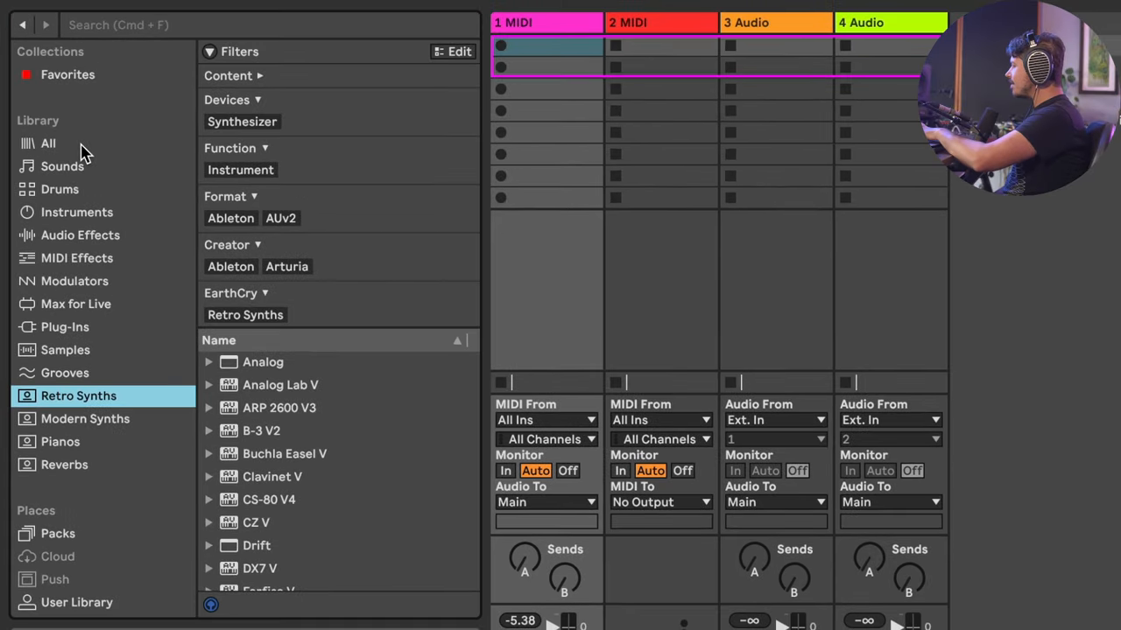
left_click(48, 142)
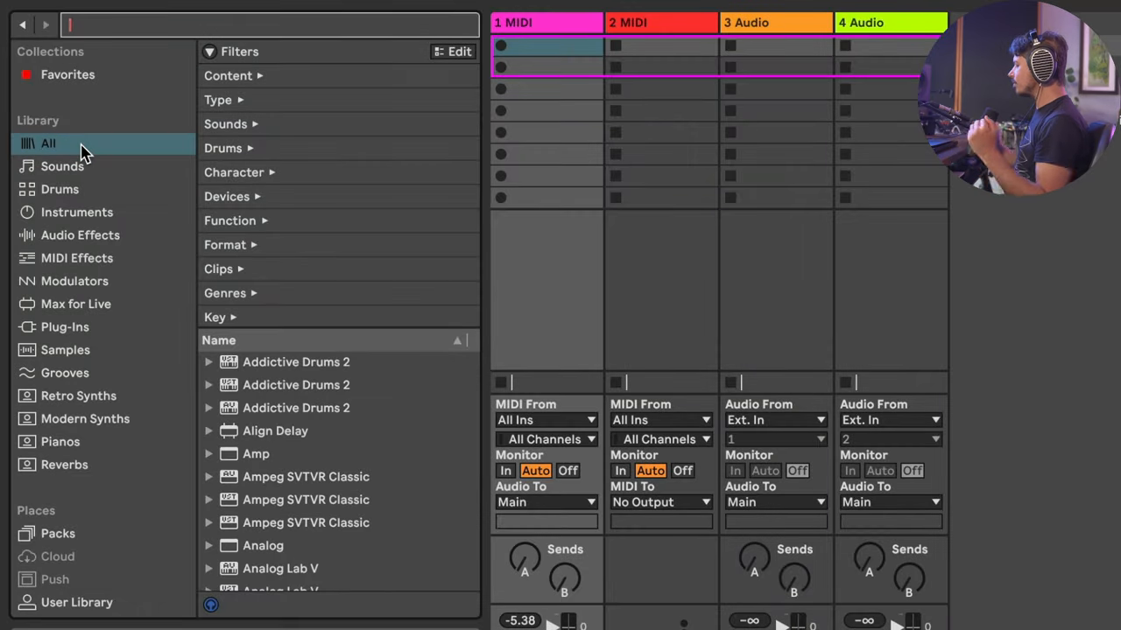
mouse_move(48, 145)
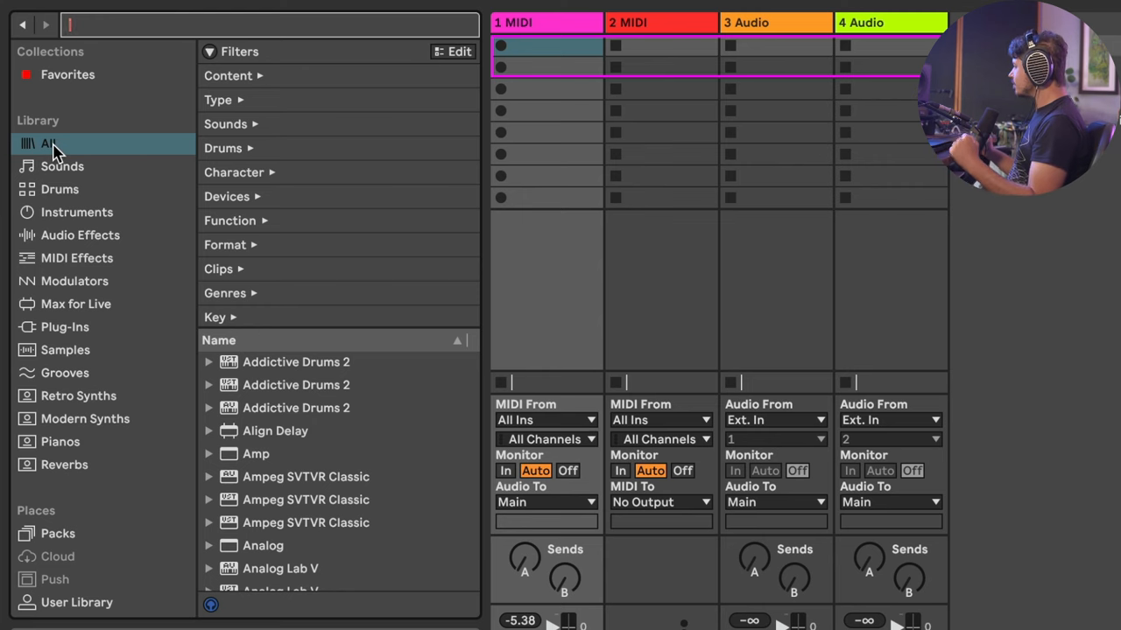
mouse_move(314, 55)
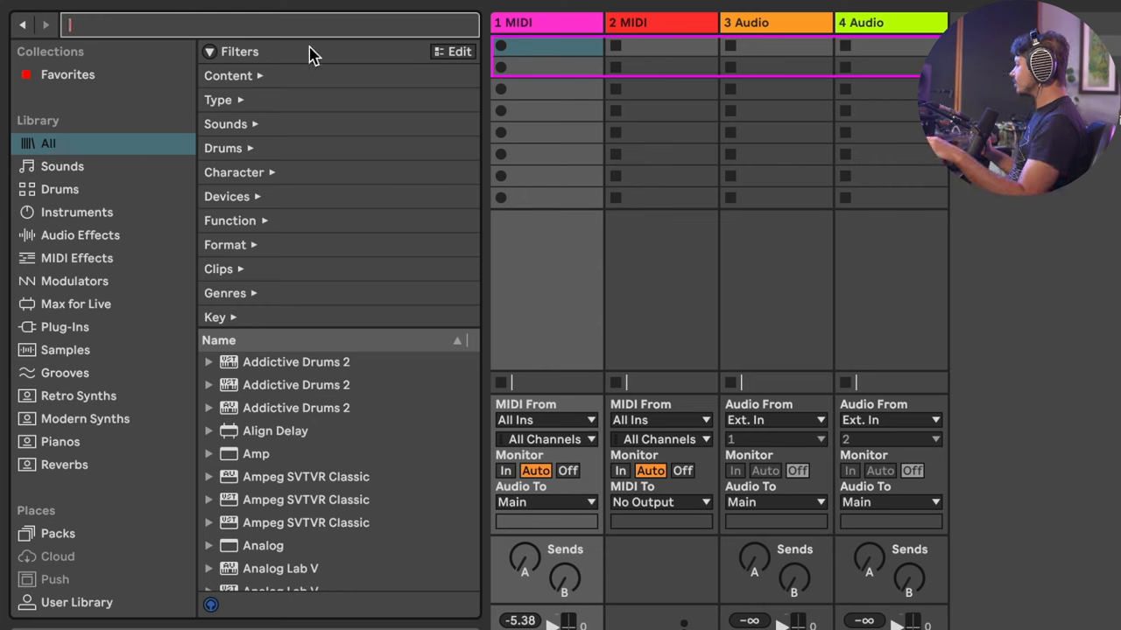
mouse_move(452, 54)
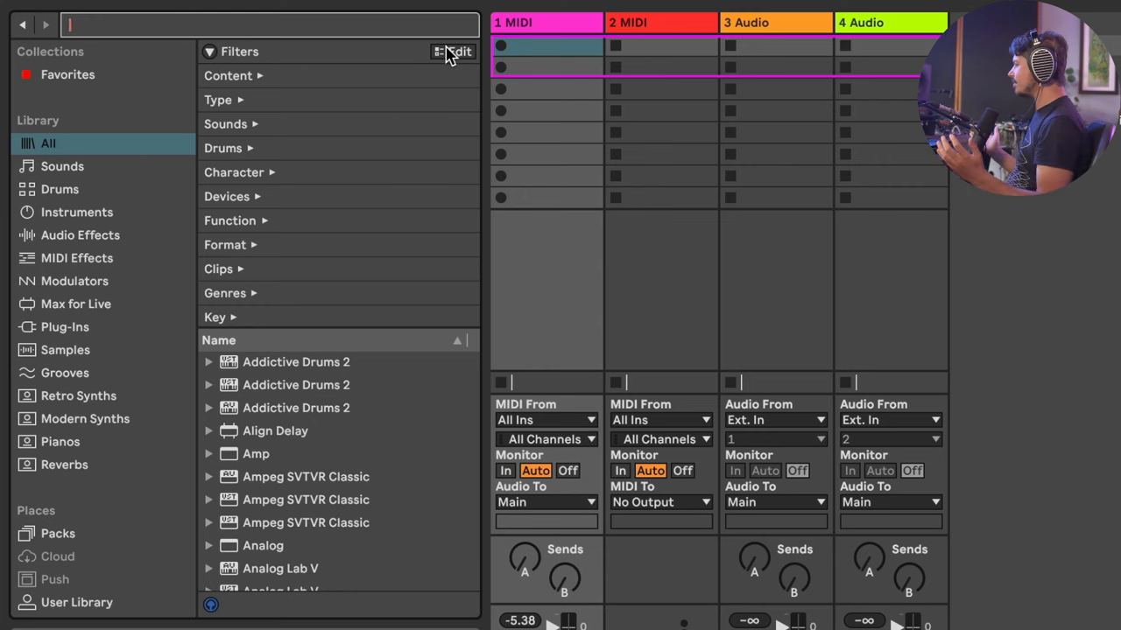
mouse_move(274, 122)
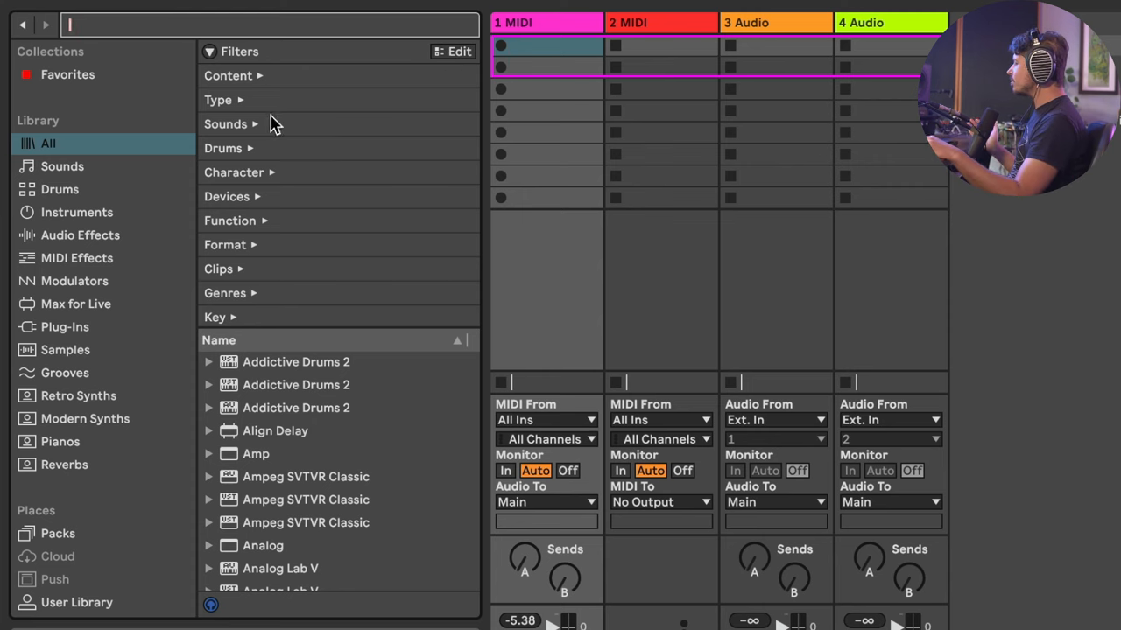
mouse_move(251, 152)
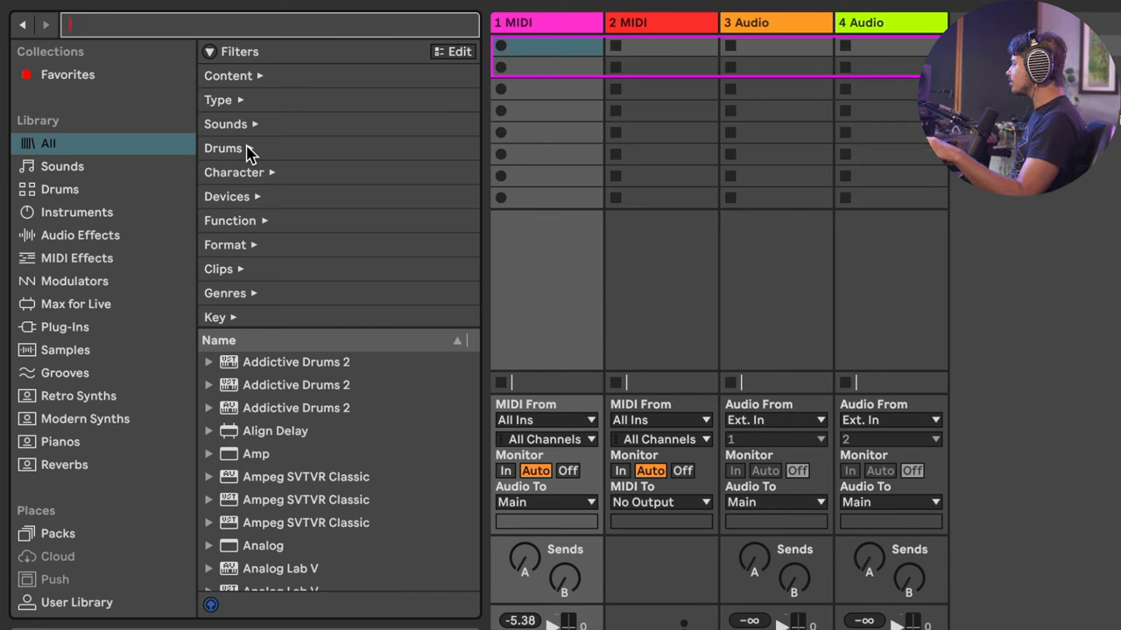
Filter the browser by the Kick drum tag, then switch the filter to Clap
left_click(223, 148)
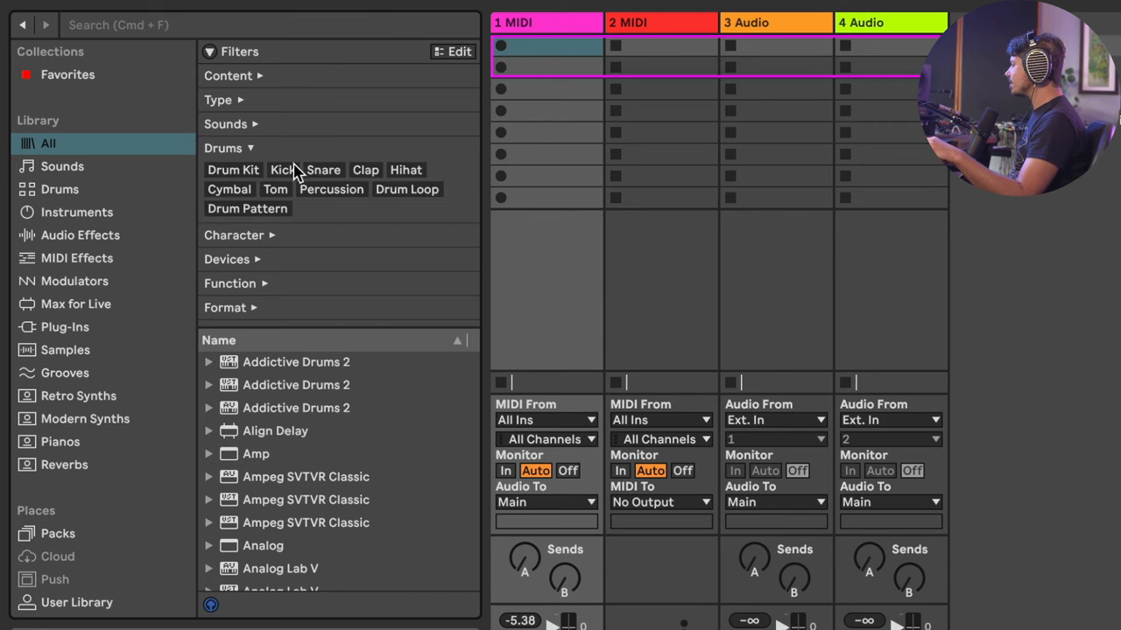
left_click(282, 170)
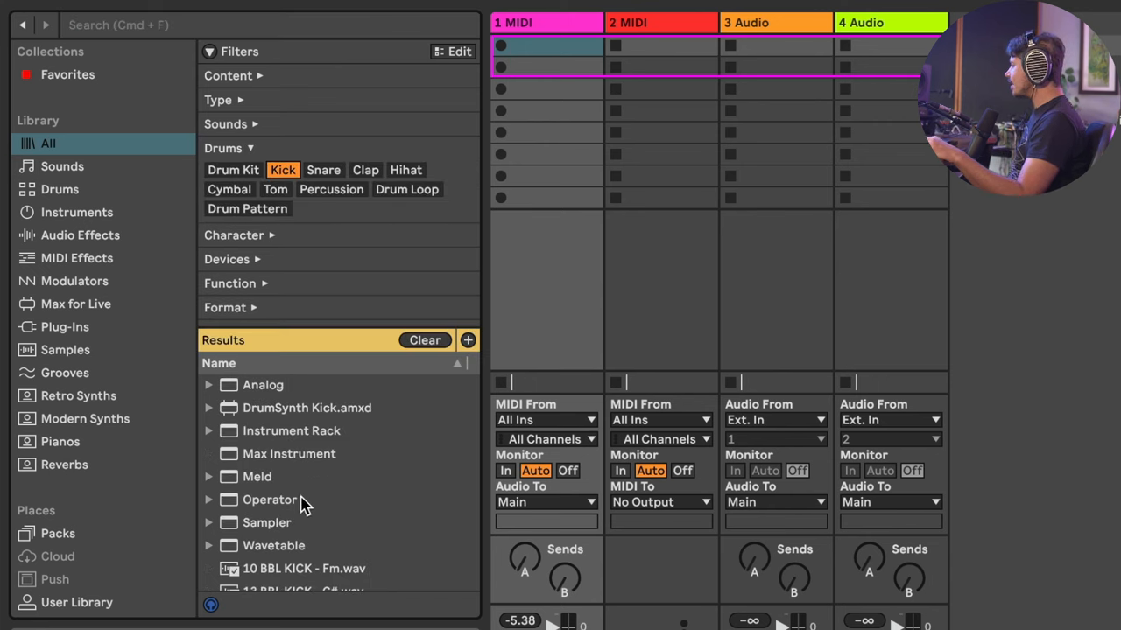
scroll("down", 3)
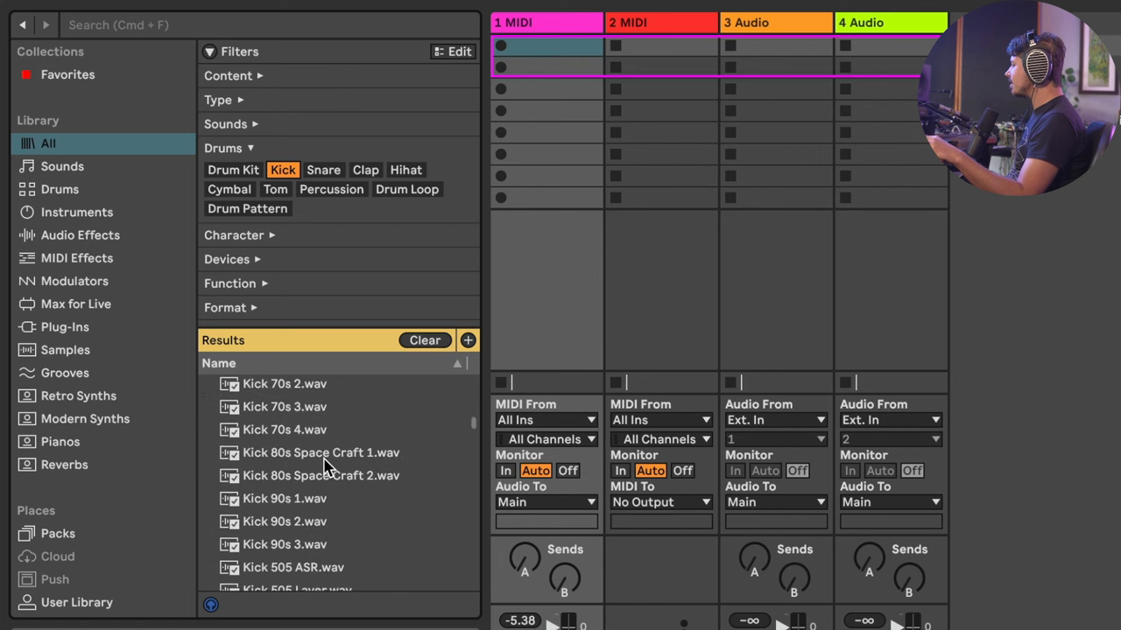
scroll("down", 3)
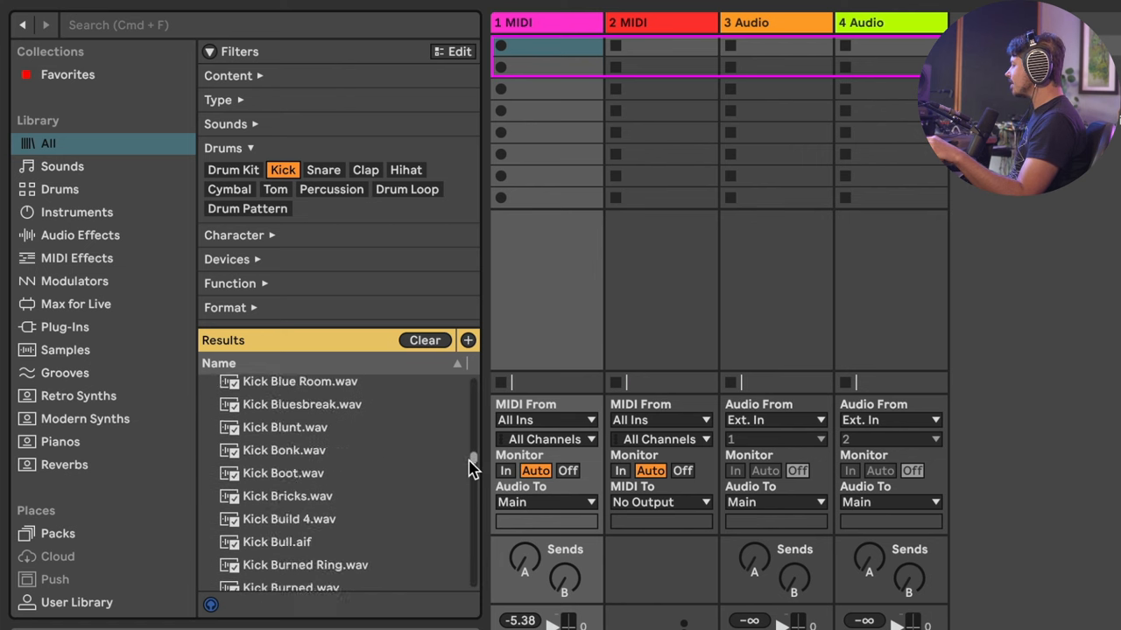
scroll("down", 3)
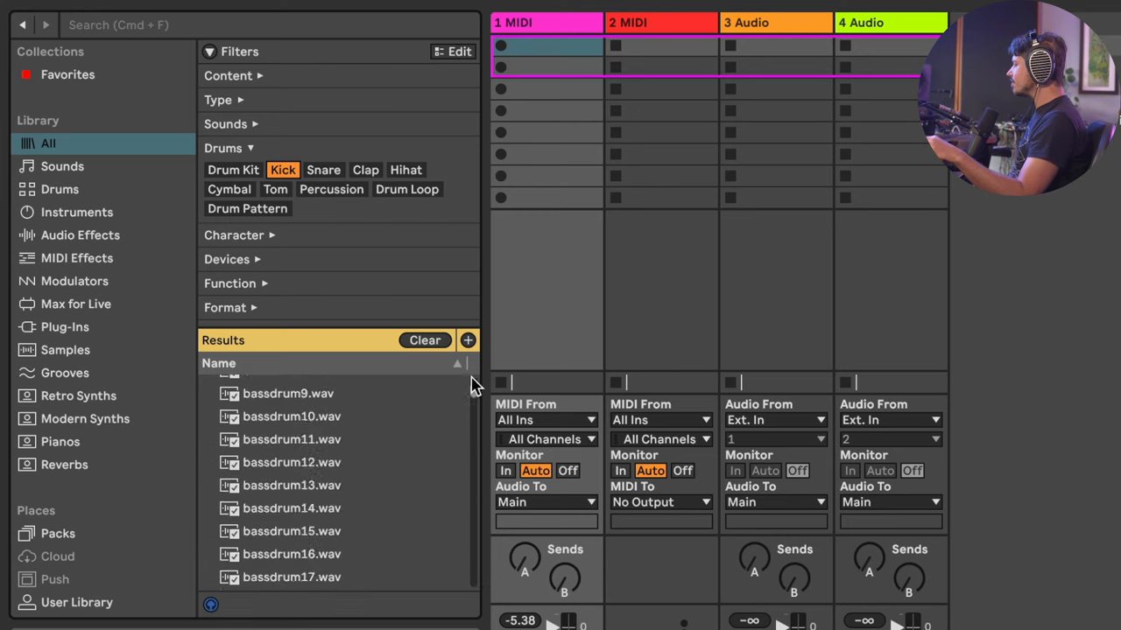
left_click(365, 170)
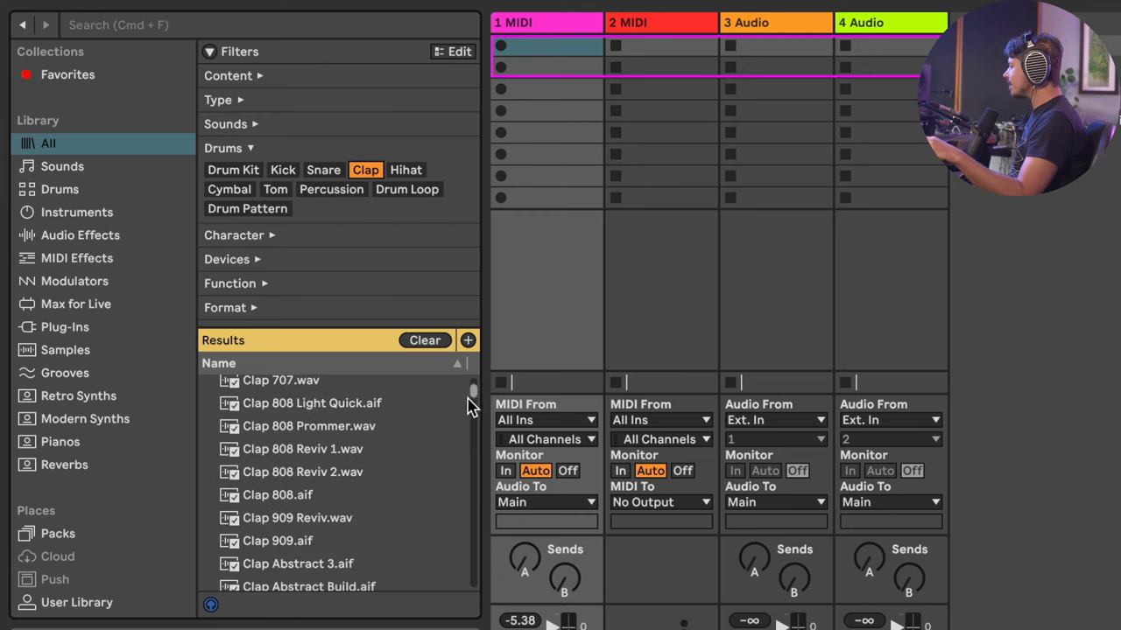
scroll("down", 3)
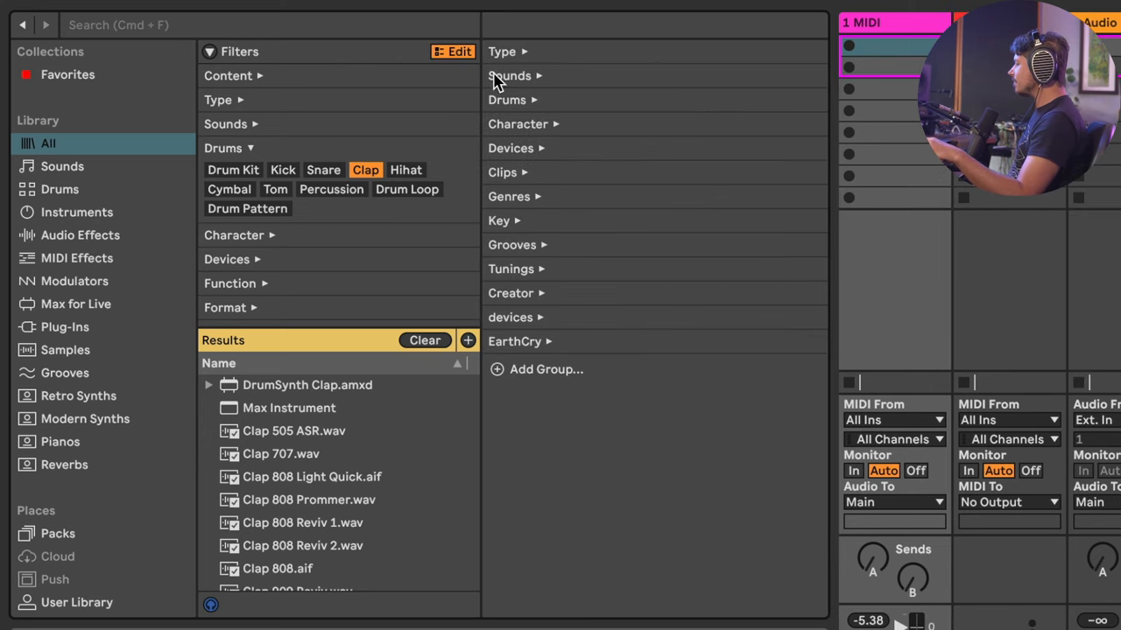
mouse_move(547, 112)
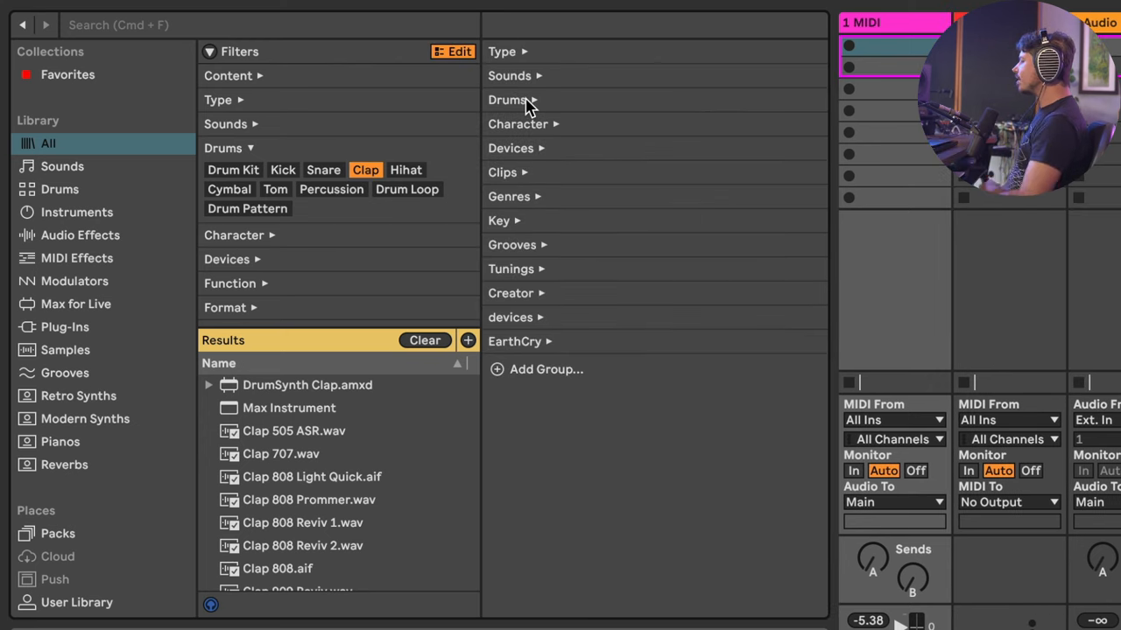
Expand the Drums group in the tag editor and search it for 'clap'
left_click(508, 99)
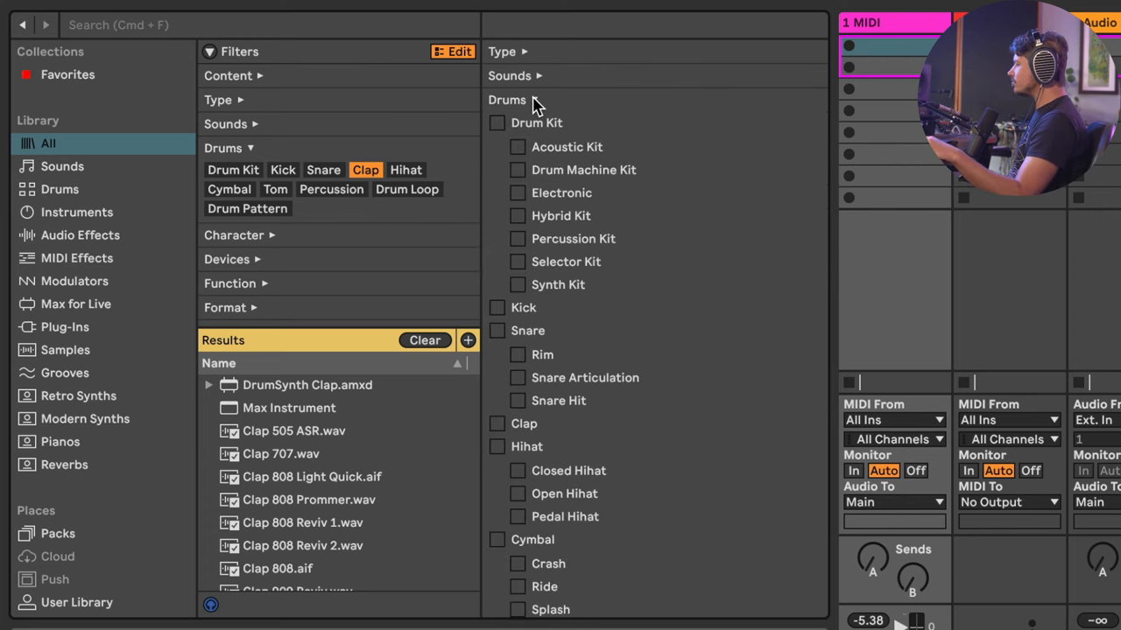
scroll("down", 3)
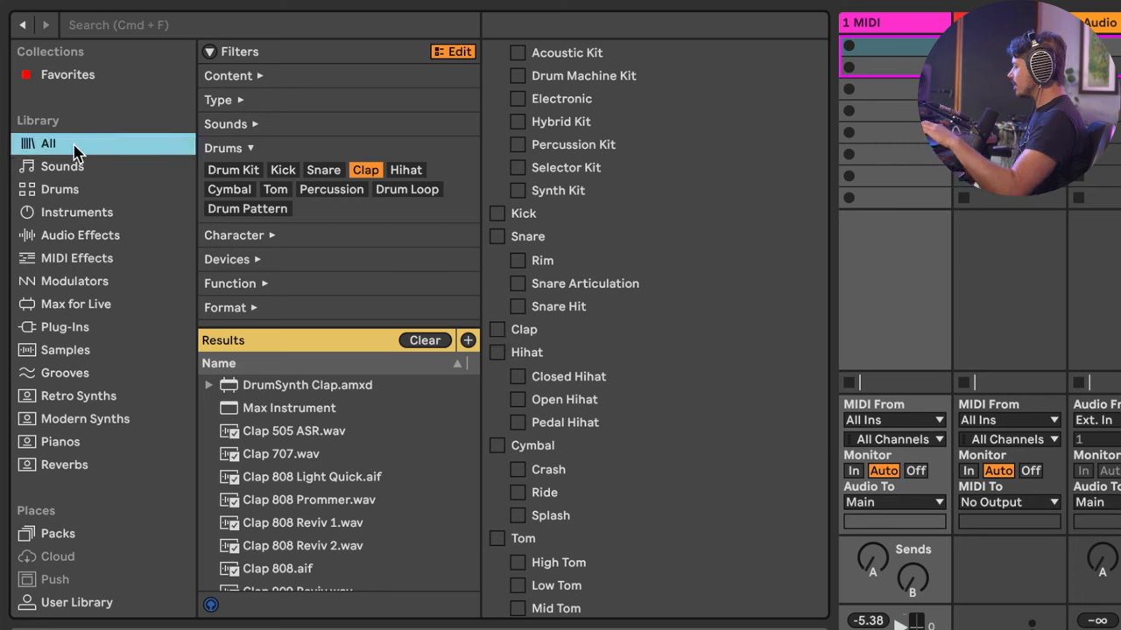
type("clap")
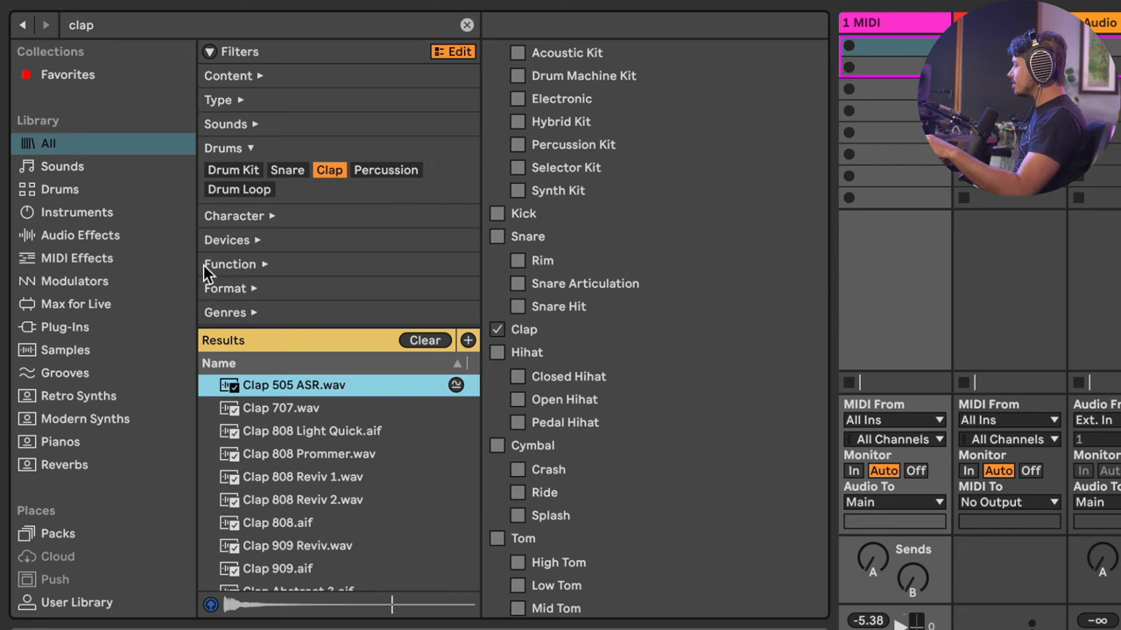
scroll("down", 3)
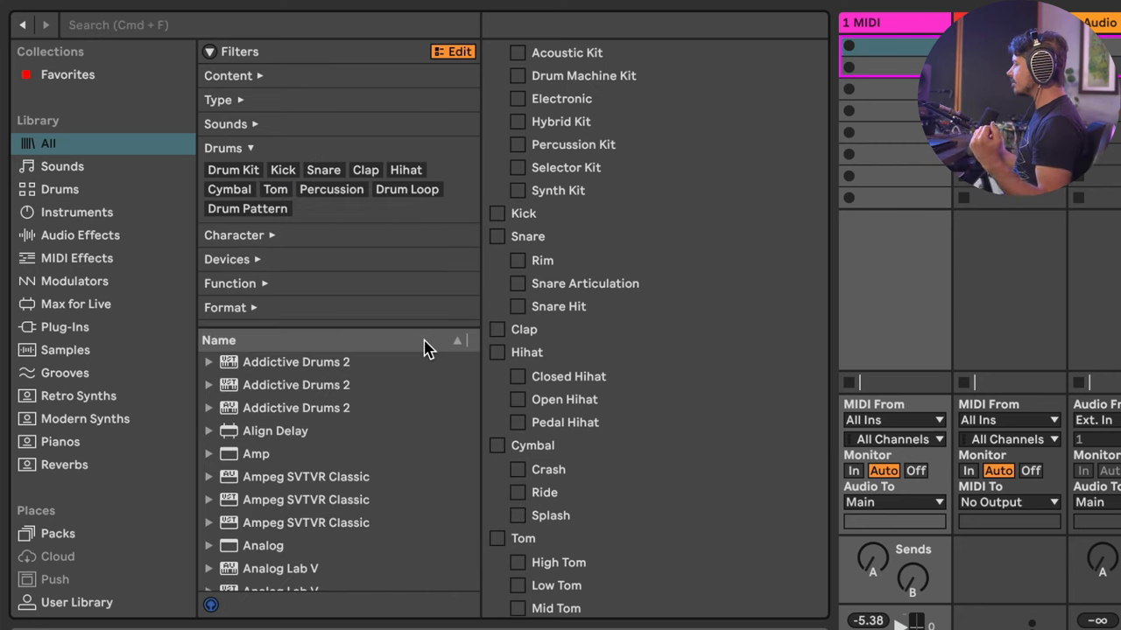
mouse_move(520, 341)
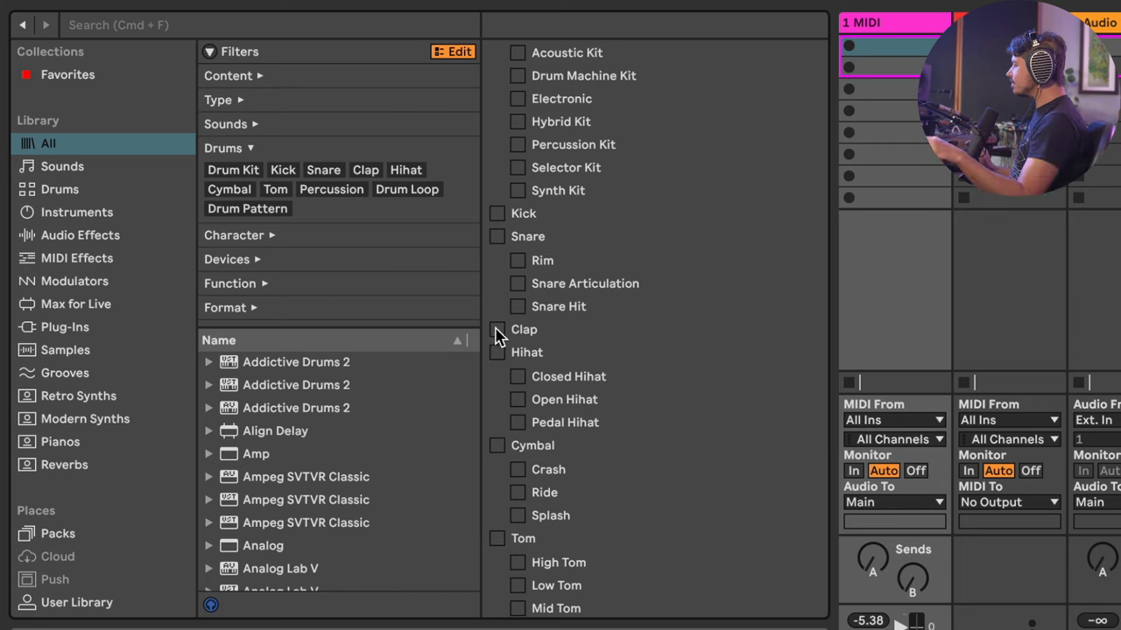
Search the library for 'clap' and scroll to the Clap & Snare samples
left_click(262, 24)
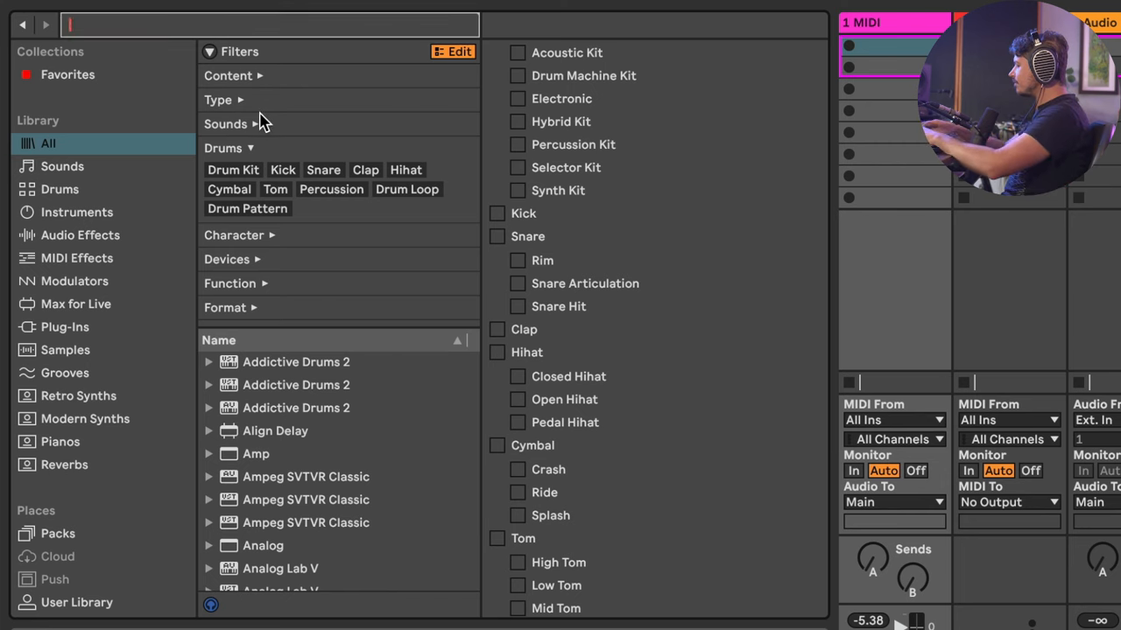
type("clap")
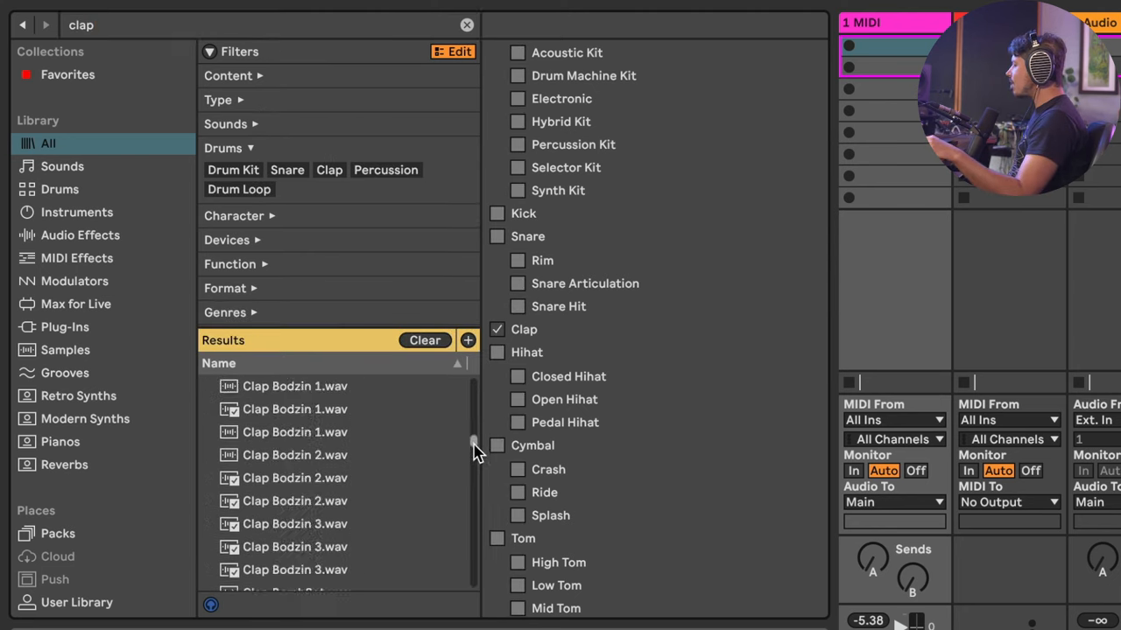
scroll("down", 3)
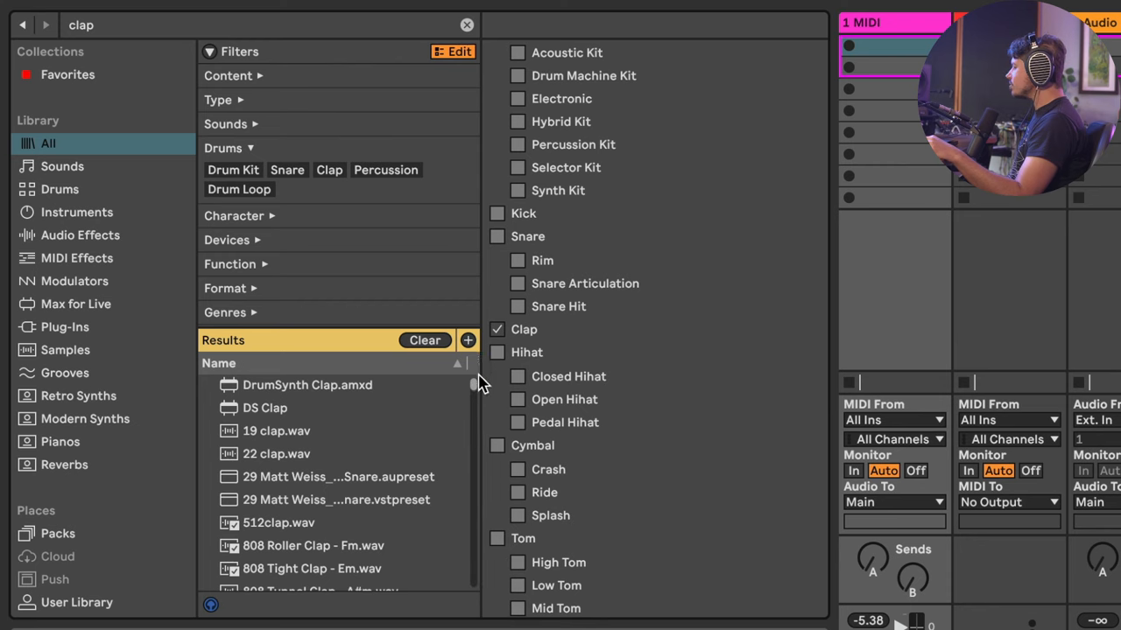
scroll("down", 3)
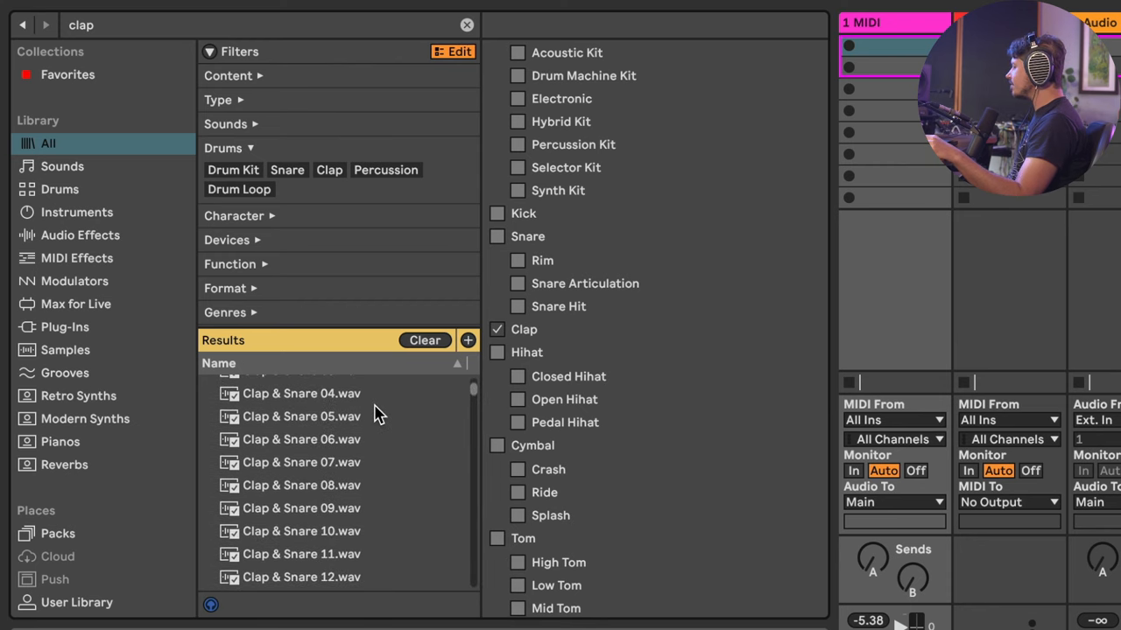
Select Clap & Snare 01.wav through Clap & Snare 100.wav for Clap tagging
left_click(301, 403)
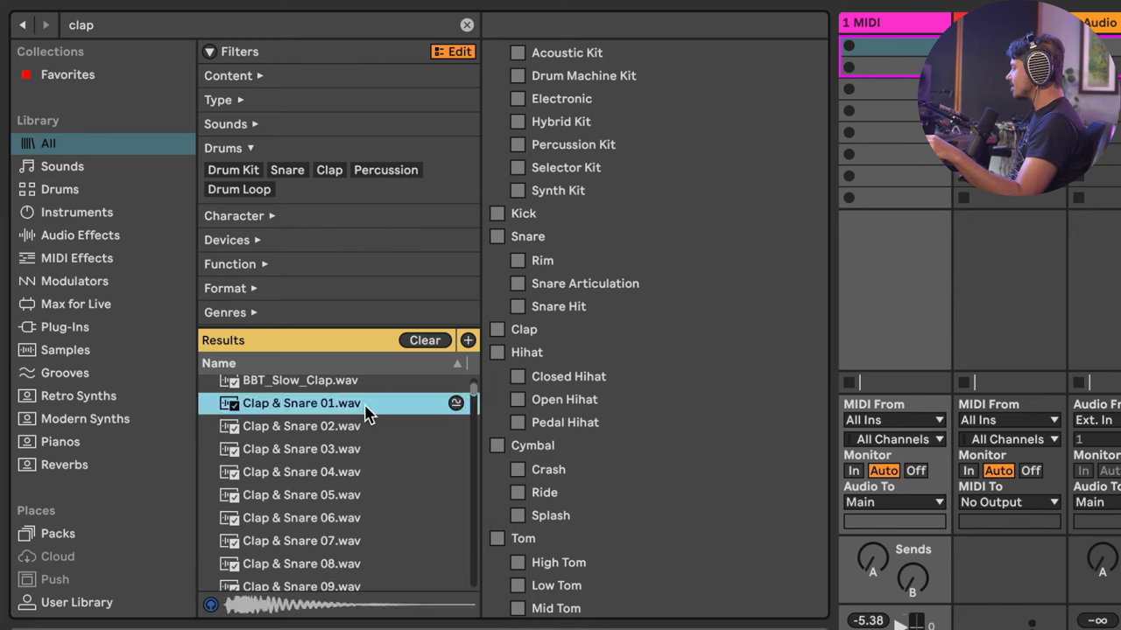
scroll("down", 3)
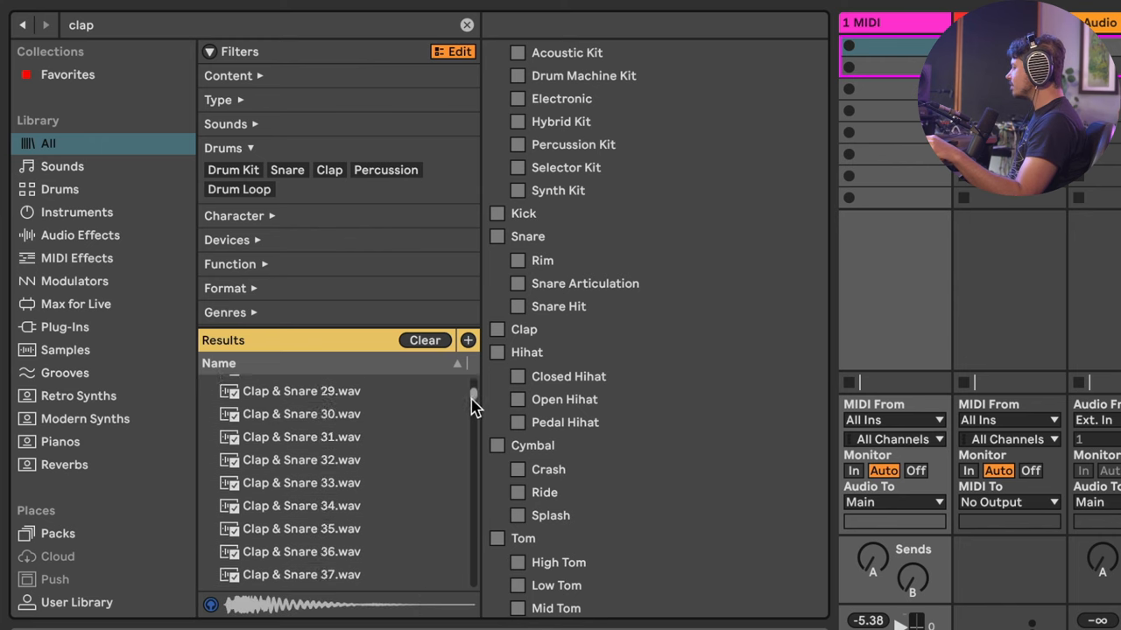
scroll("down", 3)
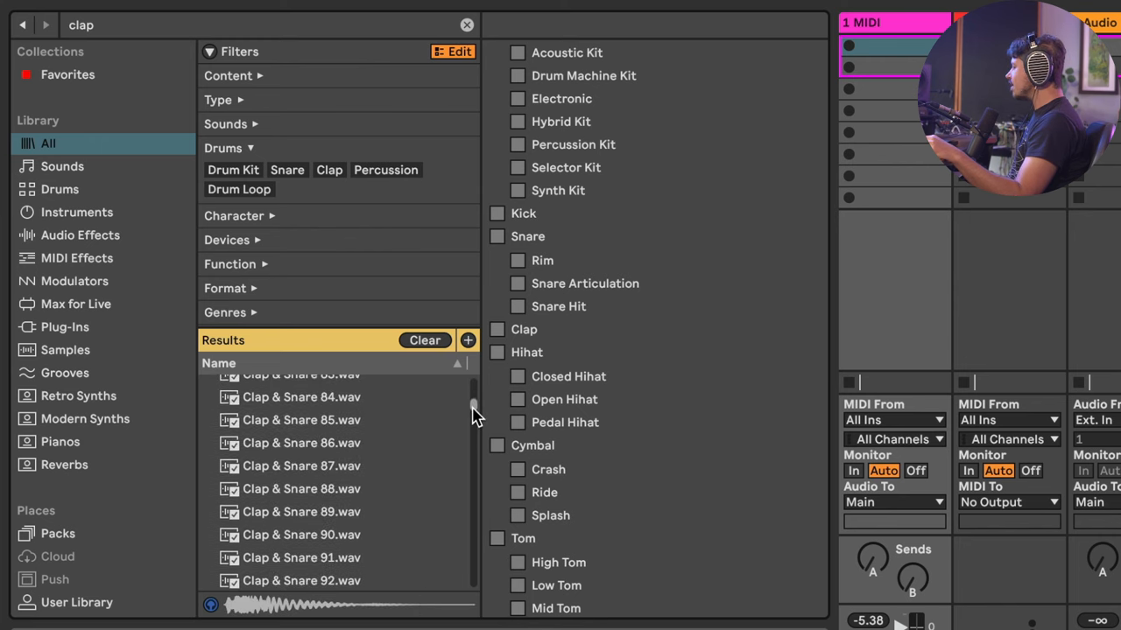
scroll("down", 3)
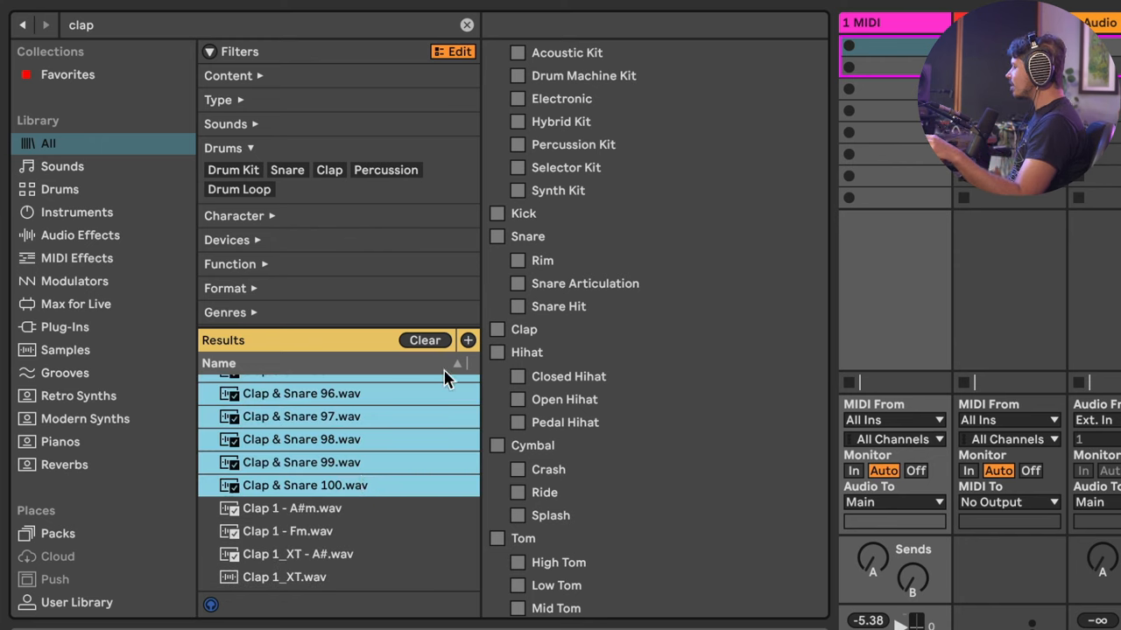
left_click(517, 330)
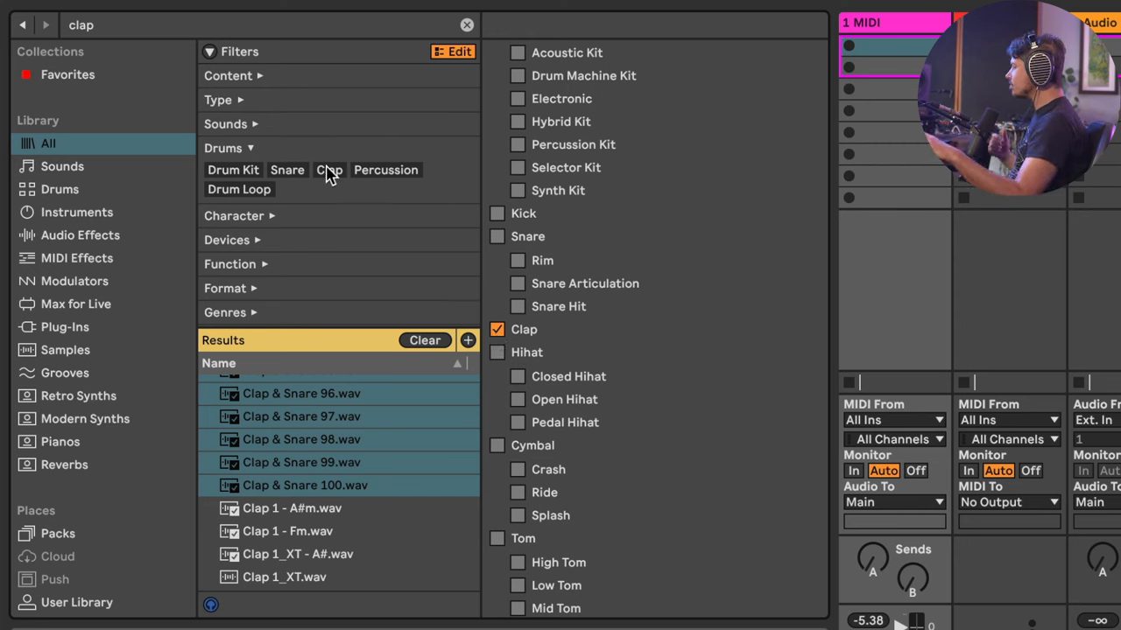
mouse_move(437, 335)
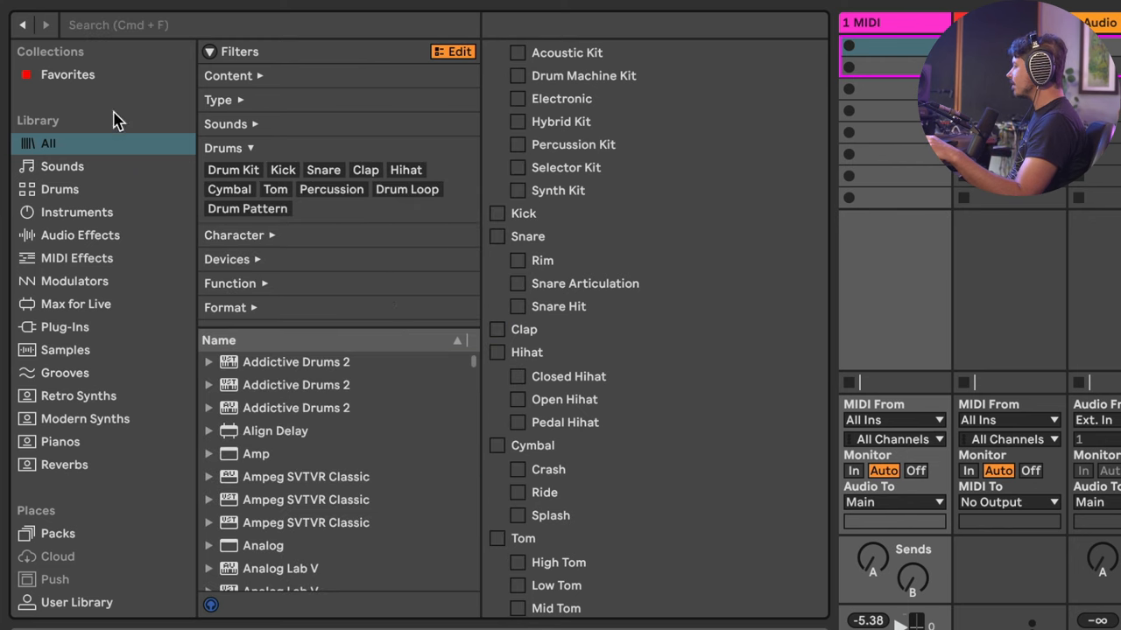
Filter the library by the Clap drum tag and review the newly tagged samples
left_click(365, 170)
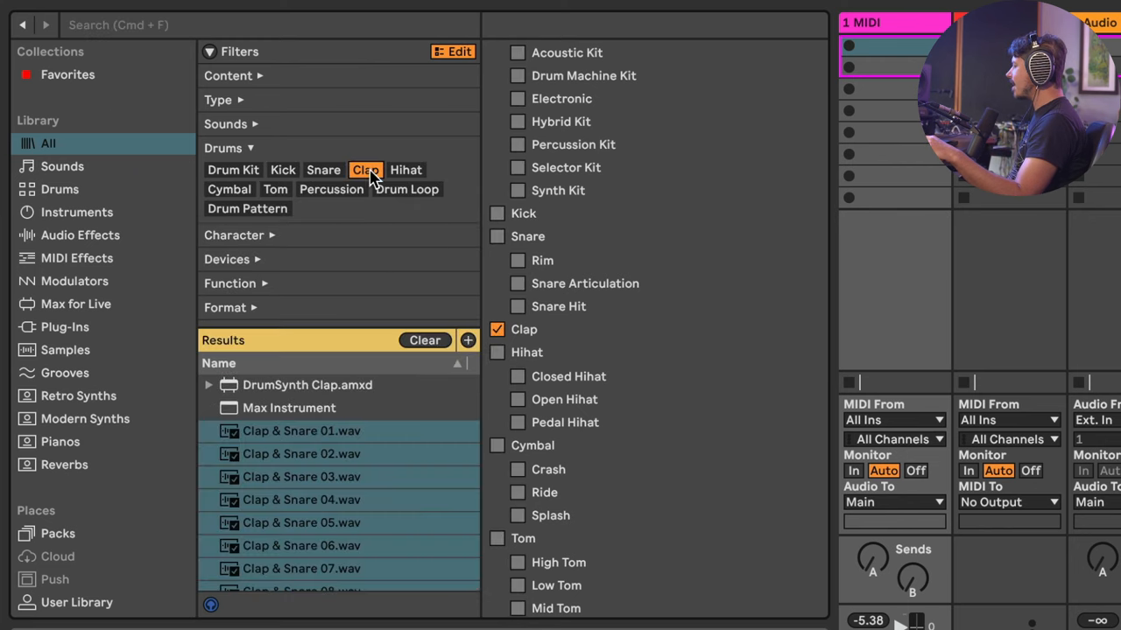
mouse_move(440, 312)
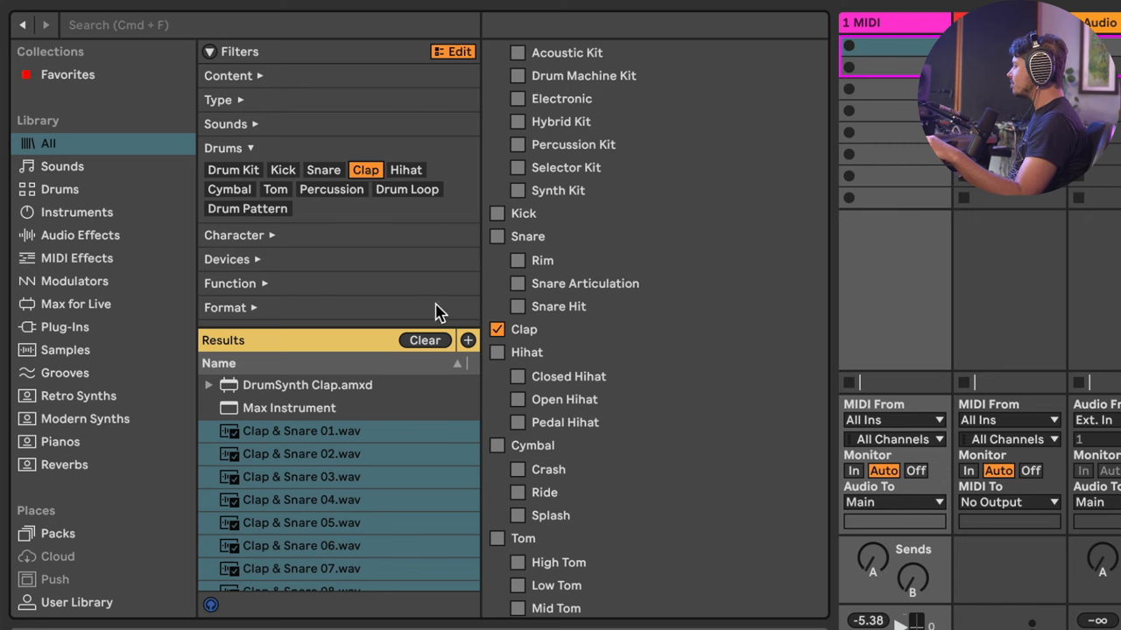
scroll("down", 3)
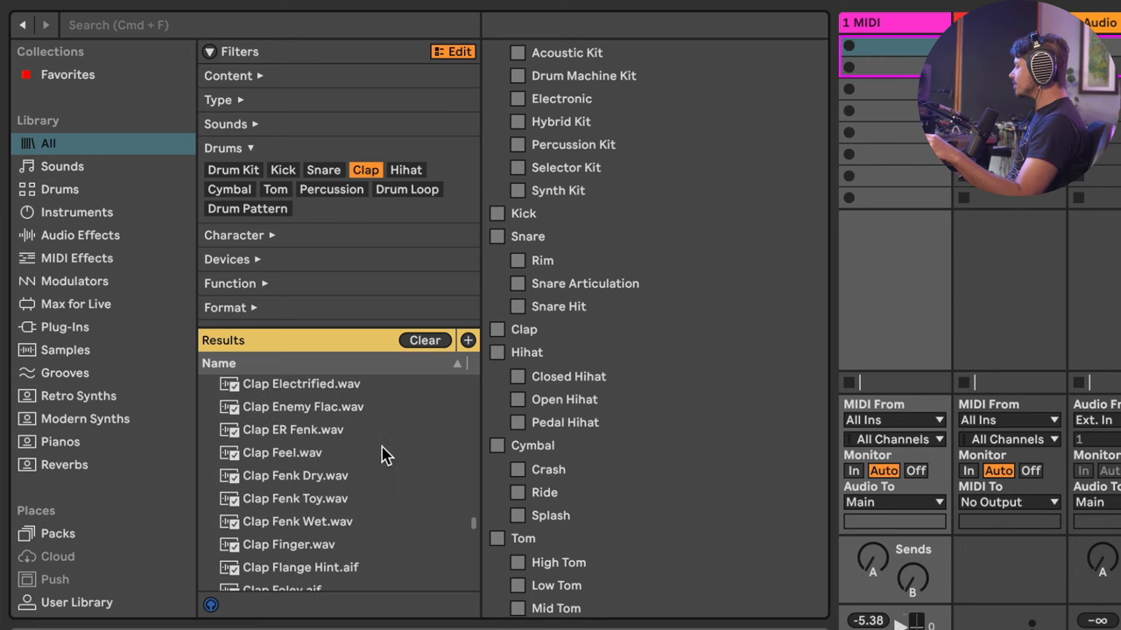
scroll("down", 3)
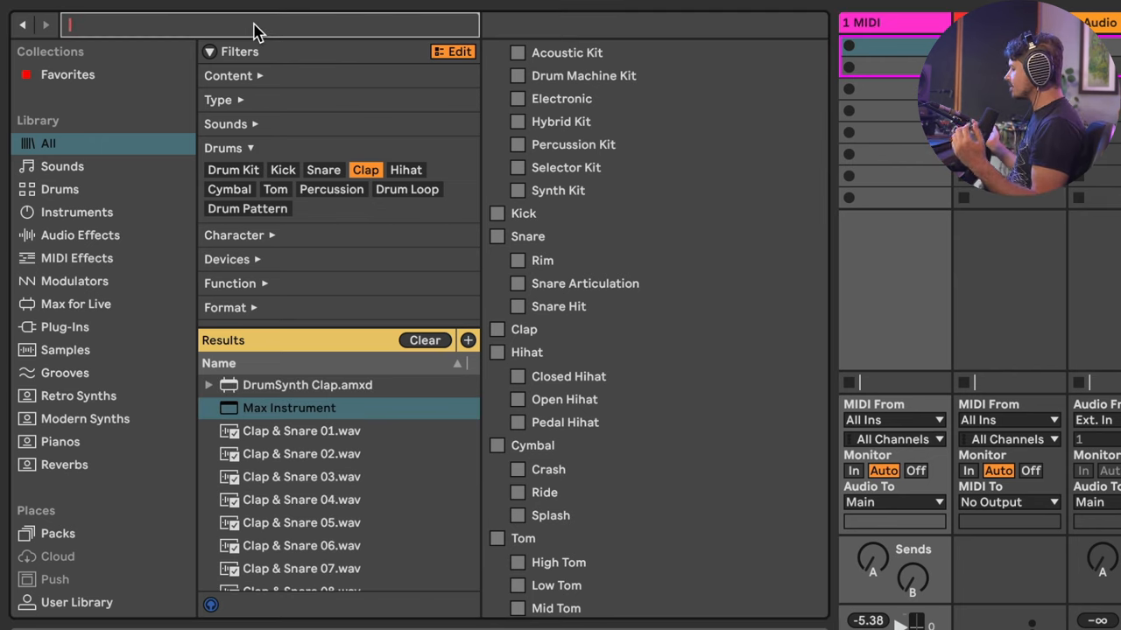
mouse_move(420, 347)
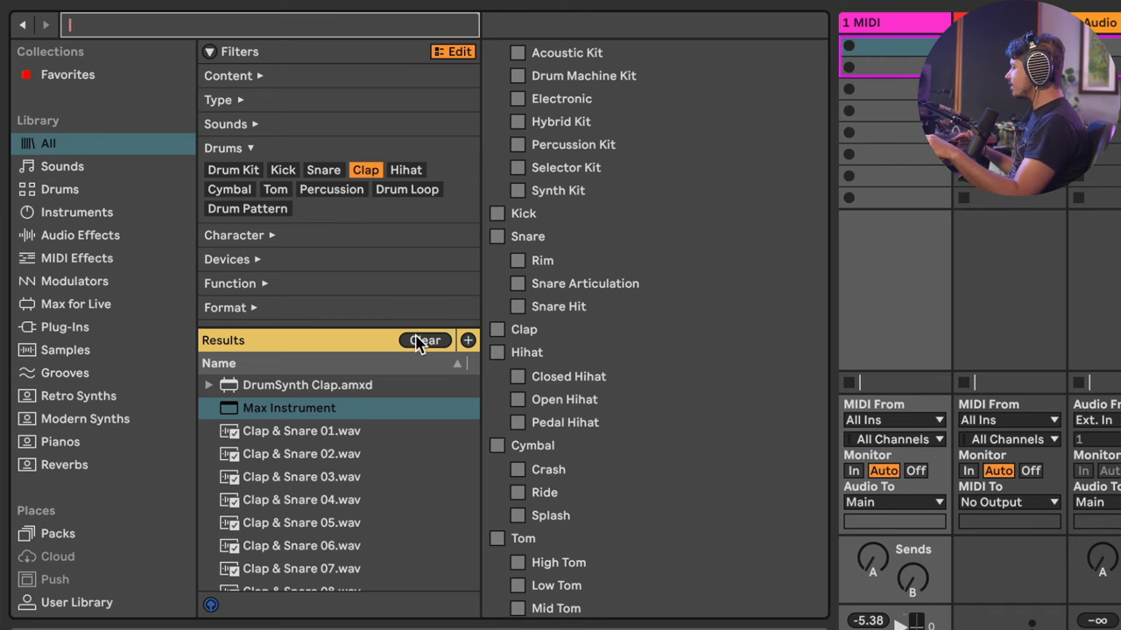
Clear the Clap filter and try a typed #Kick tag search, then clear it
left_click(425, 340)
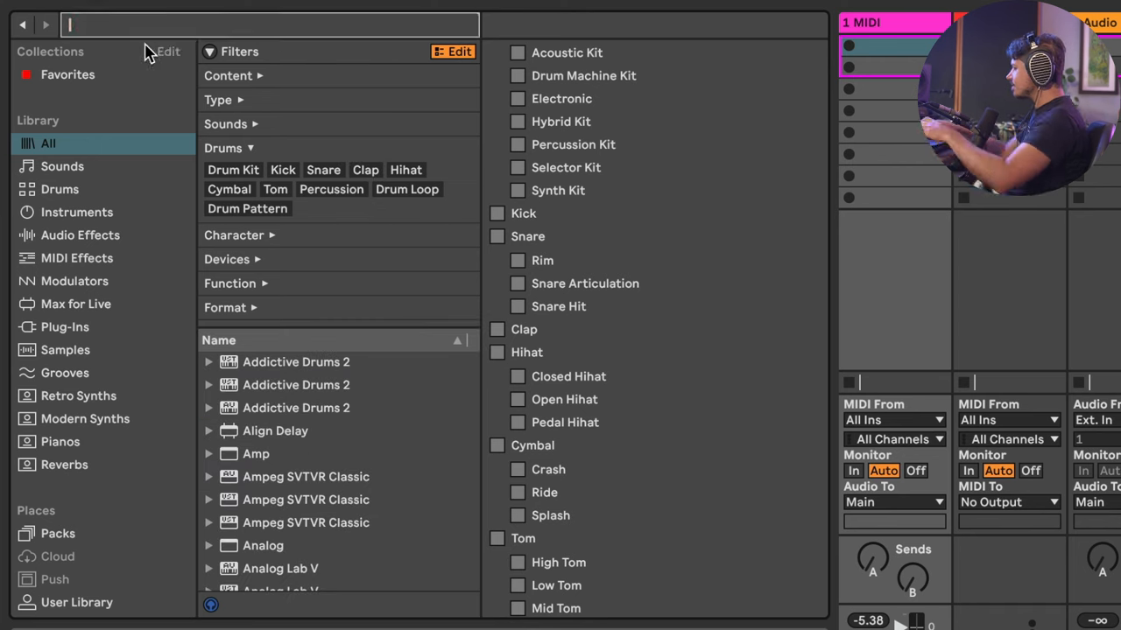
type("#")
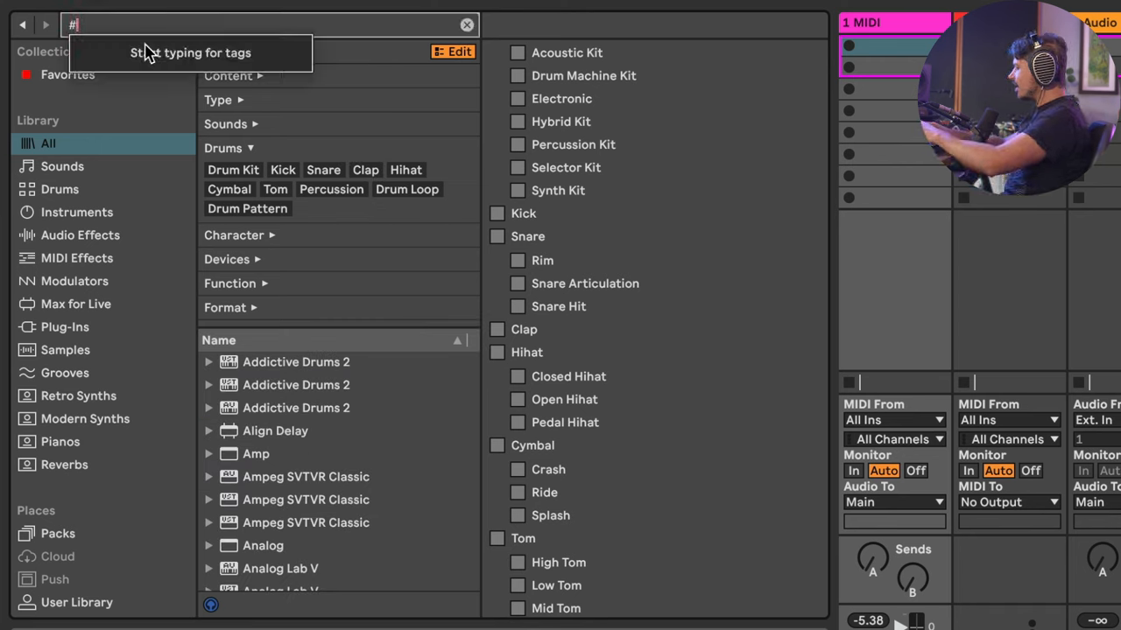
type("Kick")
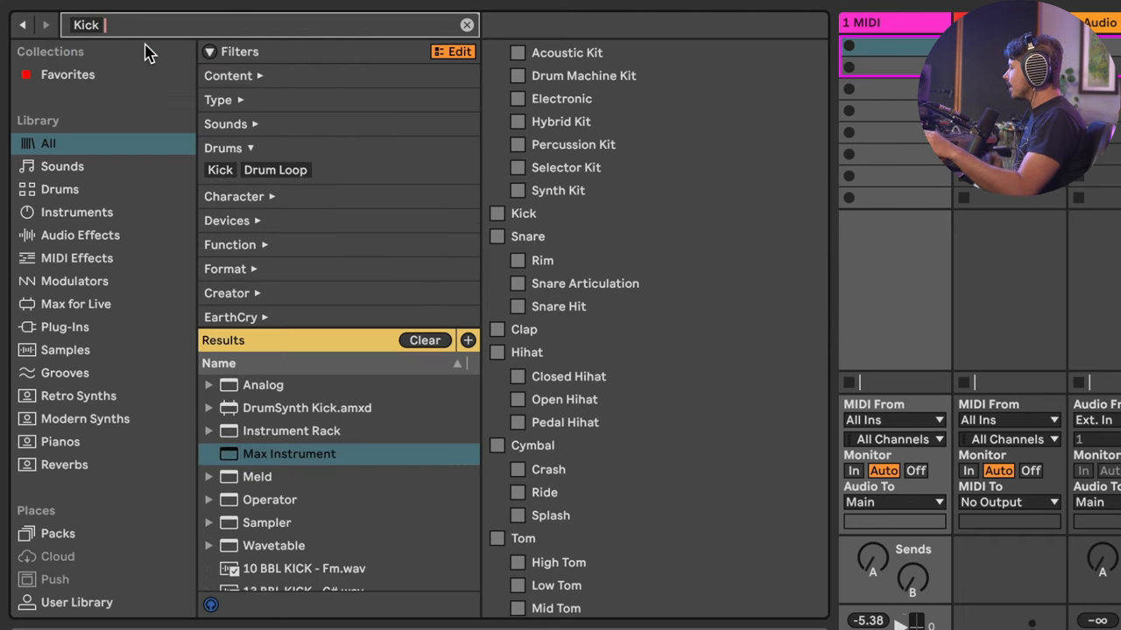
scroll("down", 3)
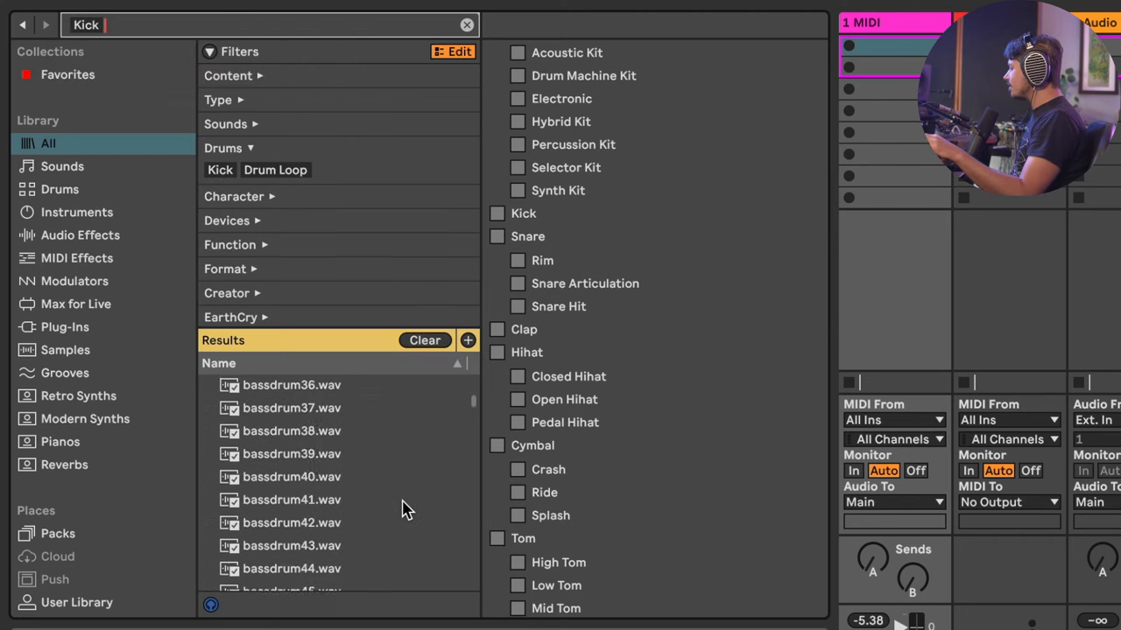
scroll("down", 3)
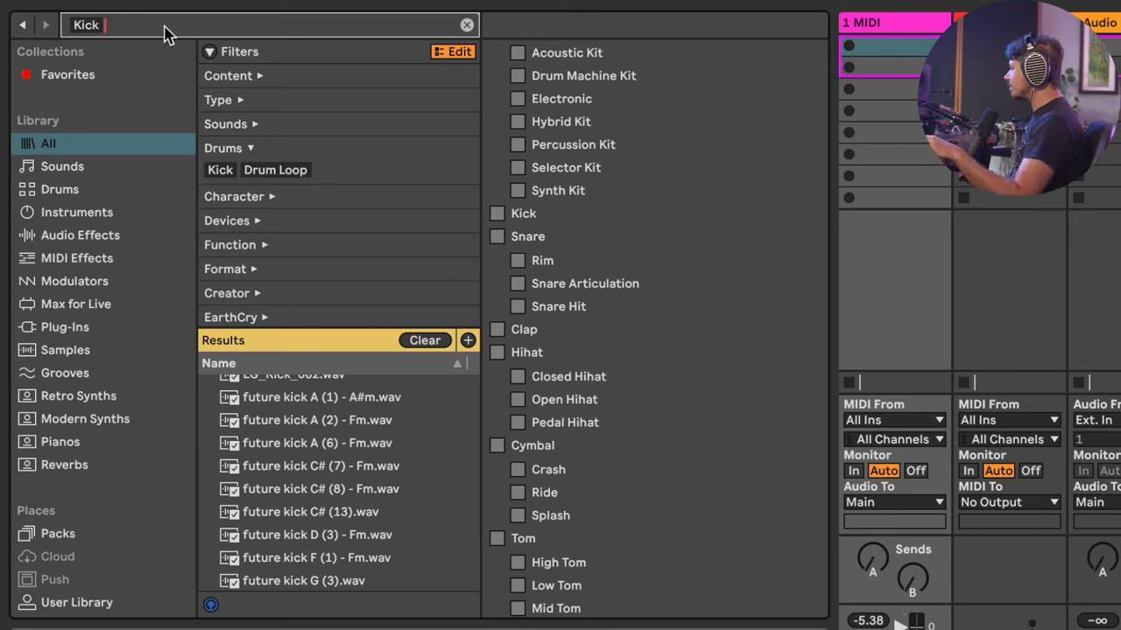
left_click(466, 23)
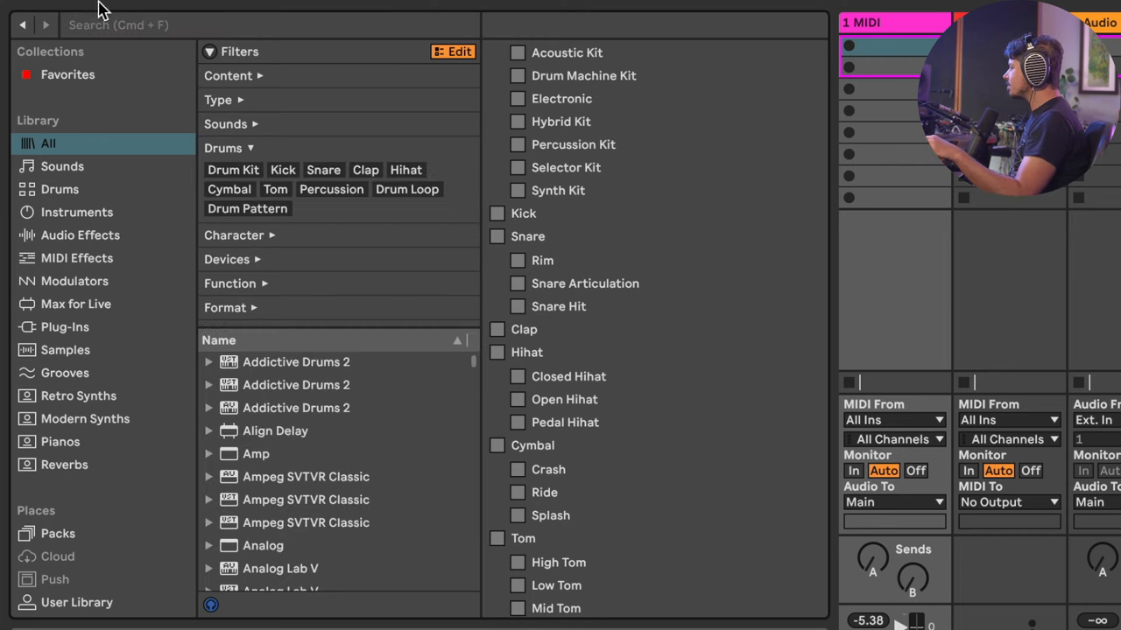
Search #Cl and pick the Clap Drums tag from the suggestions
type("#Clips")
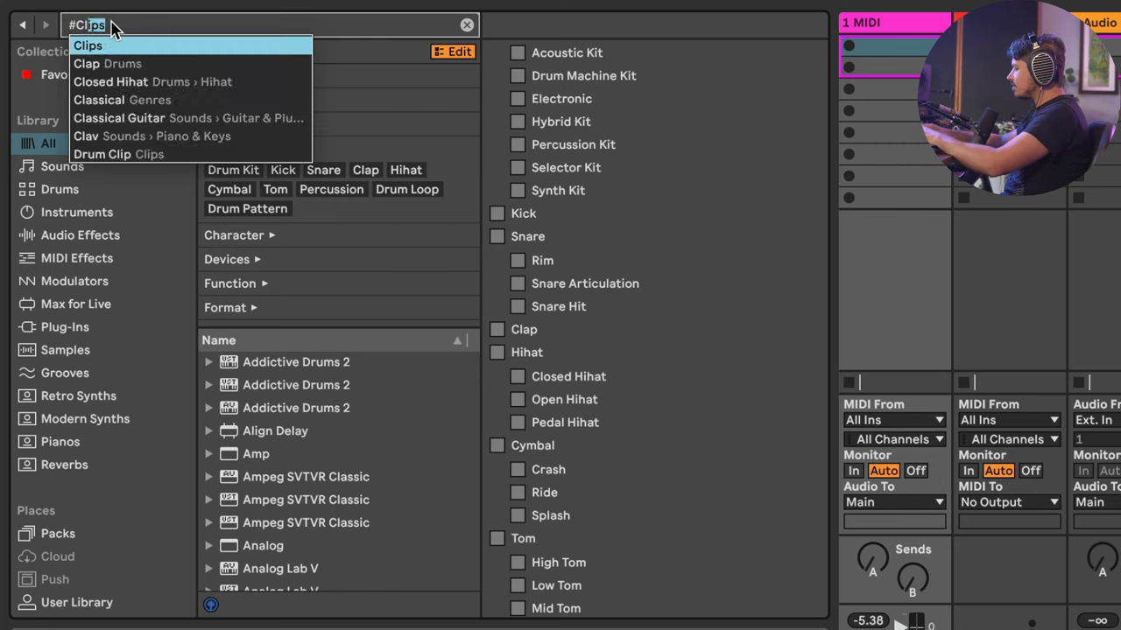
left_click(89, 63)
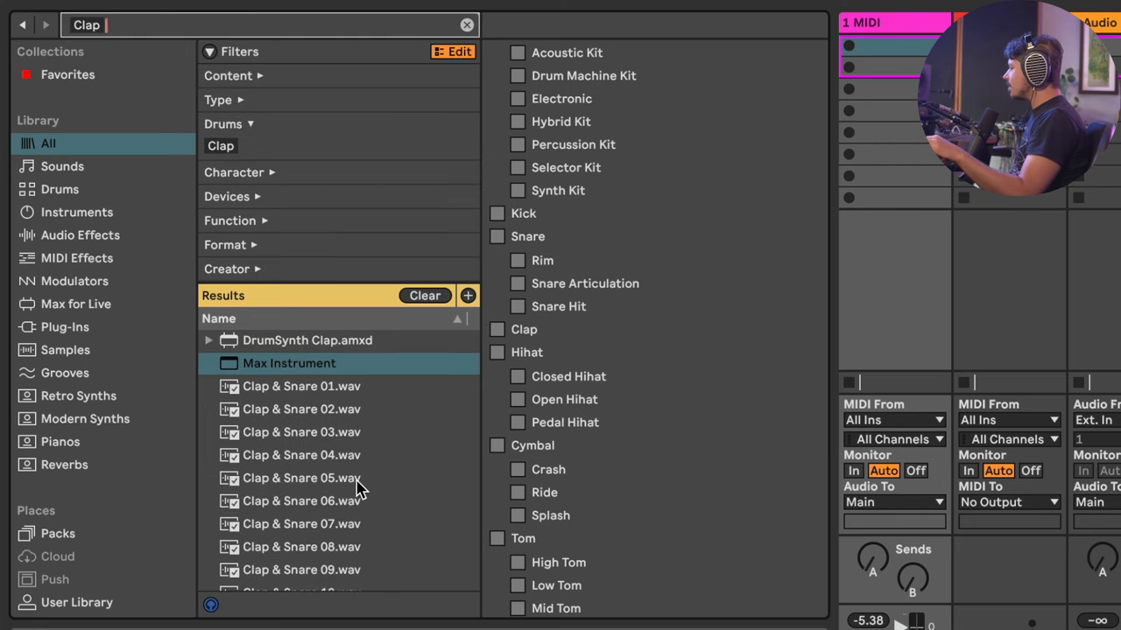
scroll("down", 3)
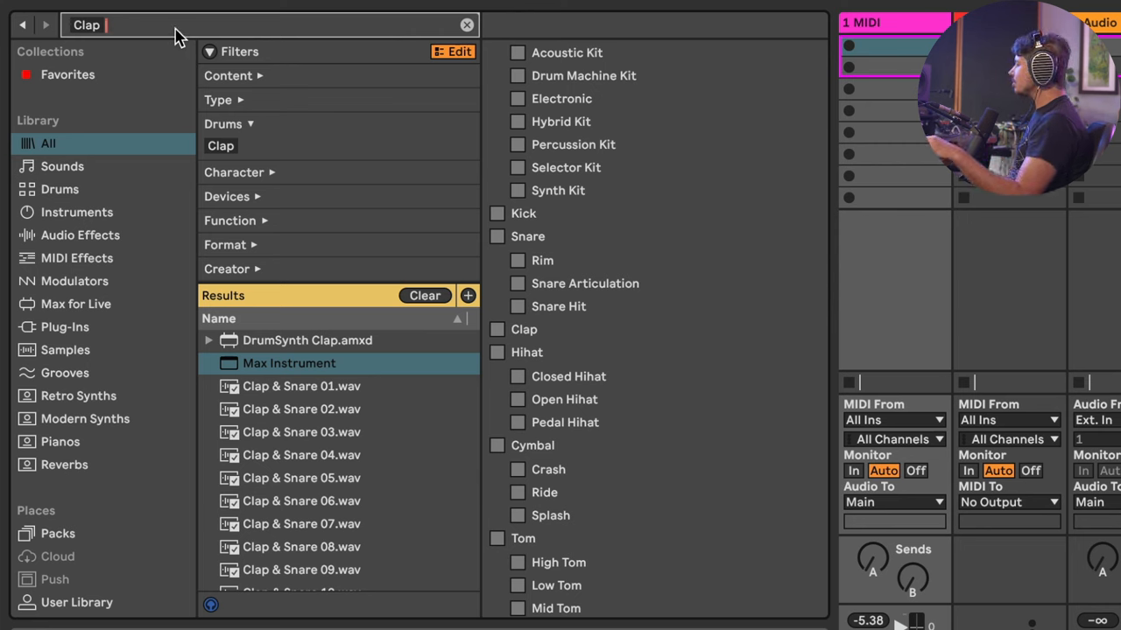
Save the Clap tag search to the sidebar, then remove it again
double_click(84, 22)
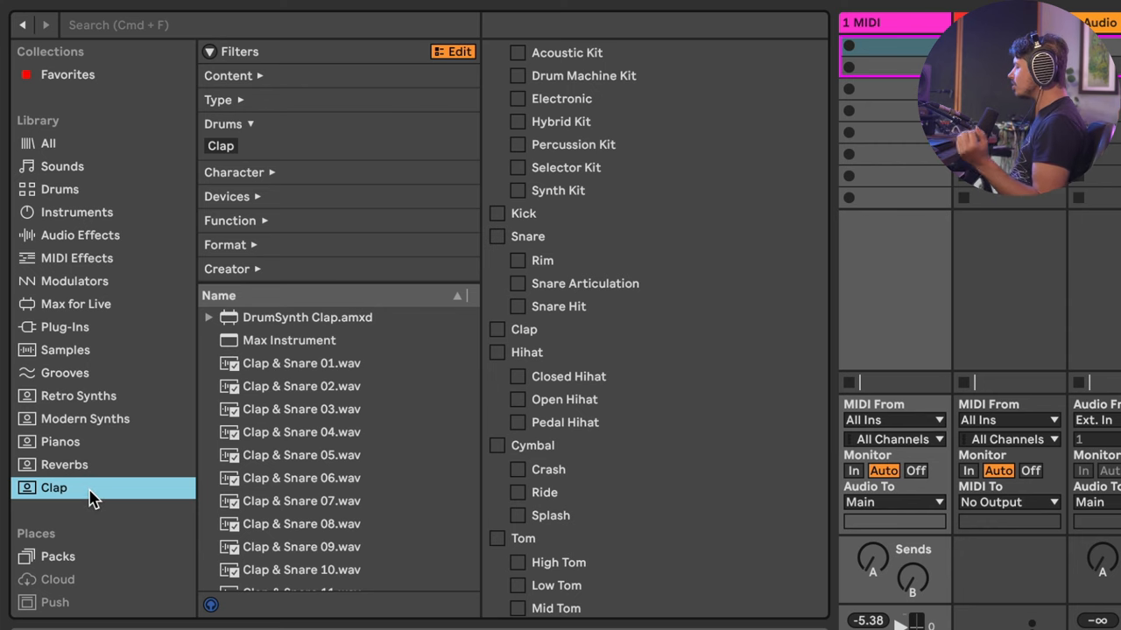
right_click(49, 488)
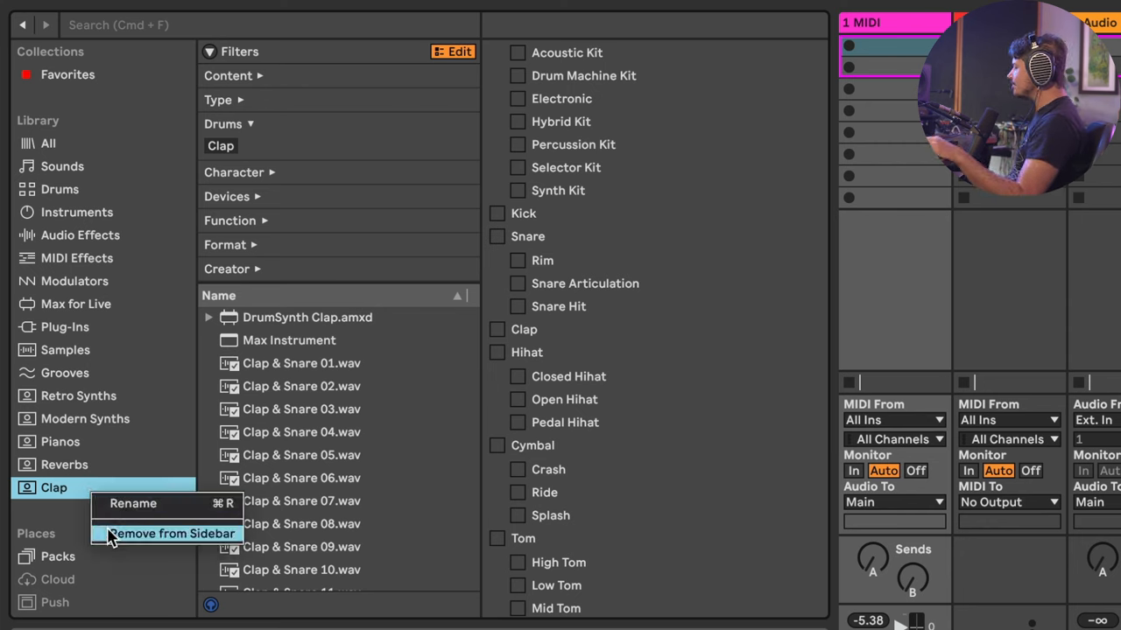
left_click(171, 533)
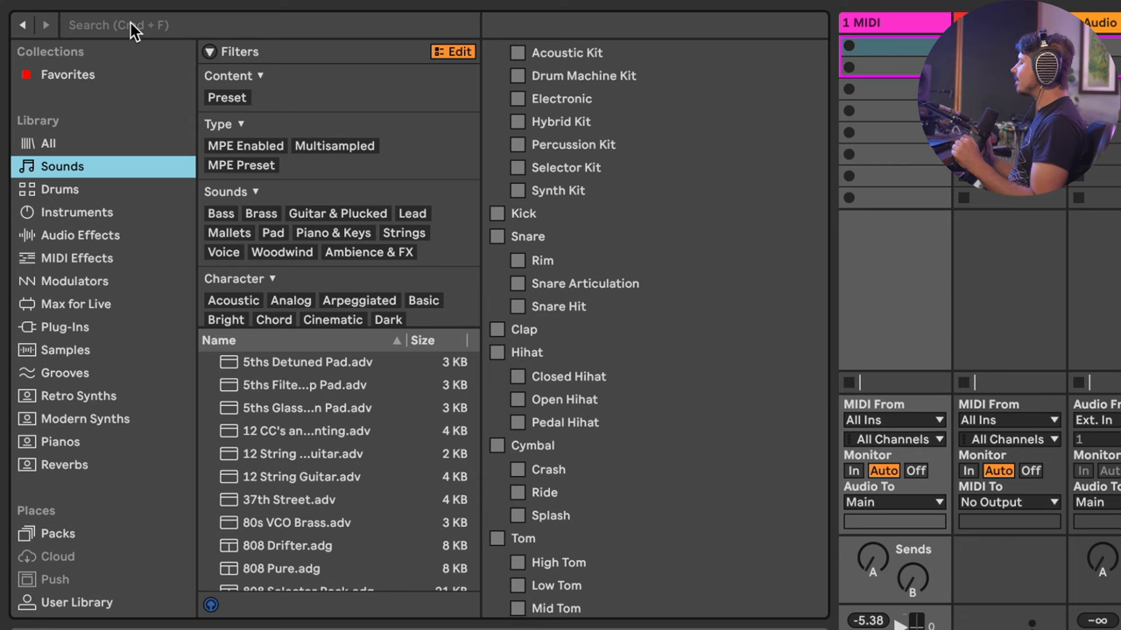
mouse_move(446, 58)
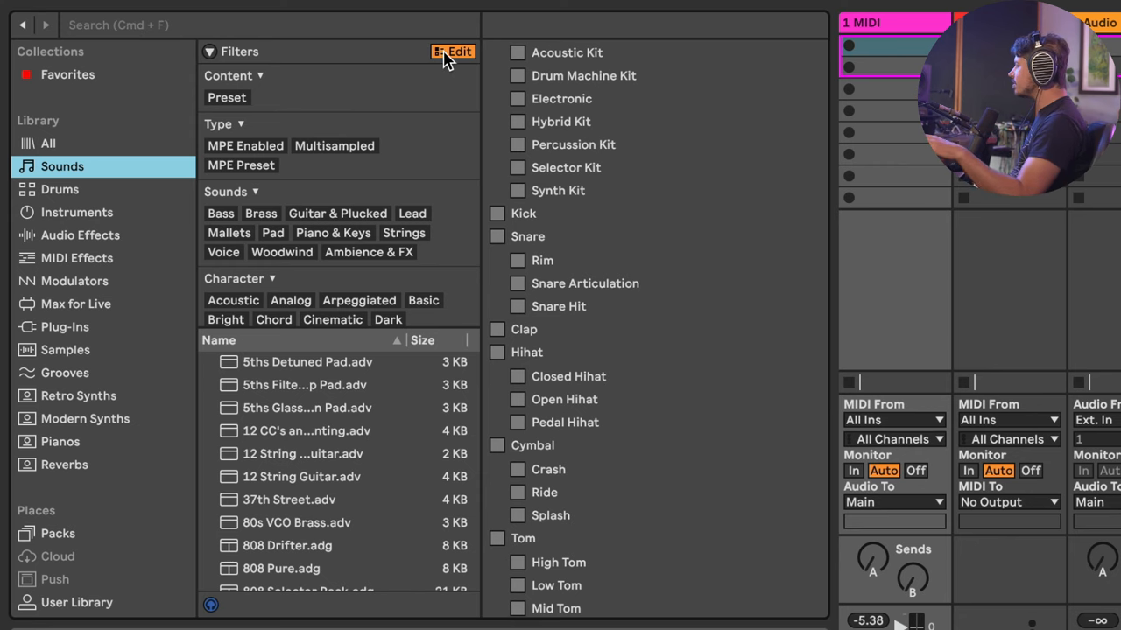
mouse_move(434, 59)
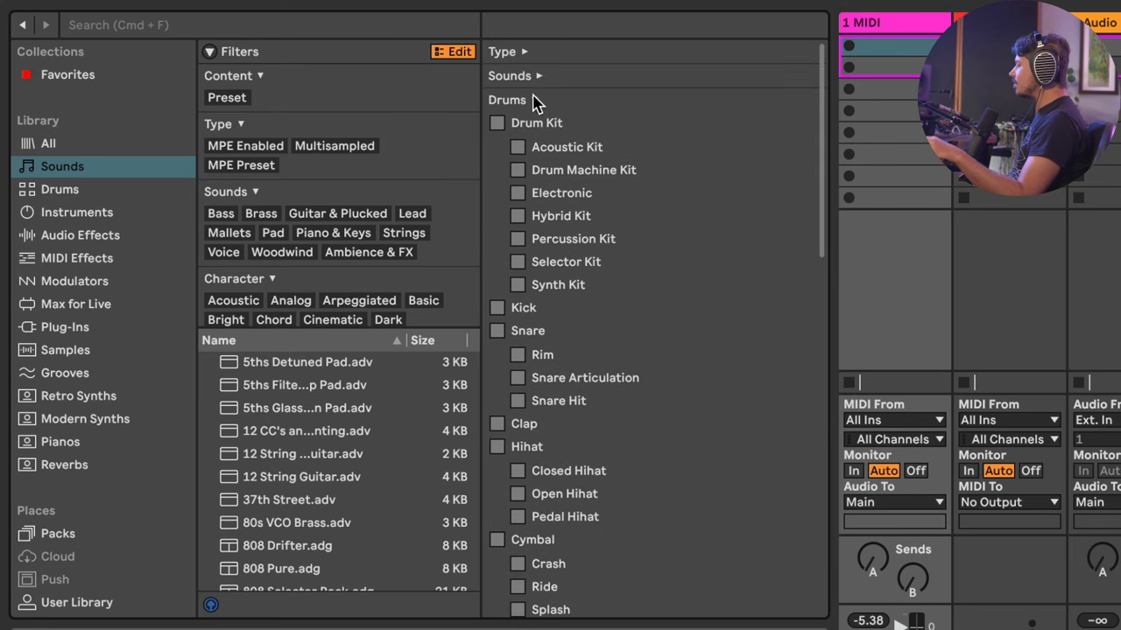
Collapse the Drums group and create a new tag group named Artist
left_click(507, 99)
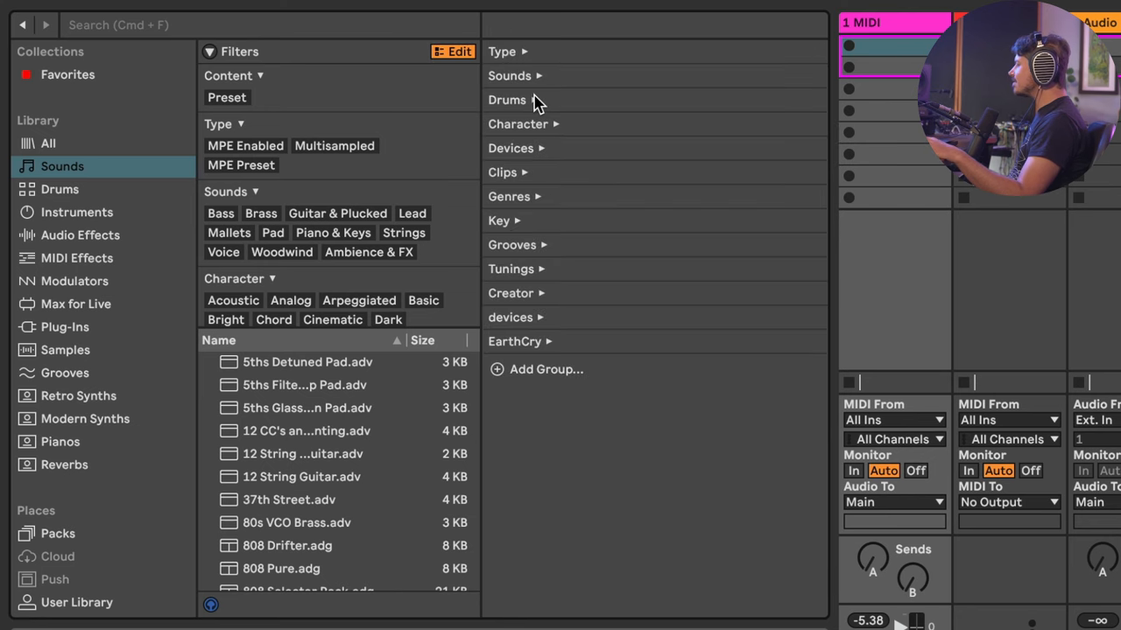
mouse_move(563, 83)
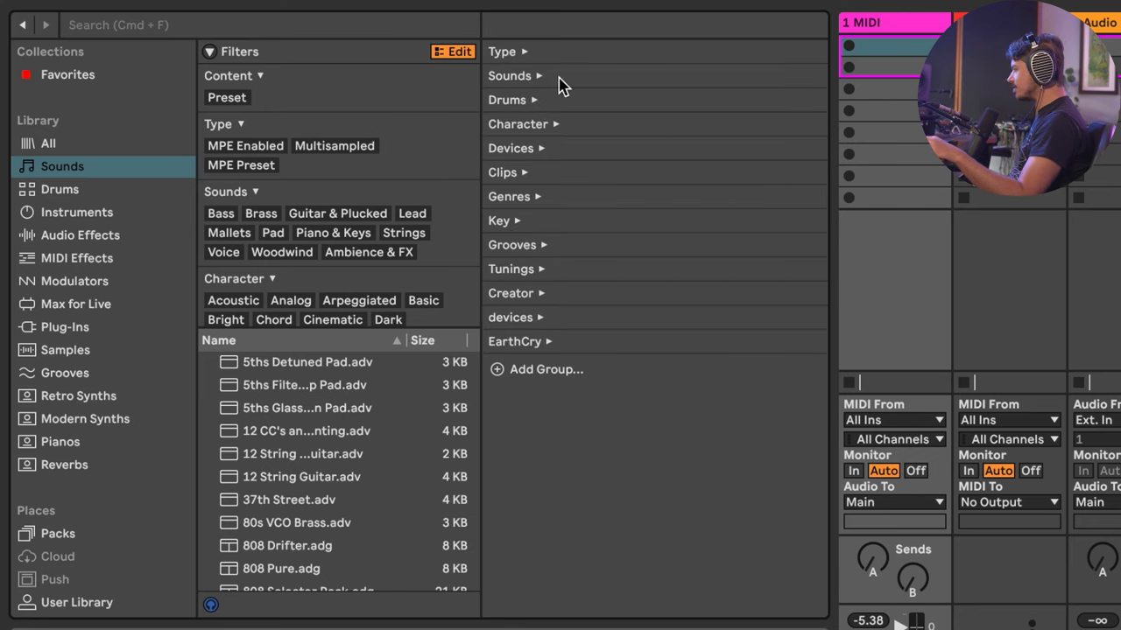
mouse_move(560, 338)
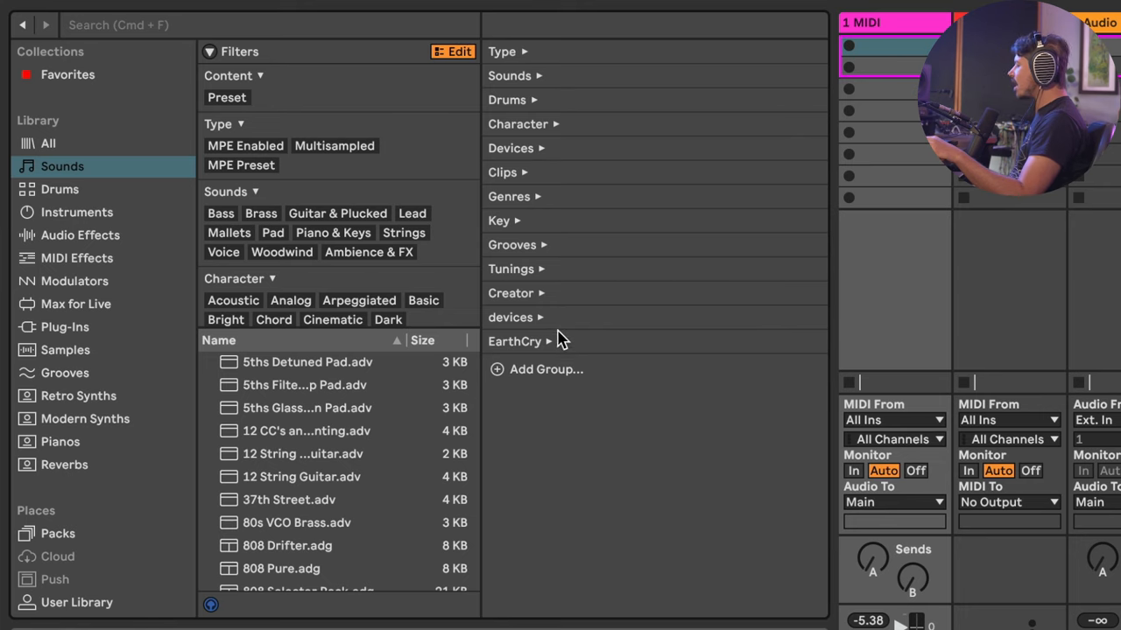
mouse_move(549, 349)
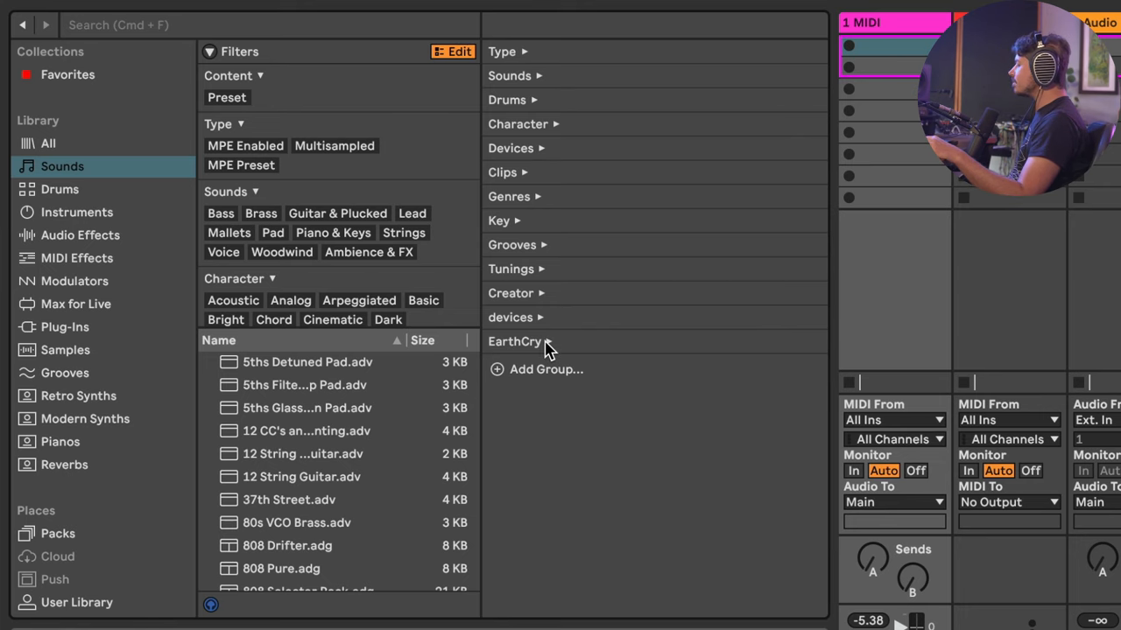
mouse_move(537, 381)
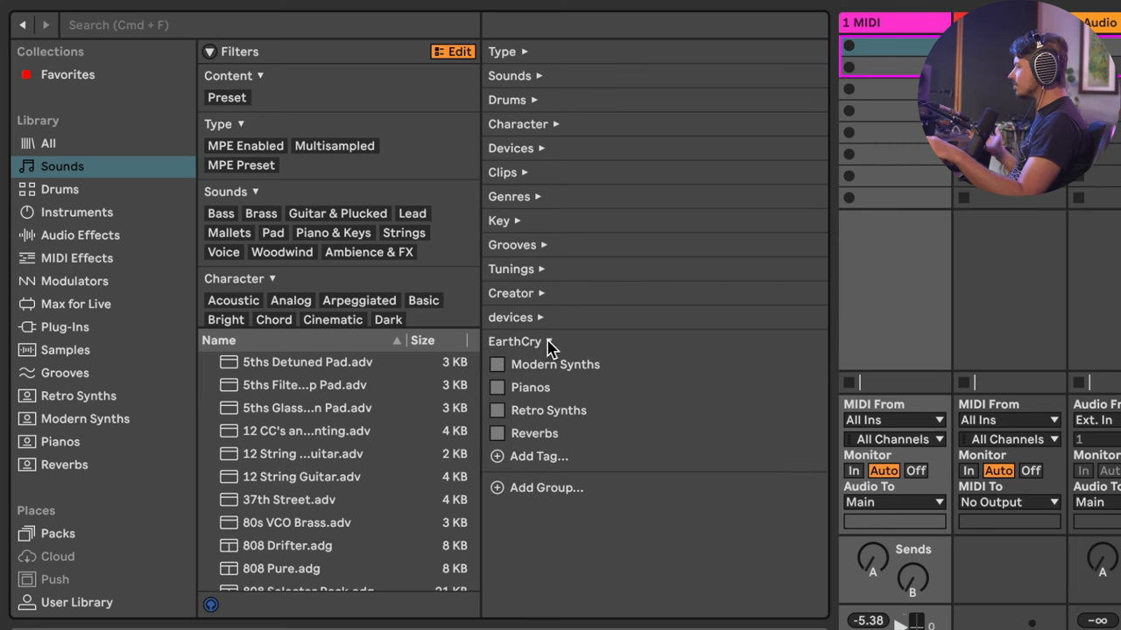
left_click(539, 341)
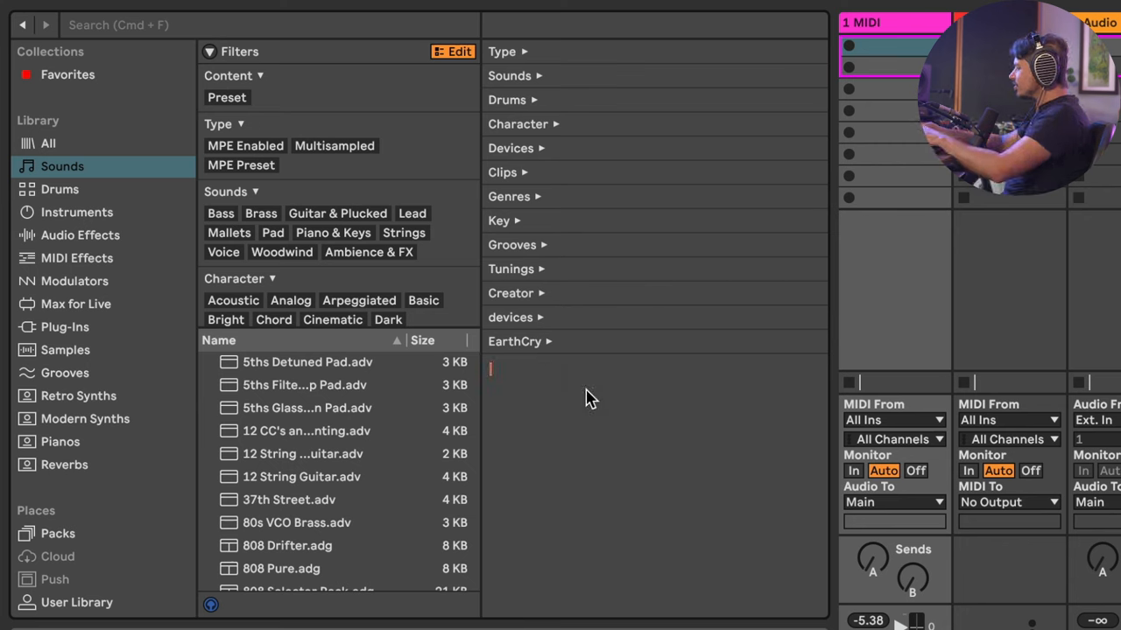
type("Artis")
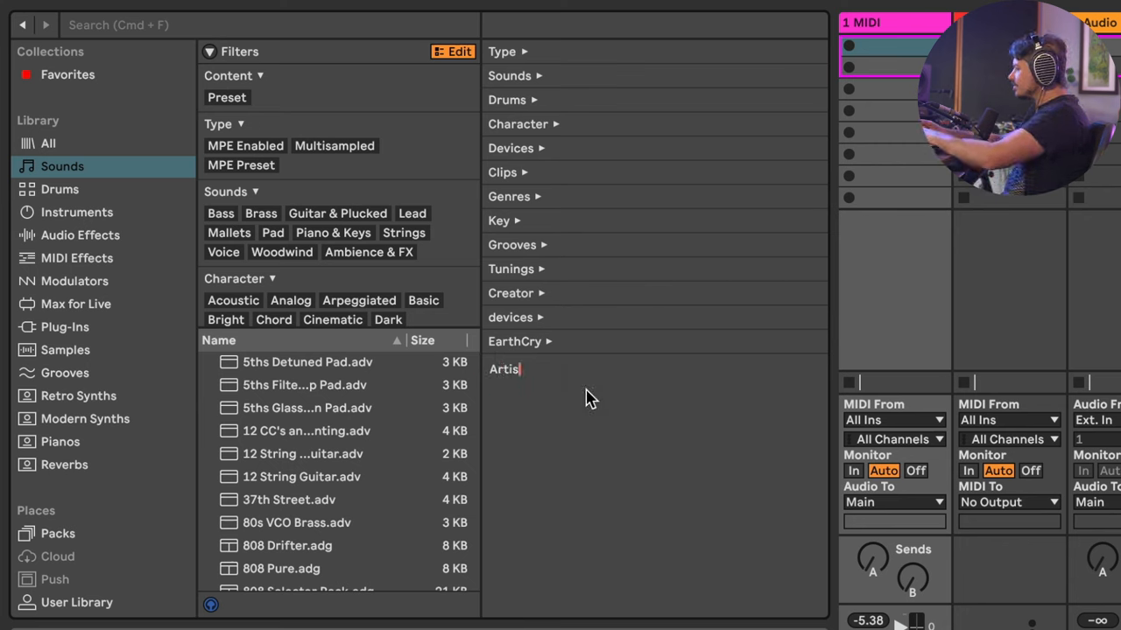
key("Enter")
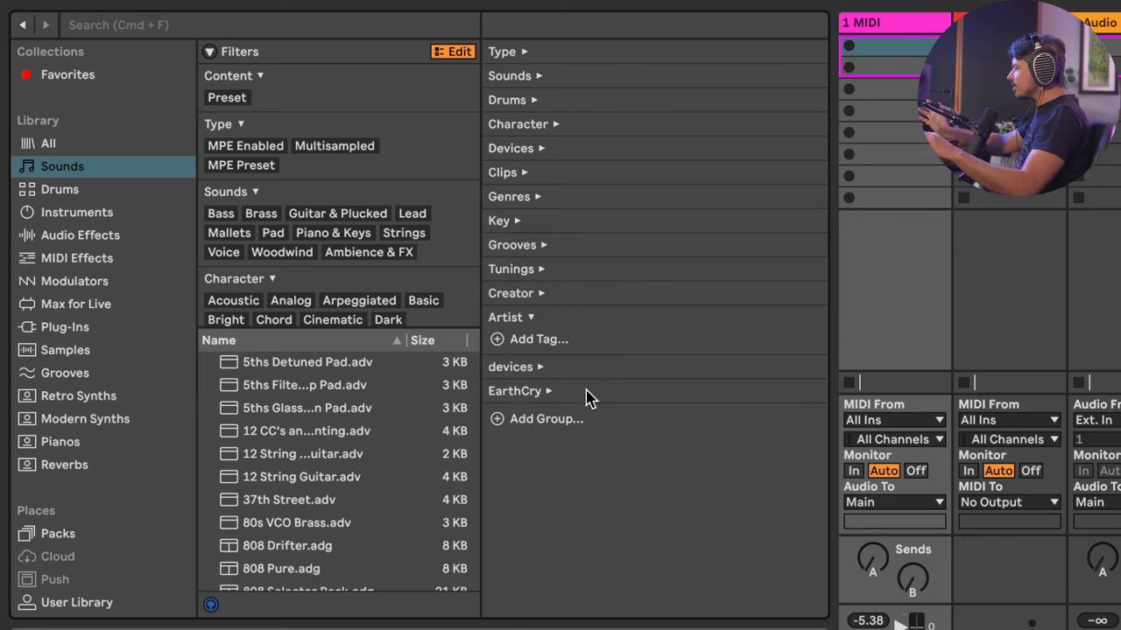
Add a tag to the Artist group and bring up the group's context options
left_click(536, 338)
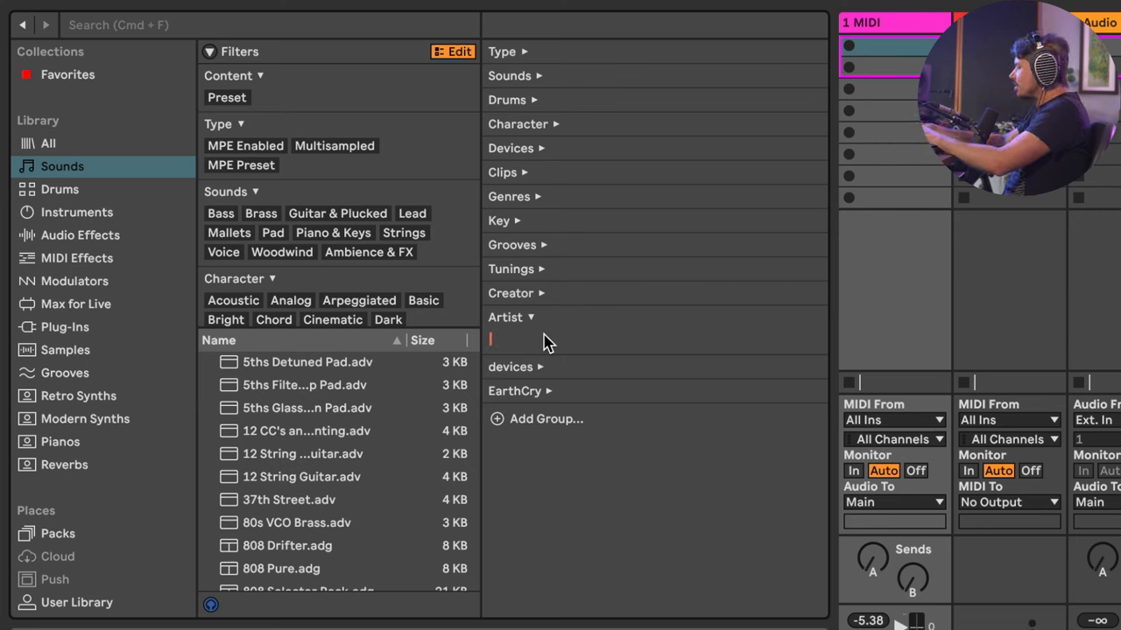
type("Top")
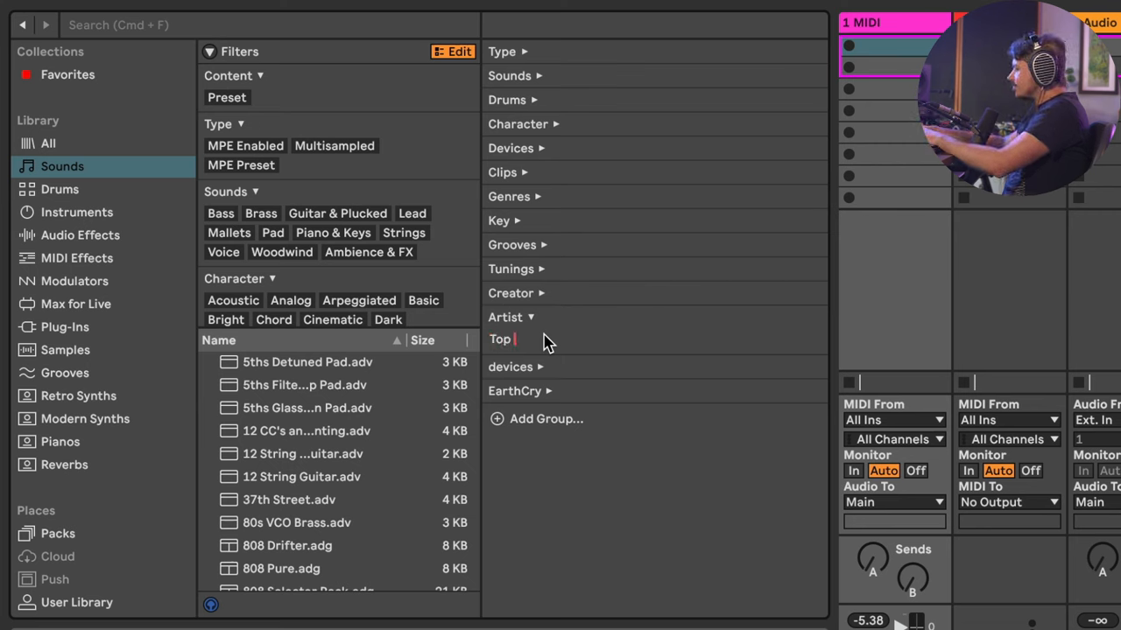
type("Pi")
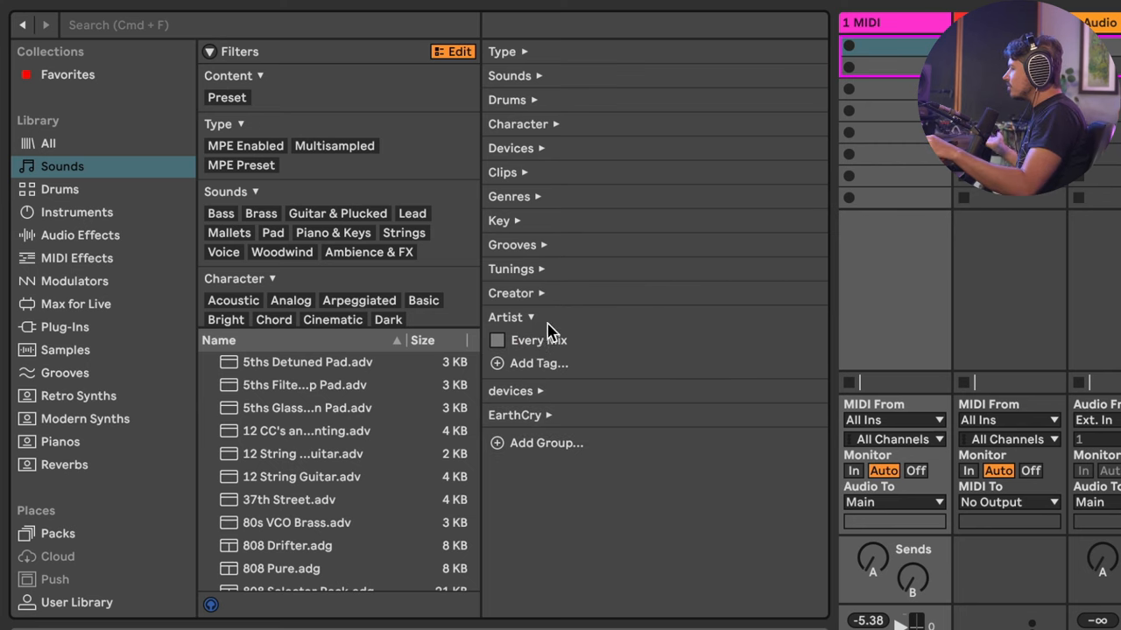
right_click(506, 317)
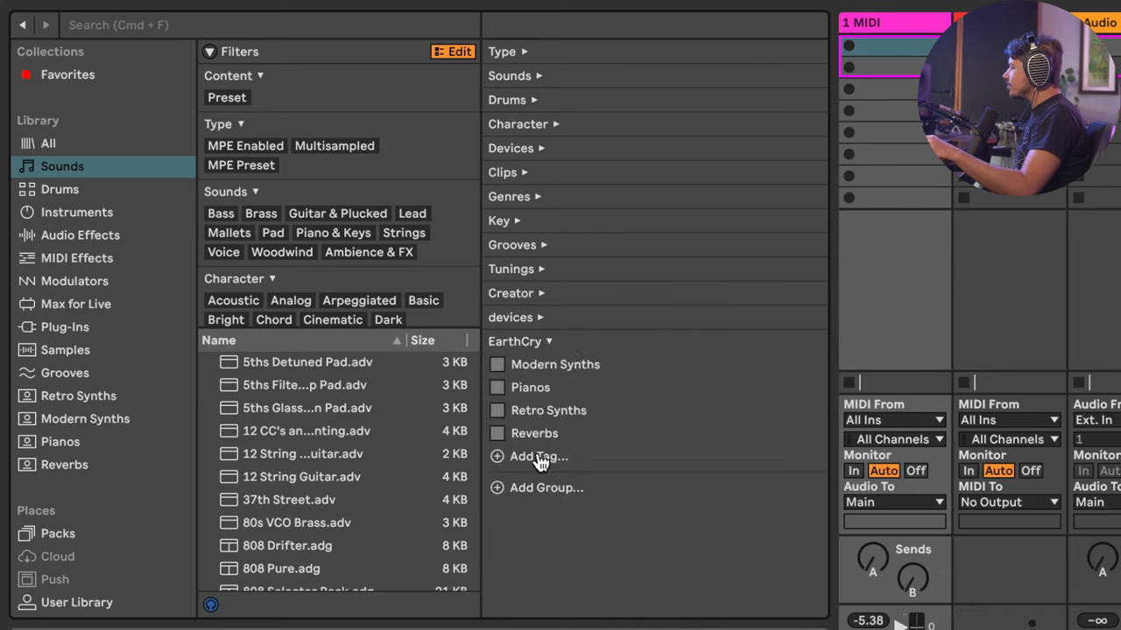
Add a Multiband Comps tag to the EarthCry group after removing the Artist group
type("Compress")
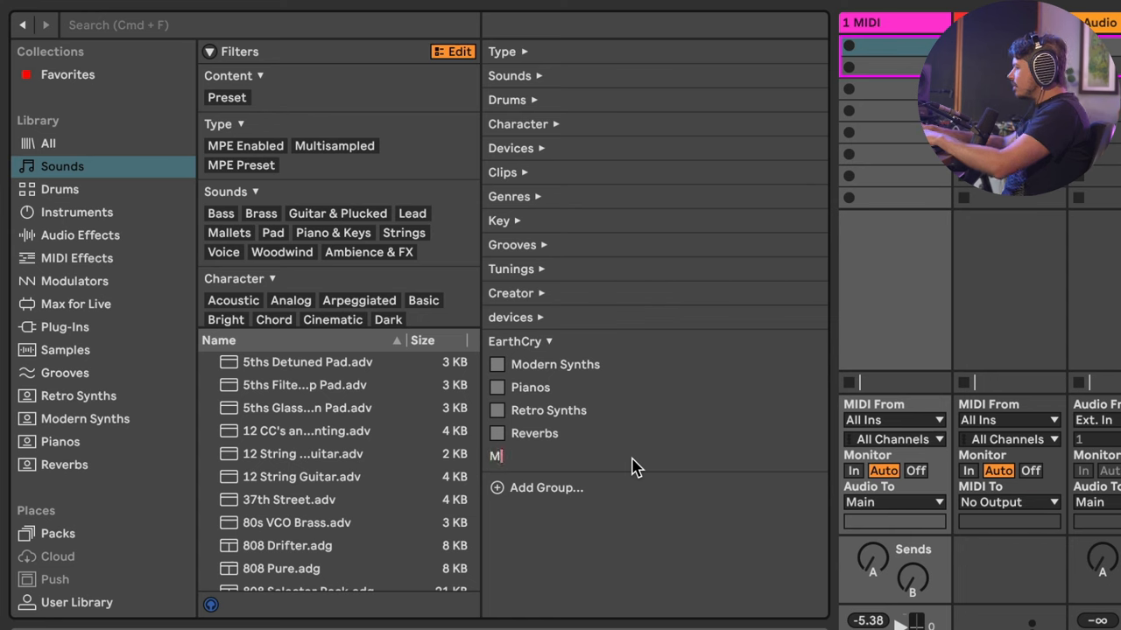
type("ultiband Comps")
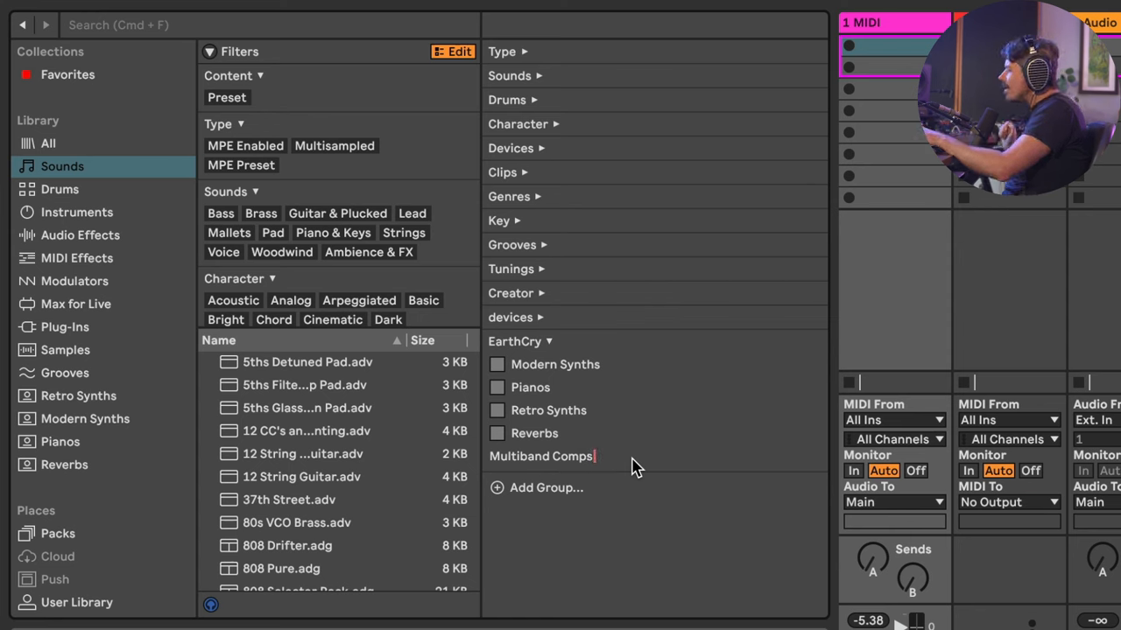
key("Enter")
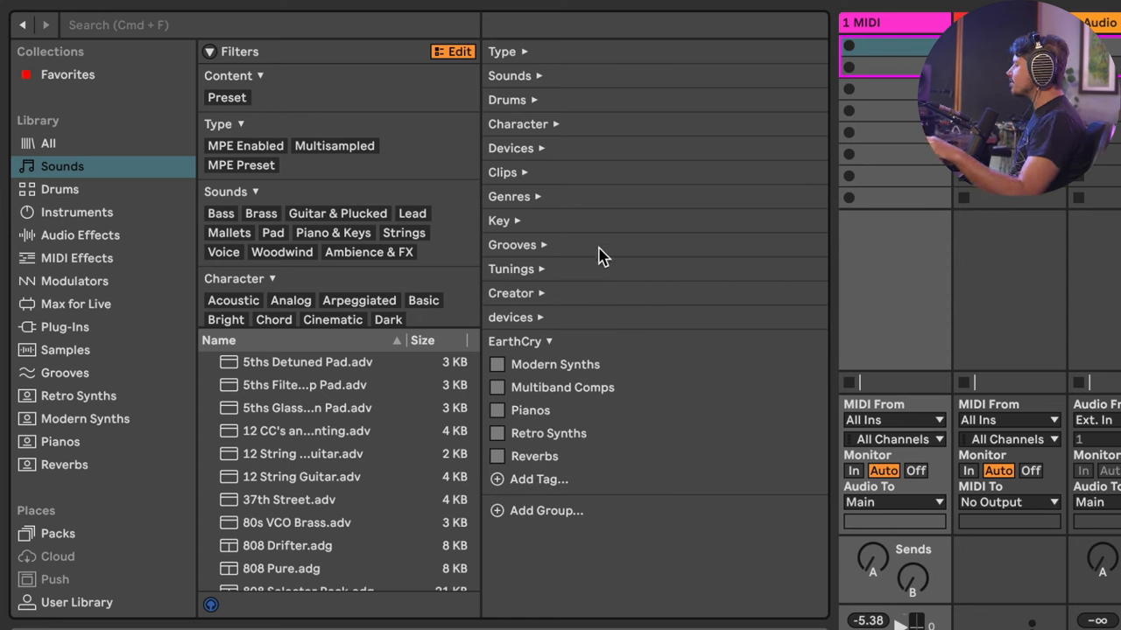
mouse_move(554, 331)
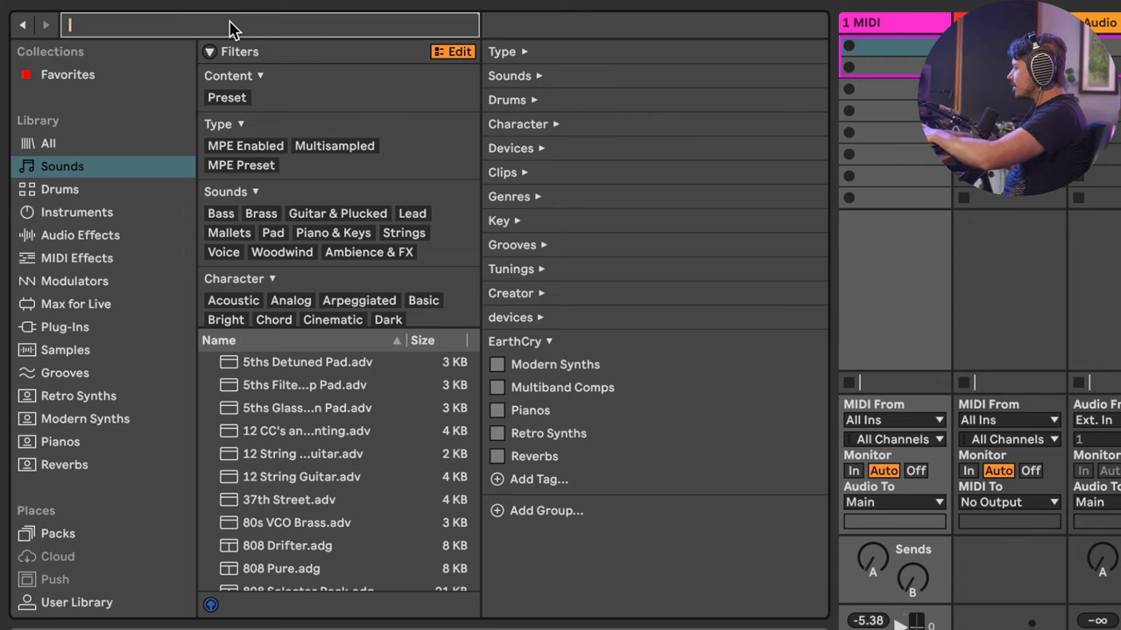
Find Multiband Dynamics by searching 'mul' and tag it Multiband Comps
type("multi")
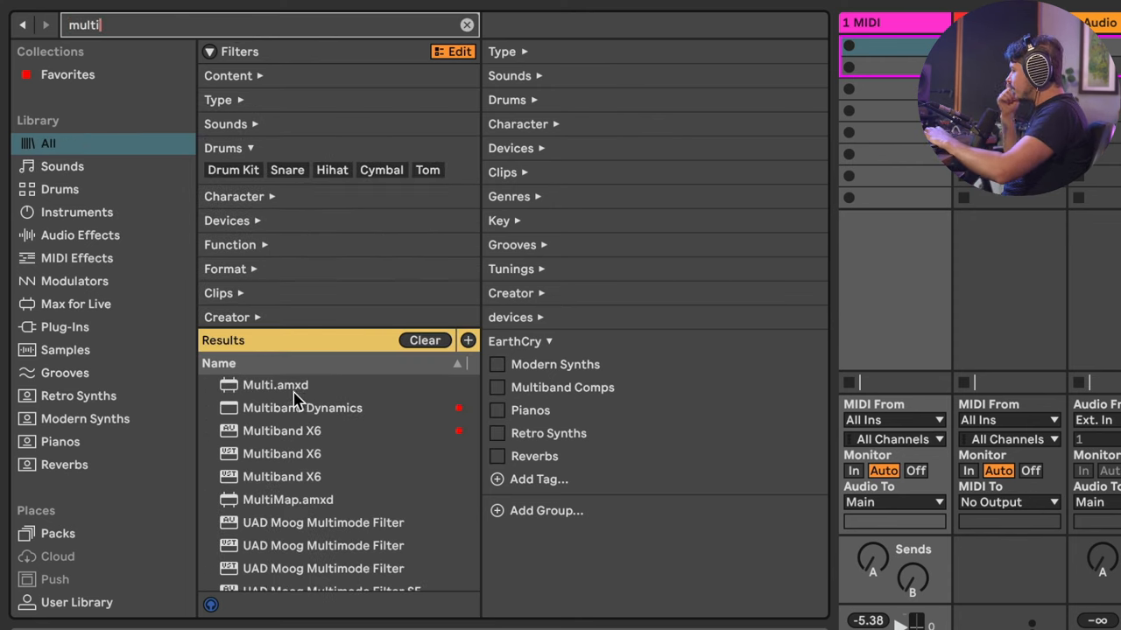
left_click(301, 408)
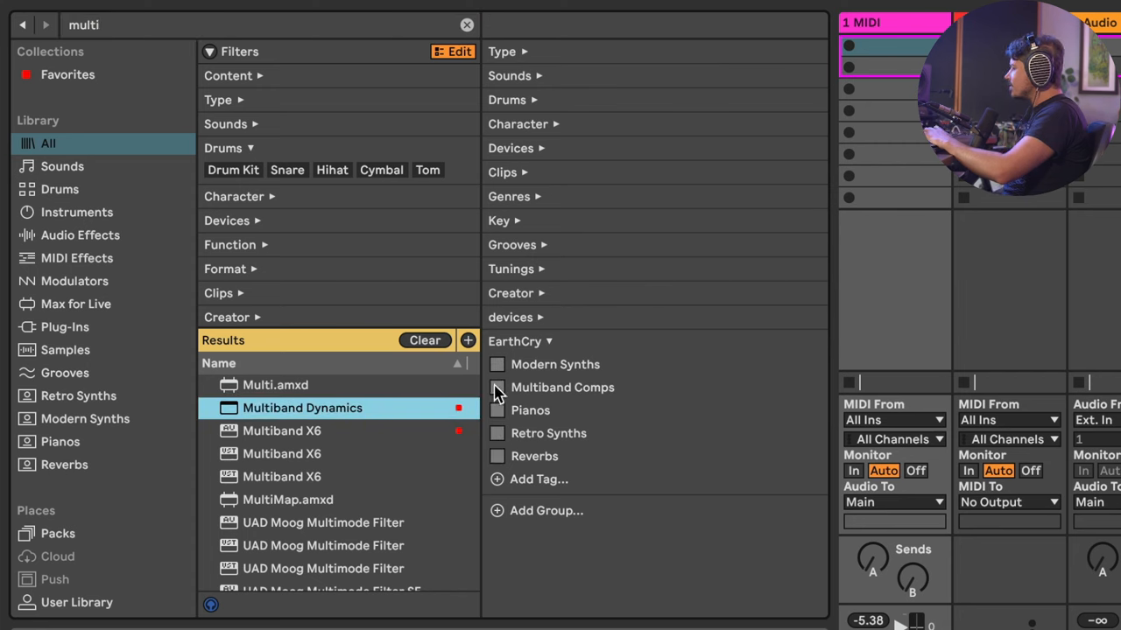
left_click(497, 388)
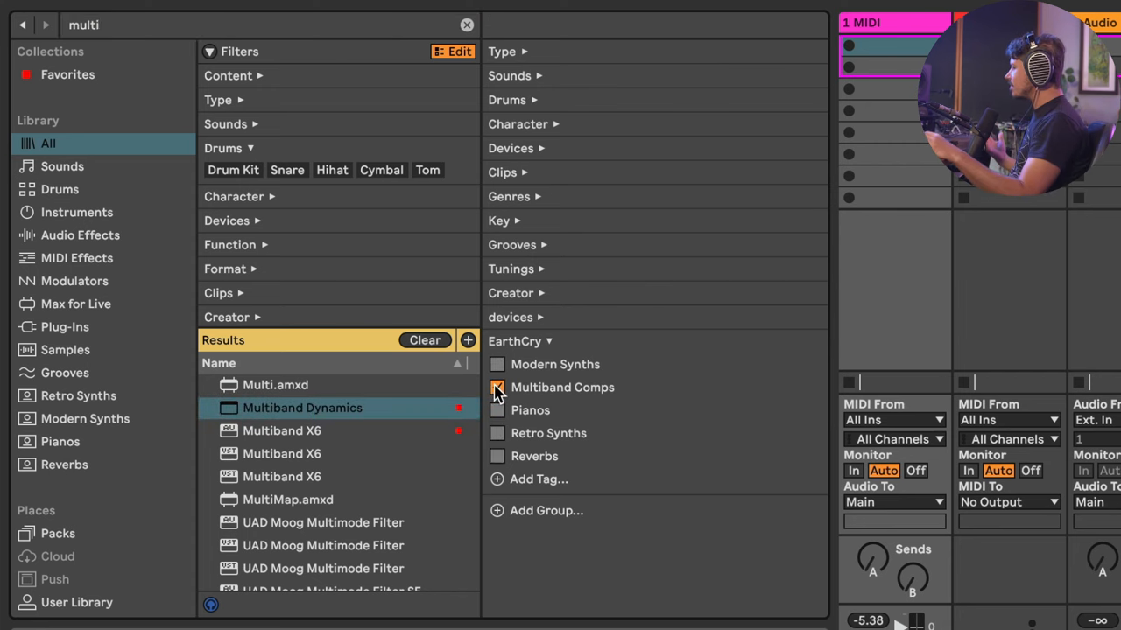
left_click(498, 388)
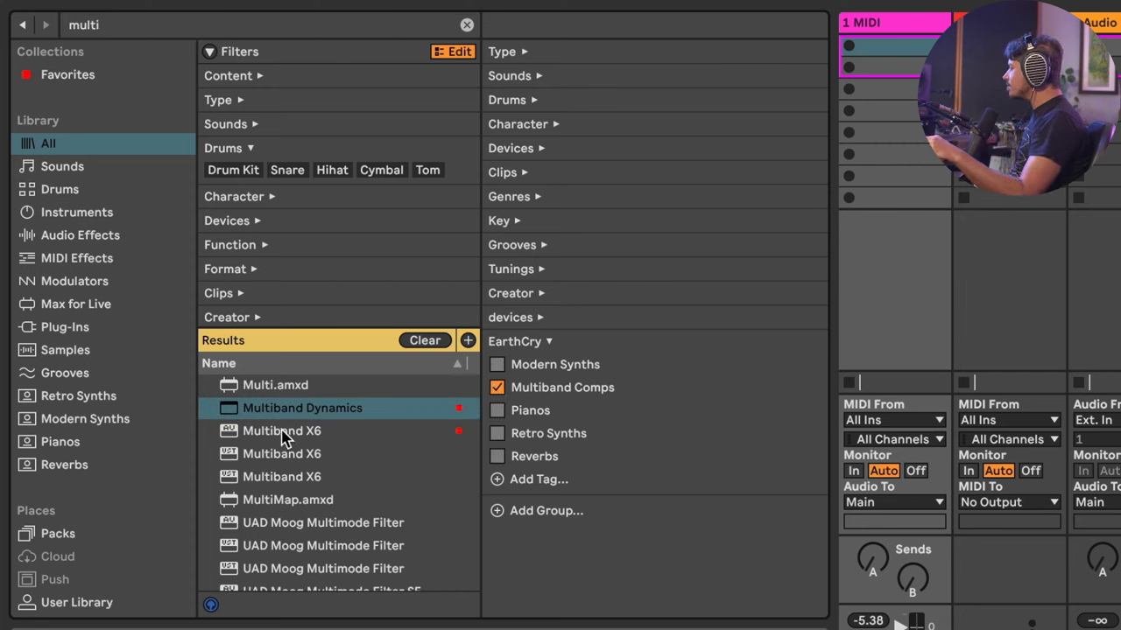
mouse_move(302, 436)
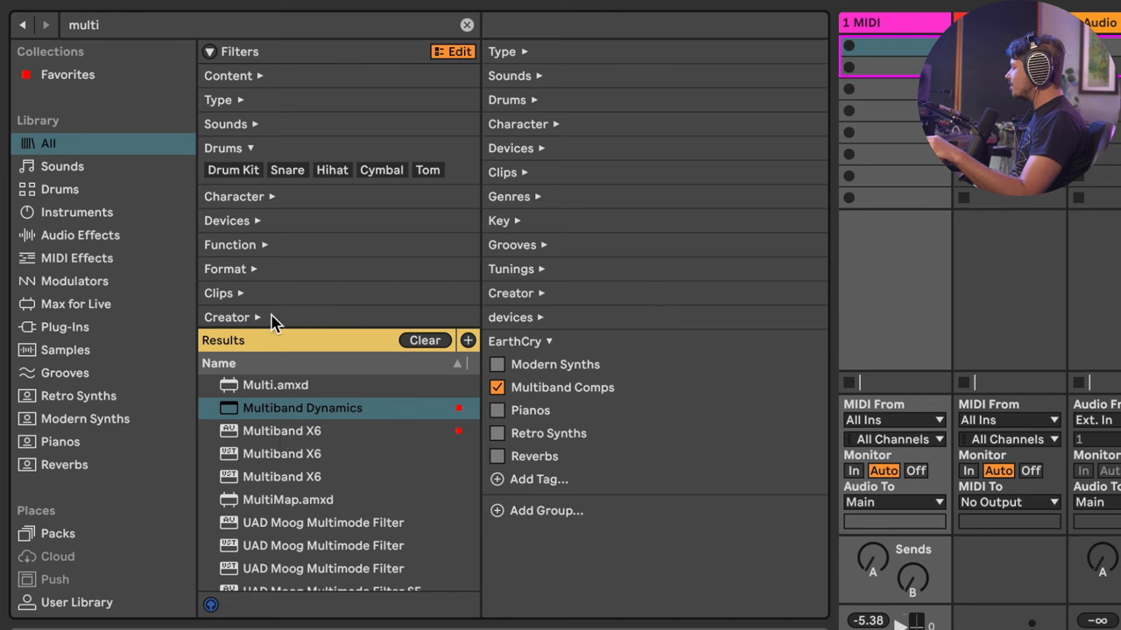
mouse_move(253, 156)
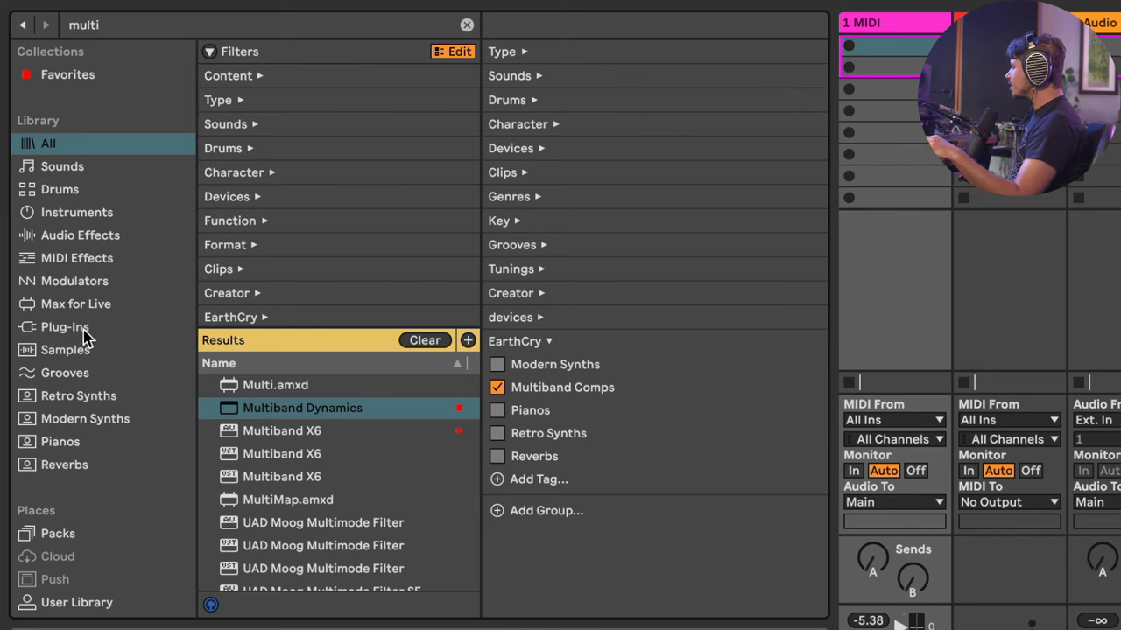
Filter Plug-Ins to AUv2 and tag the AU Multiband X6 as Multiband Comps
left_click(56, 326)
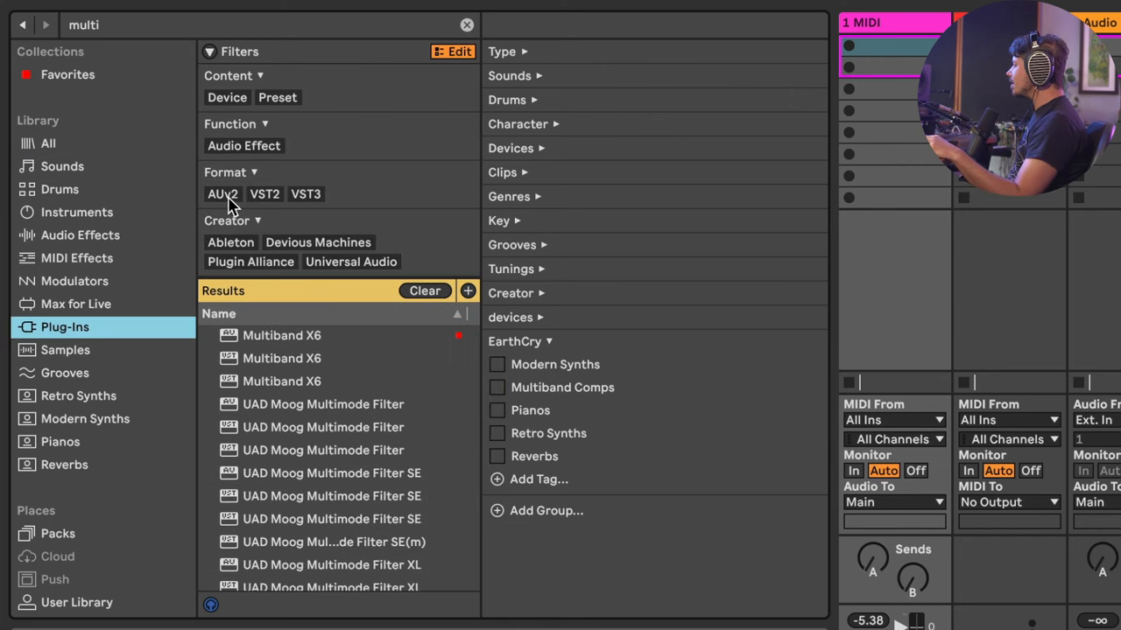
left_click(221, 193)
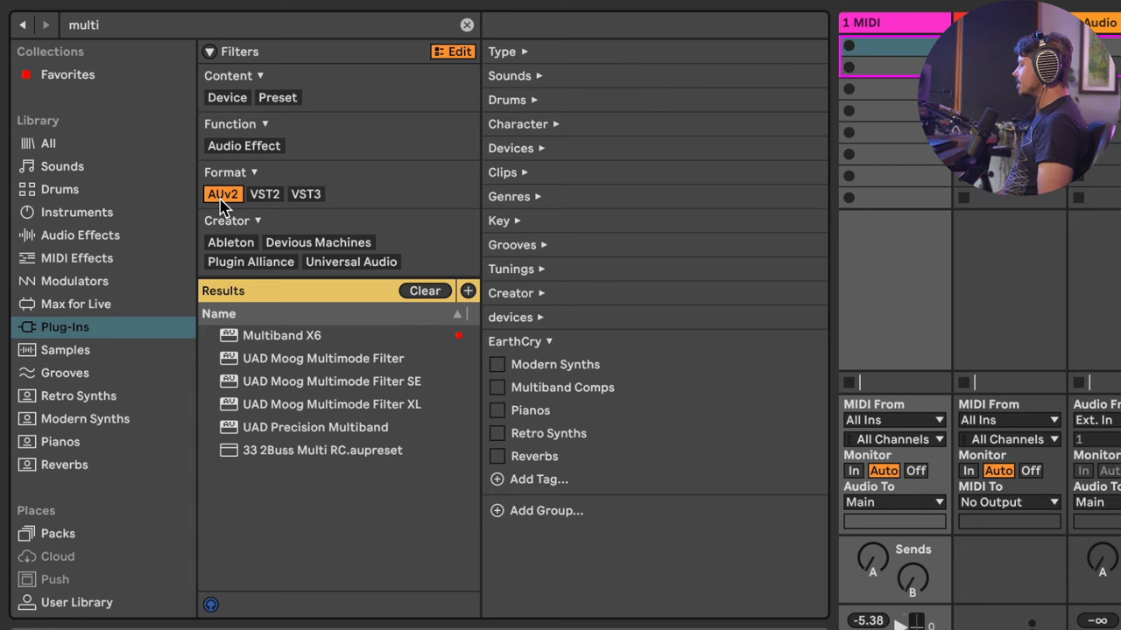
mouse_move(132, 17)
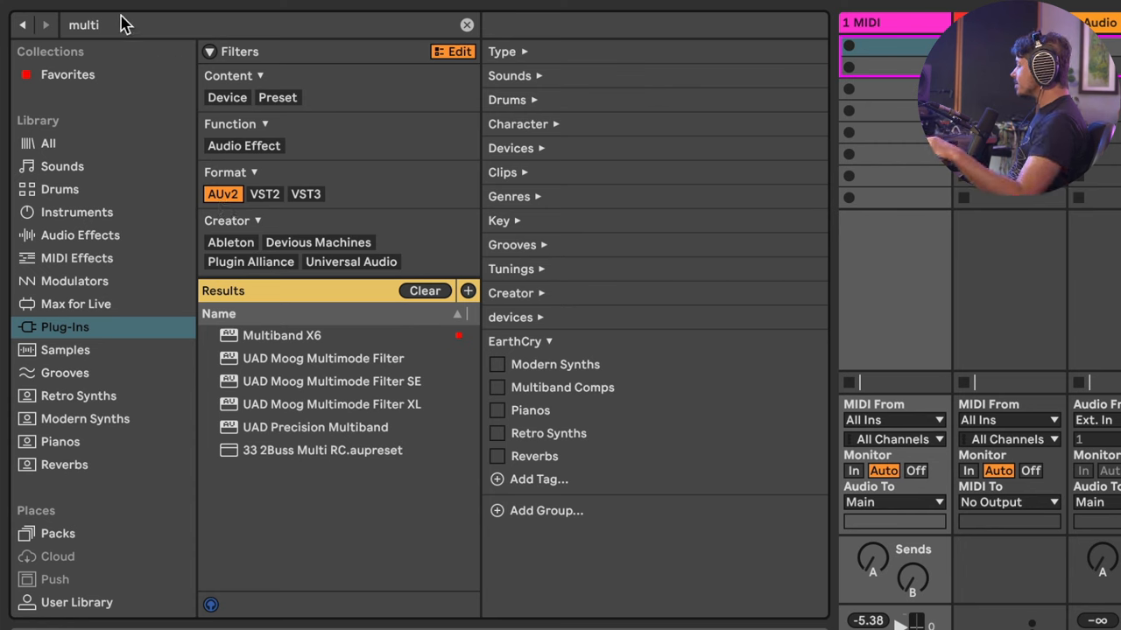
mouse_move(92, 33)
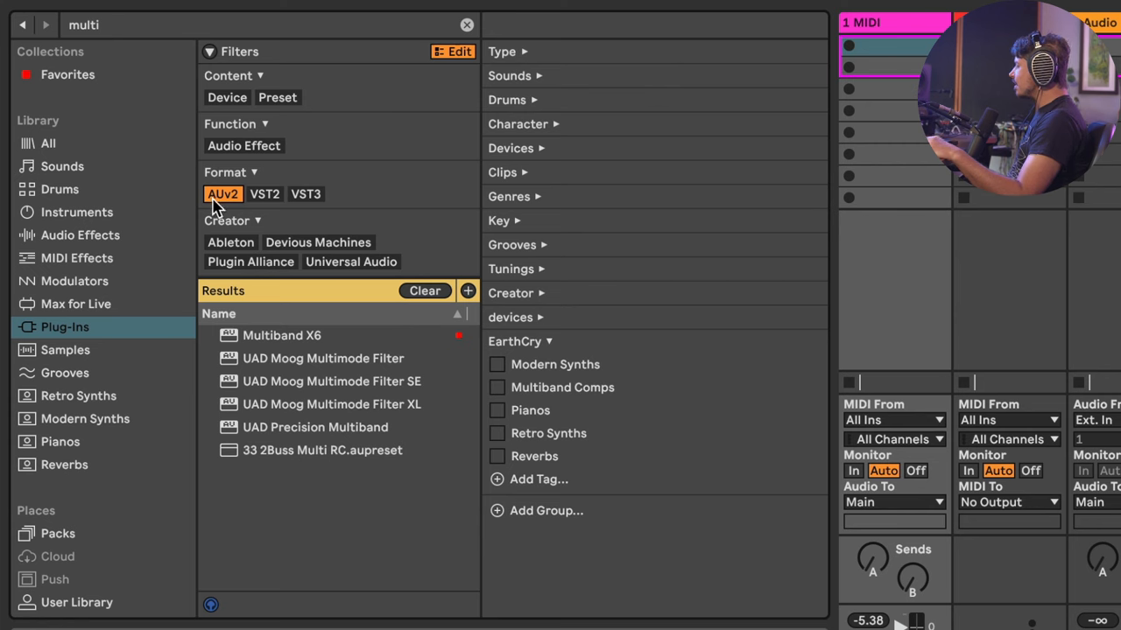
mouse_move(289, 337)
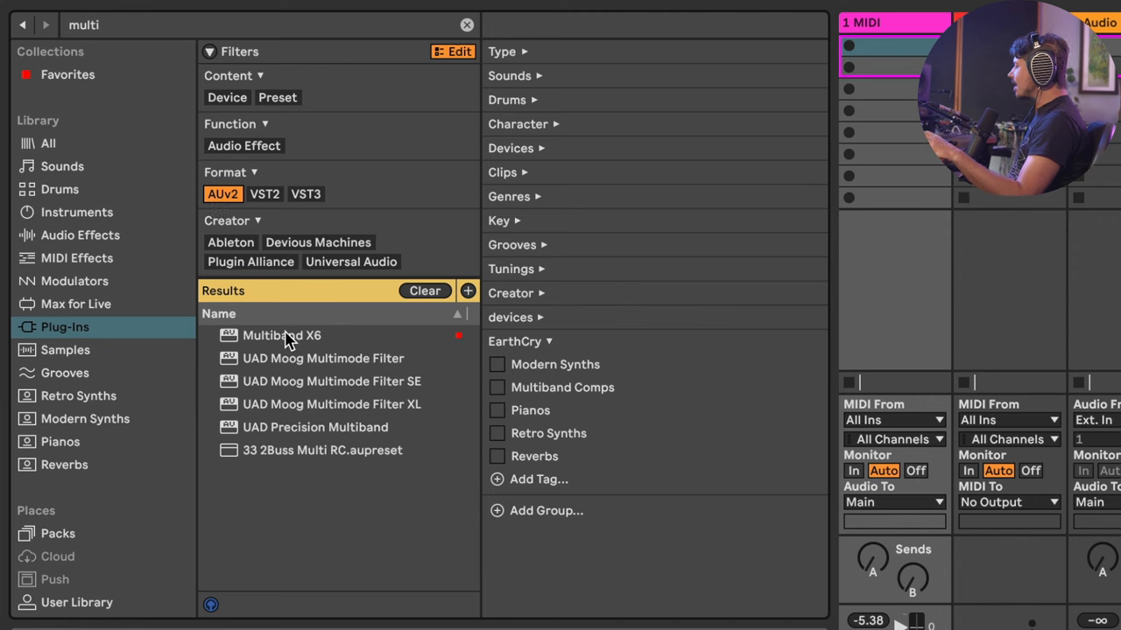
left_click(287, 336)
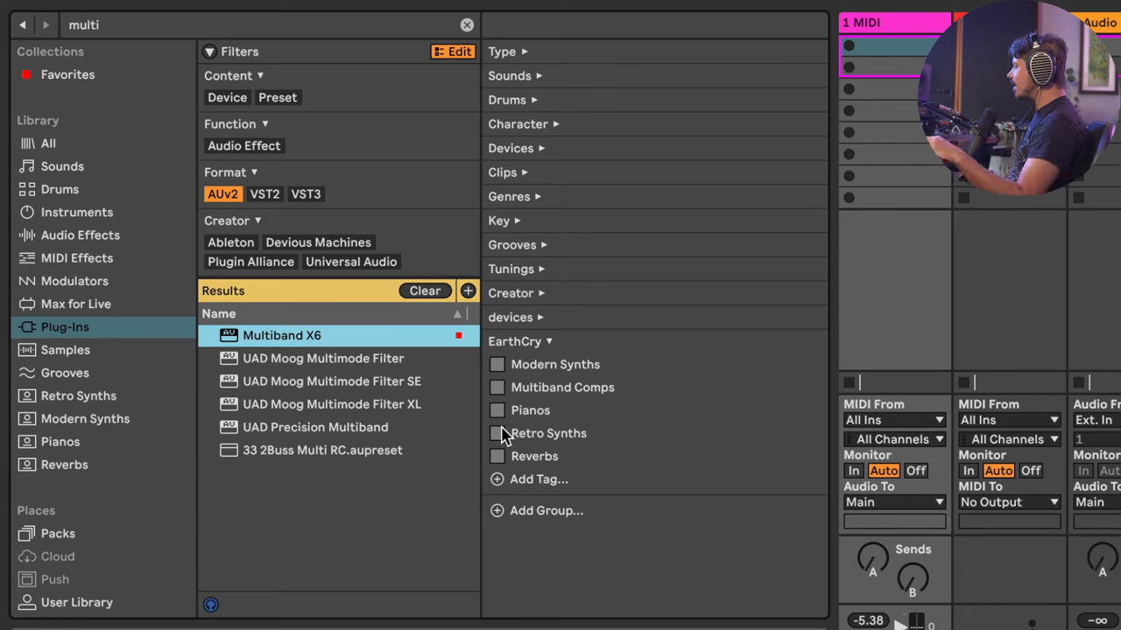
left_click(498, 388)
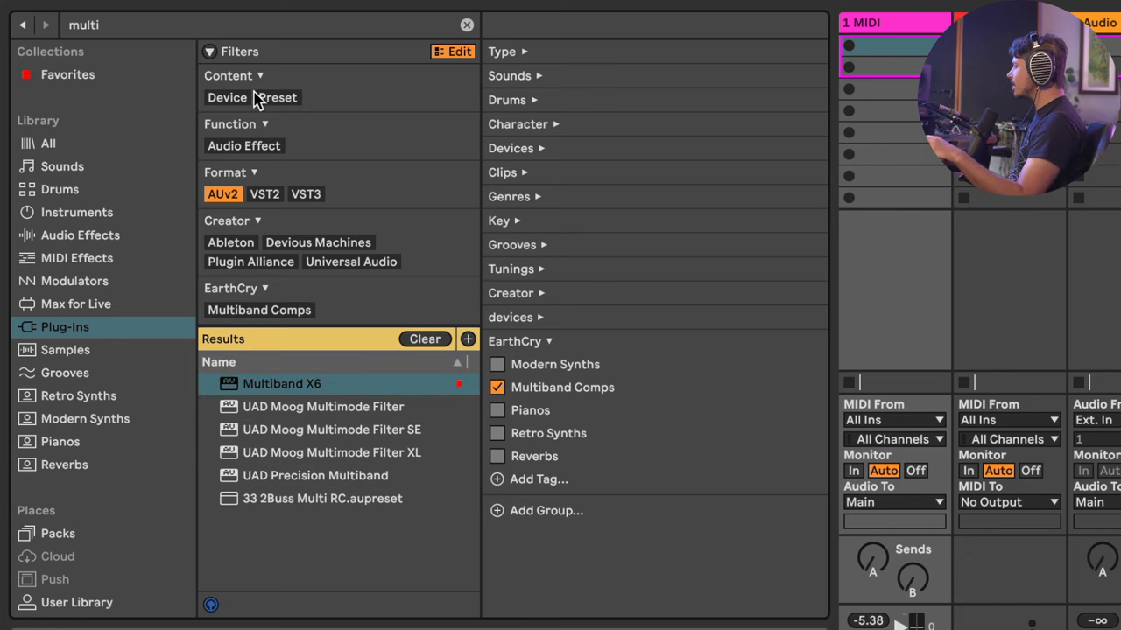
Search 'pro-mb', filter to AUv2 and select the AU version of Pro-MB
left_click(84, 24)
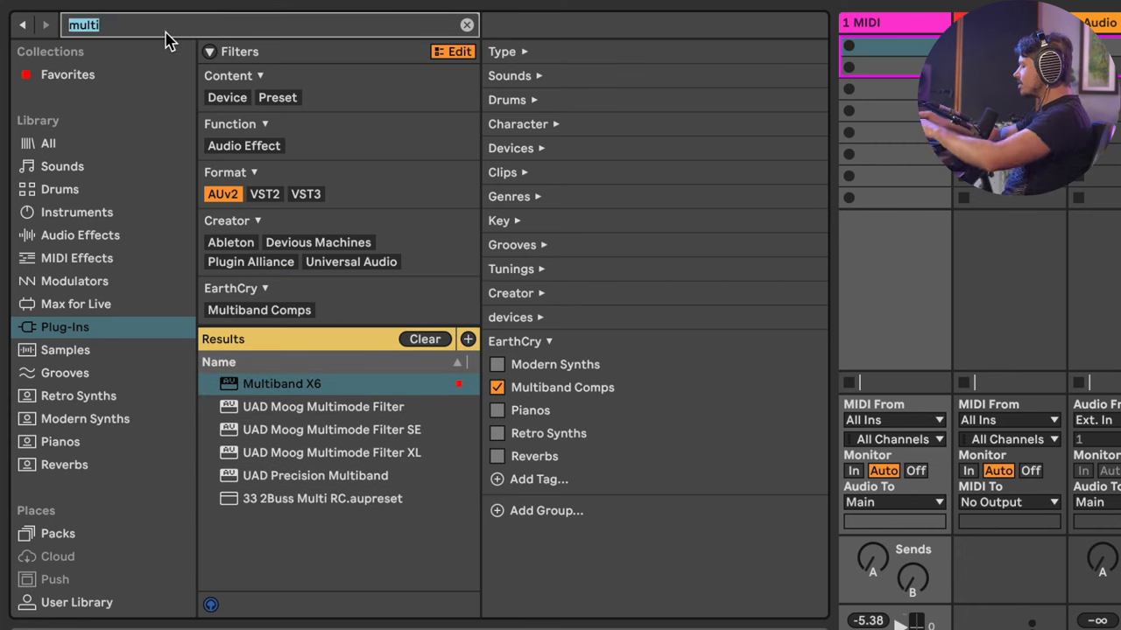
type("pro-mb")
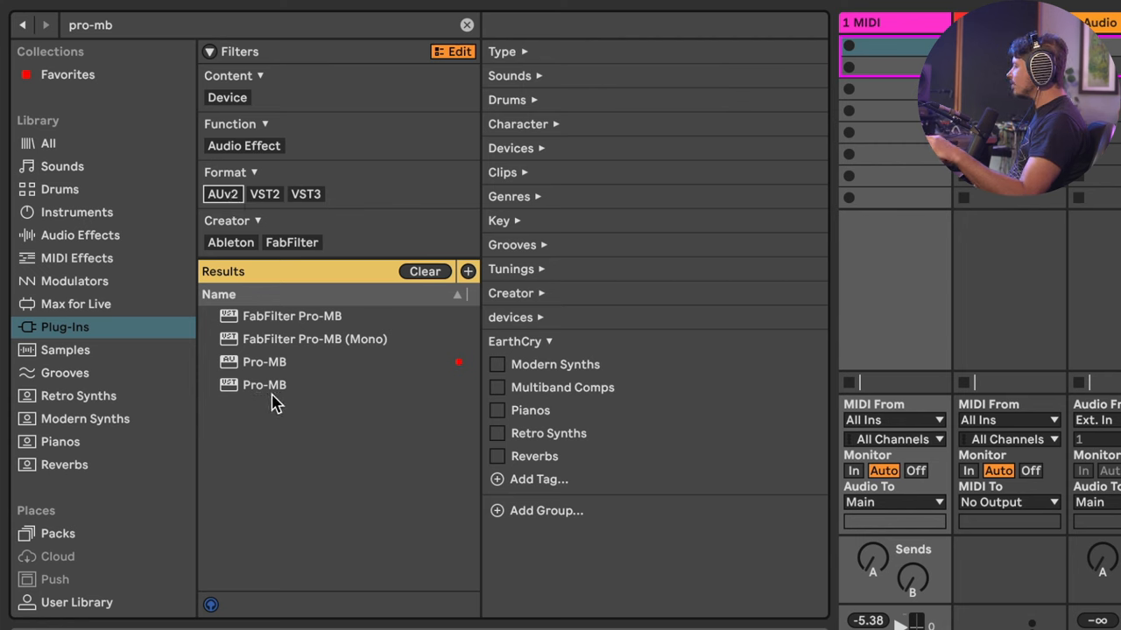
mouse_move(223, 194)
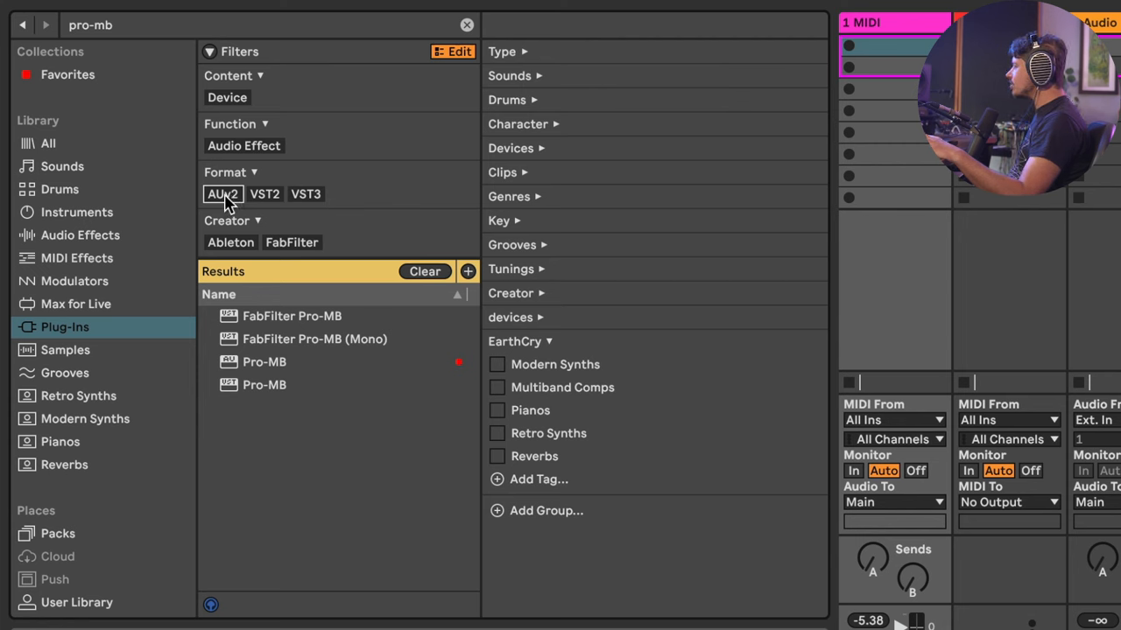
left_click(221, 193)
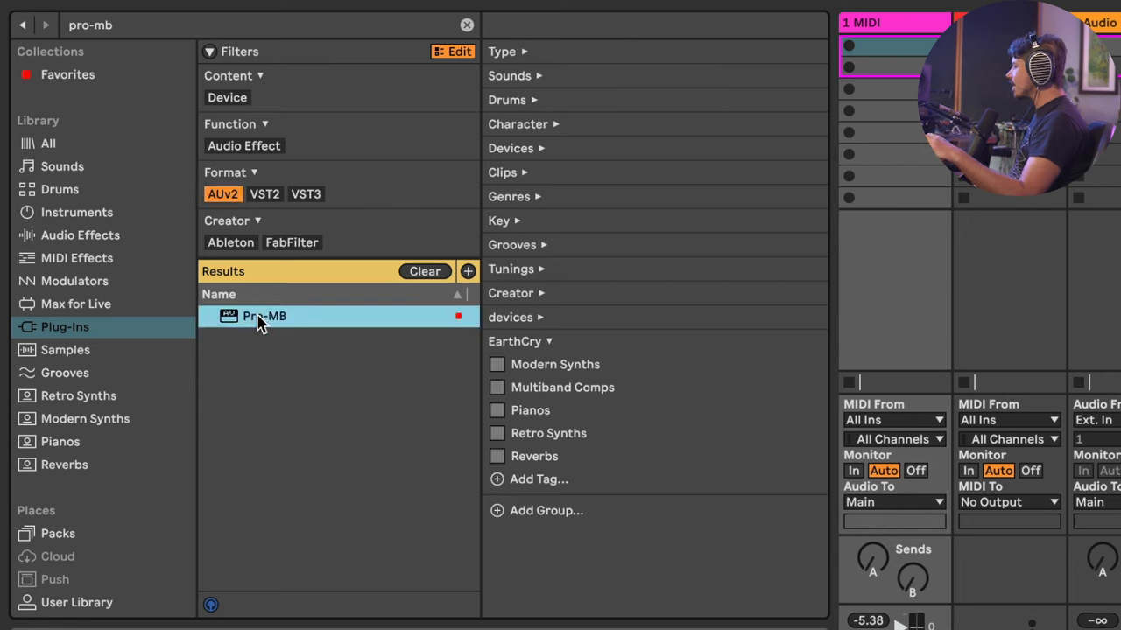
left_click(497, 387)
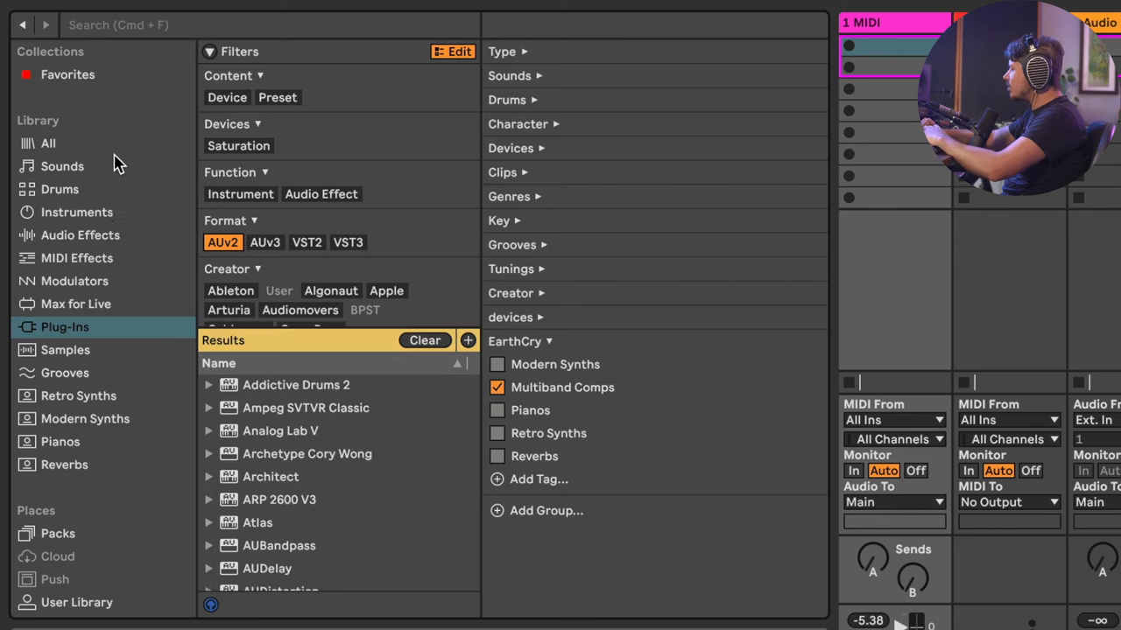
mouse_move(85, 153)
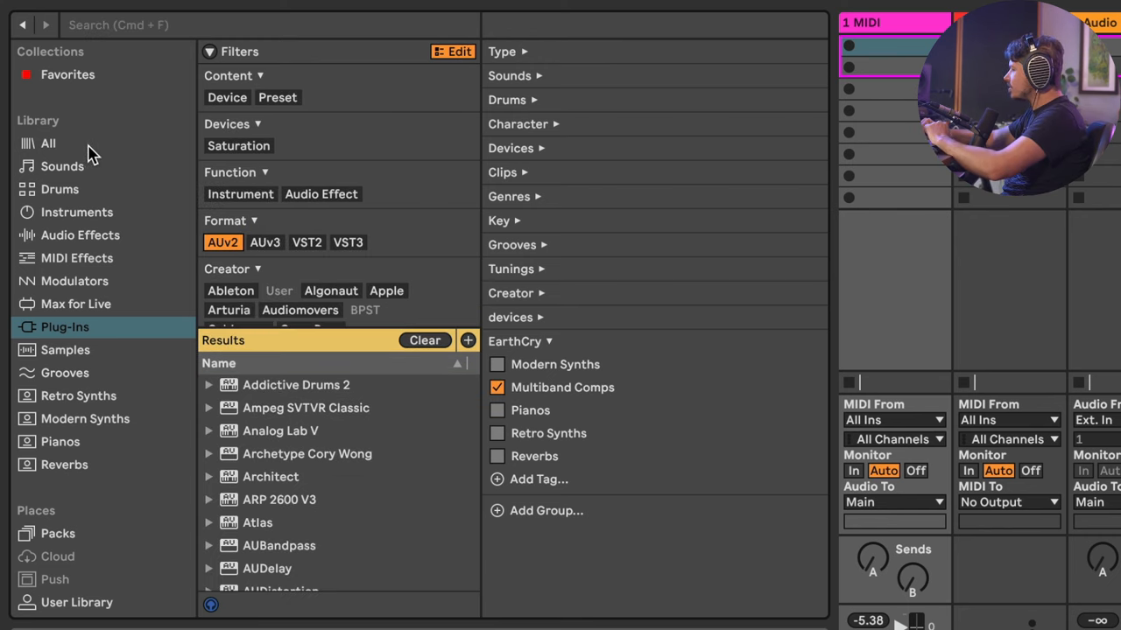
Browse MIDI Effects and Max for Live, return to All, and filter by the Multiband Comps tag
left_click(48, 142)
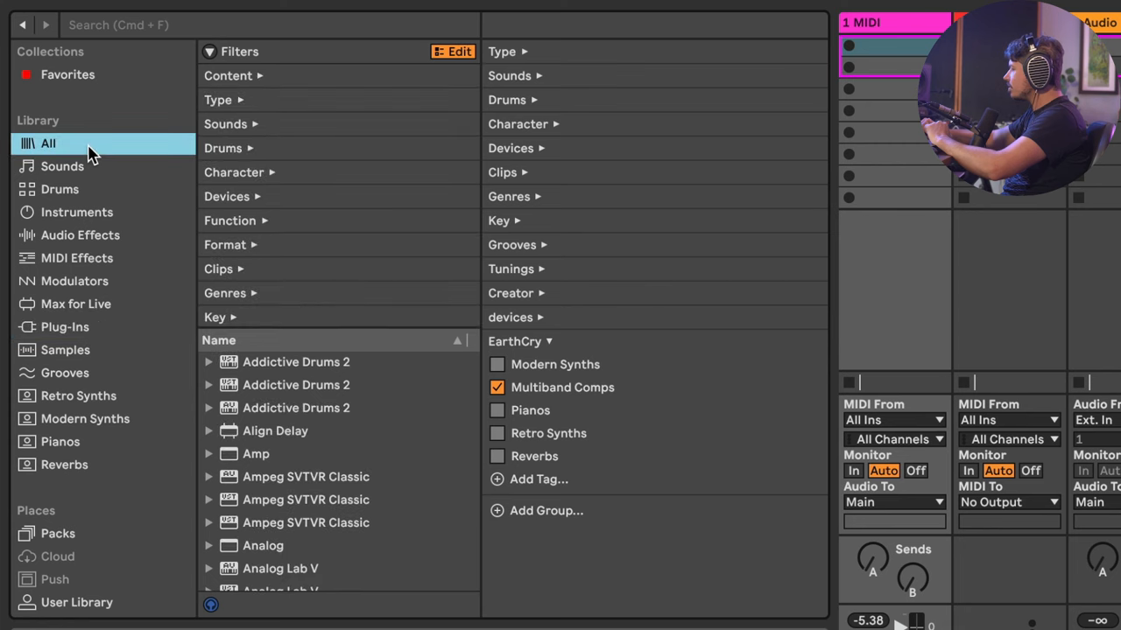
left_click(76, 257)
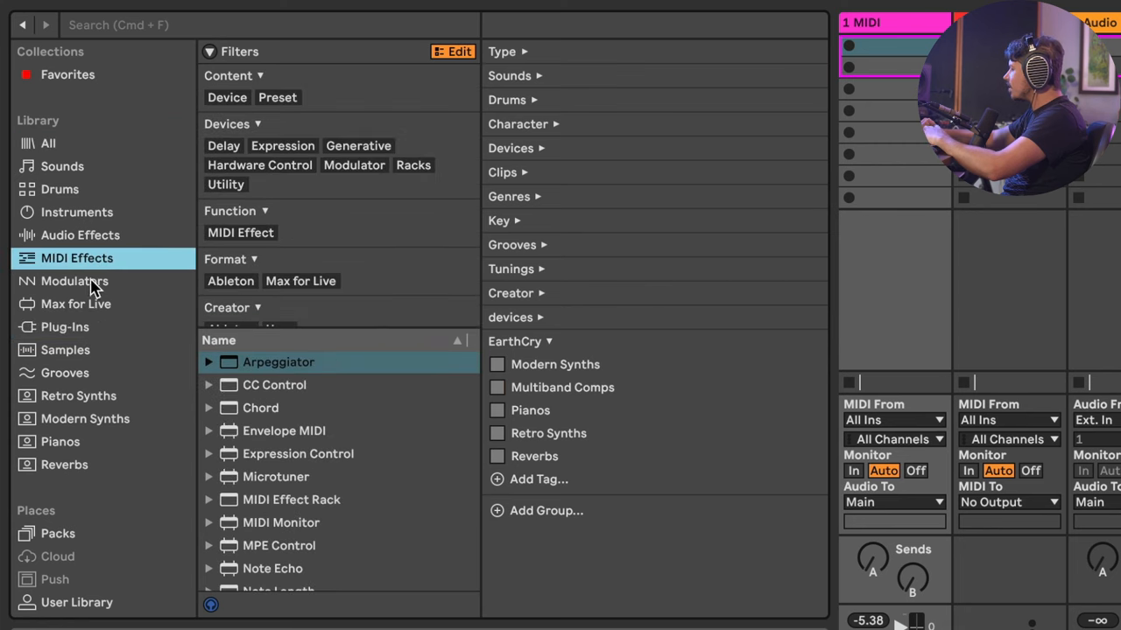
mouse_move(138, 243)
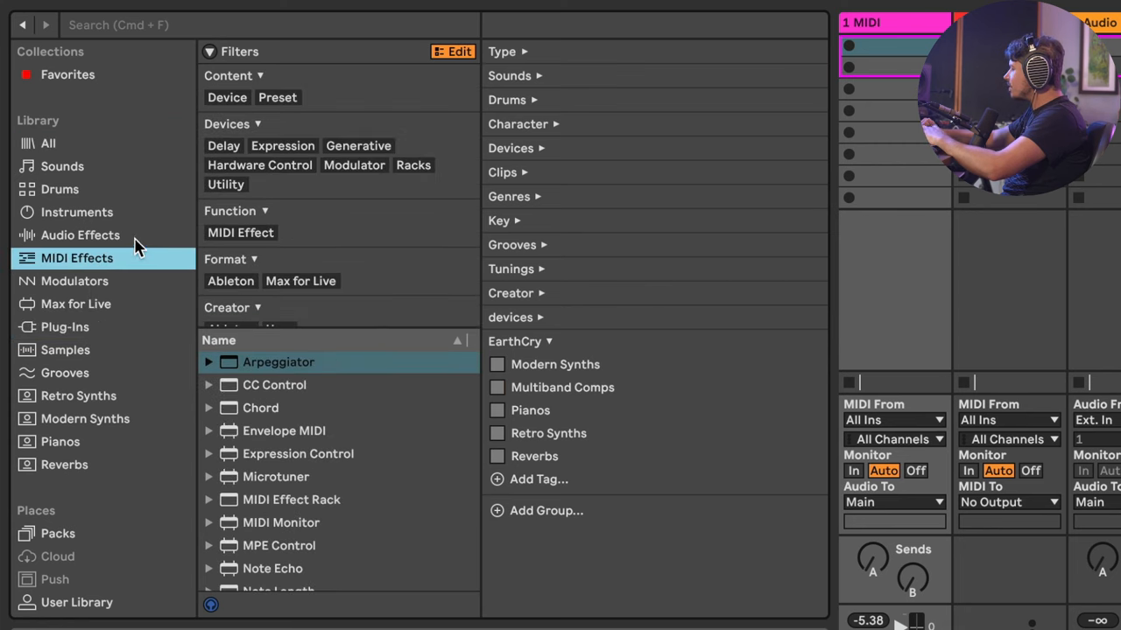
left_click(75, 303)
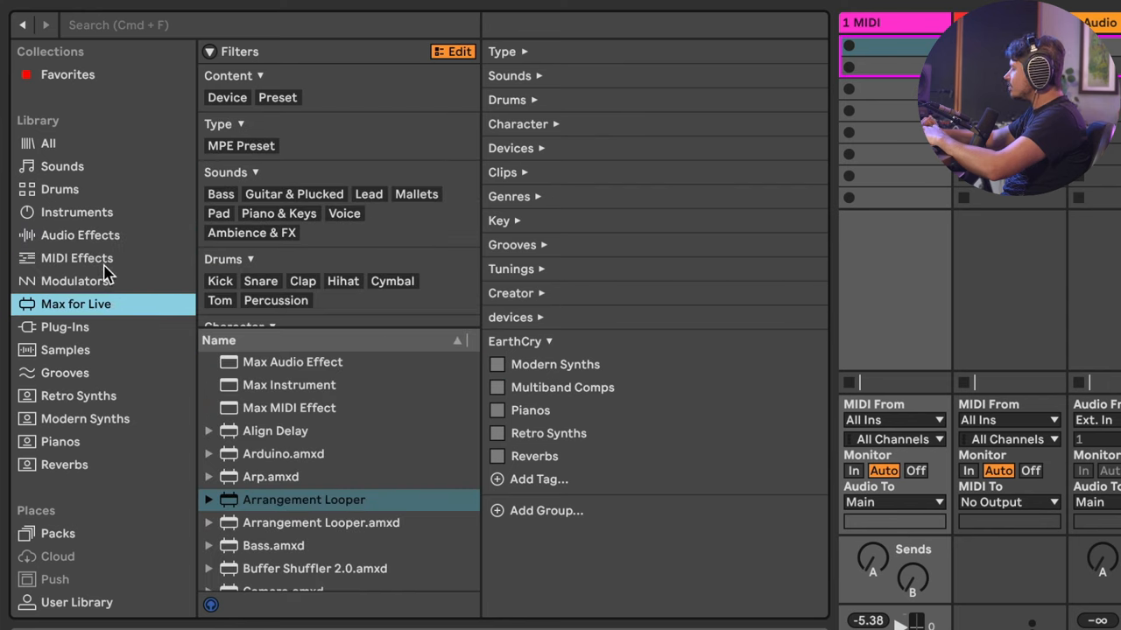
mouse_move(117, 260)
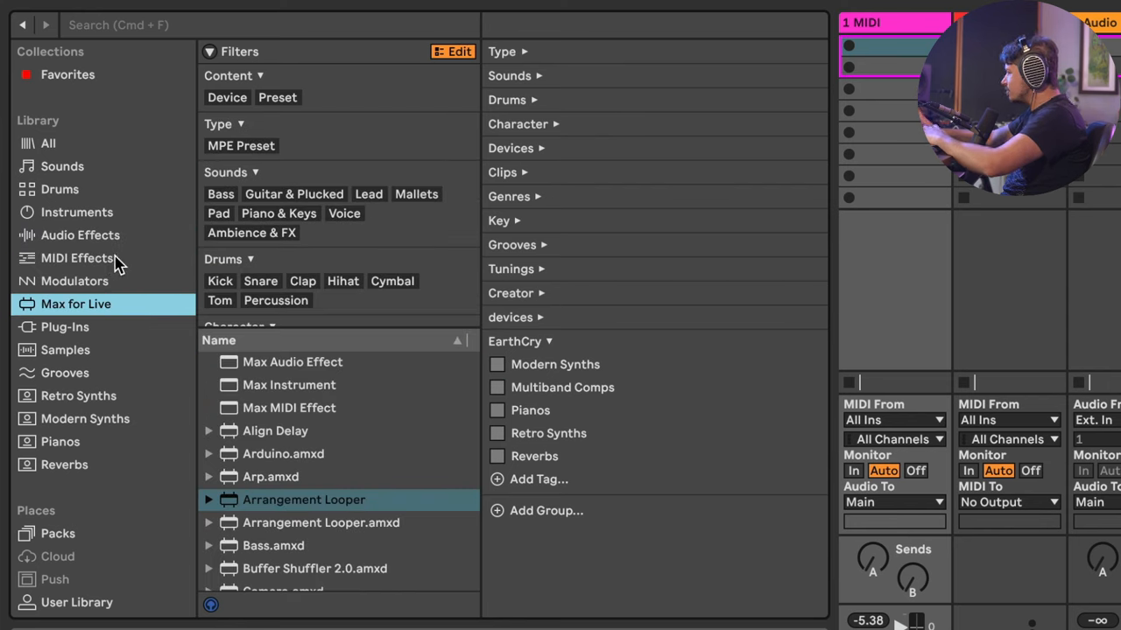
left_click(77, 257)
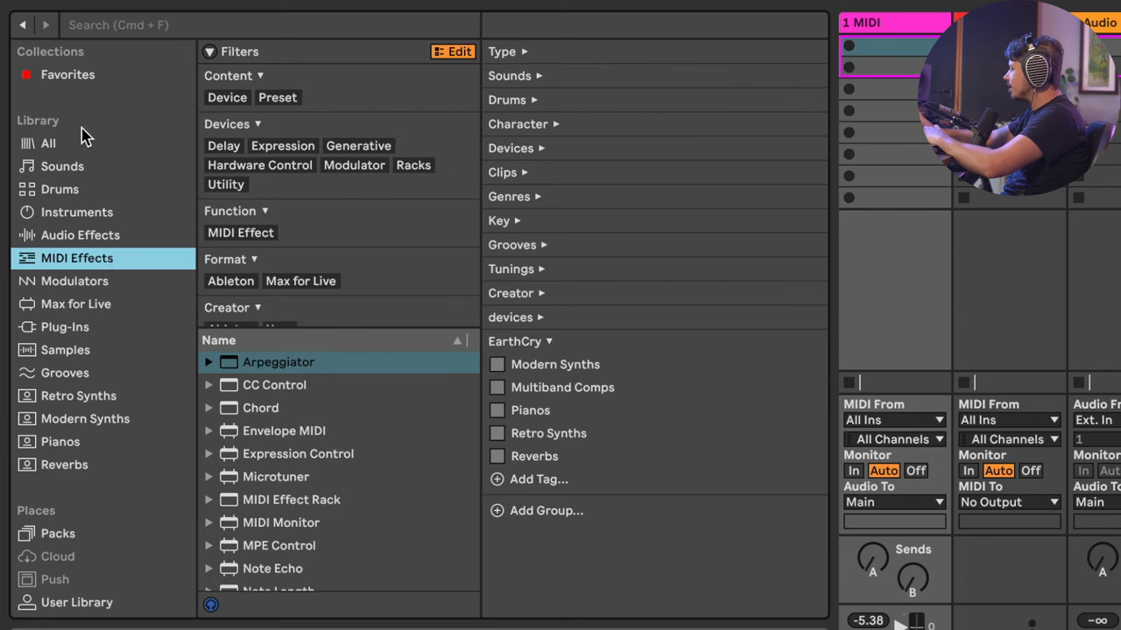
left_click(48, 143)
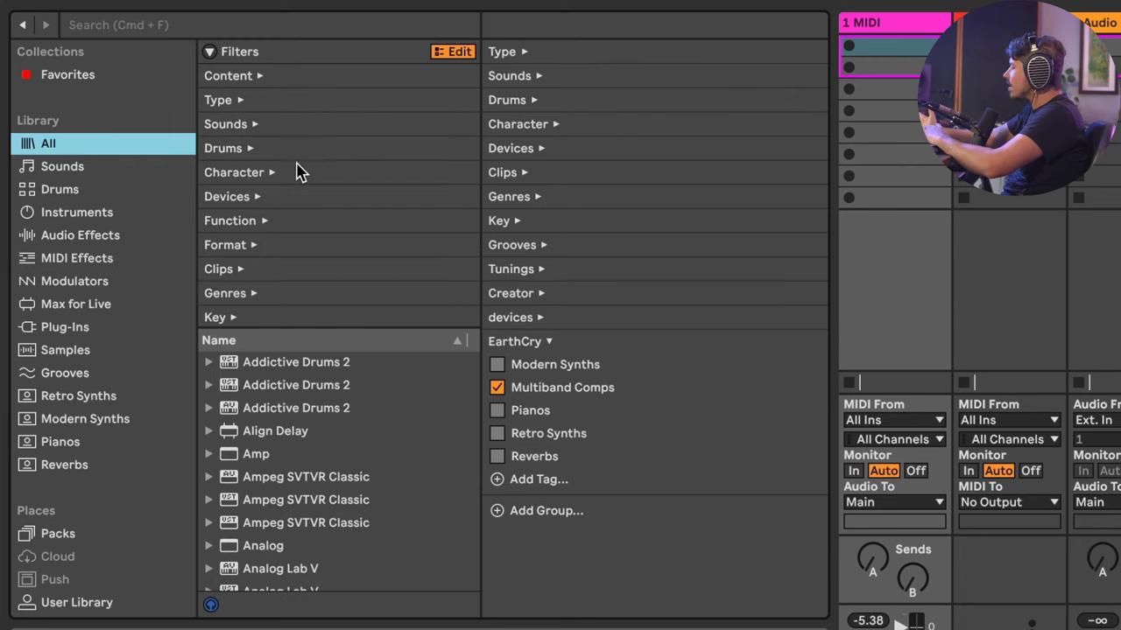
left_click(541, 341)
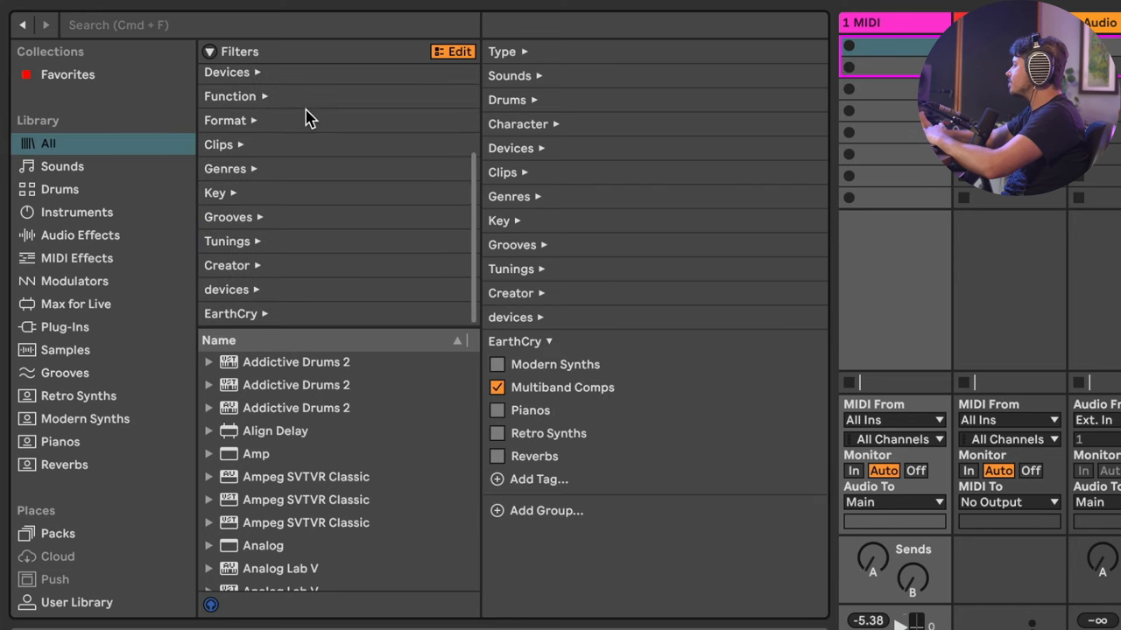
mouse_move(276, 297)
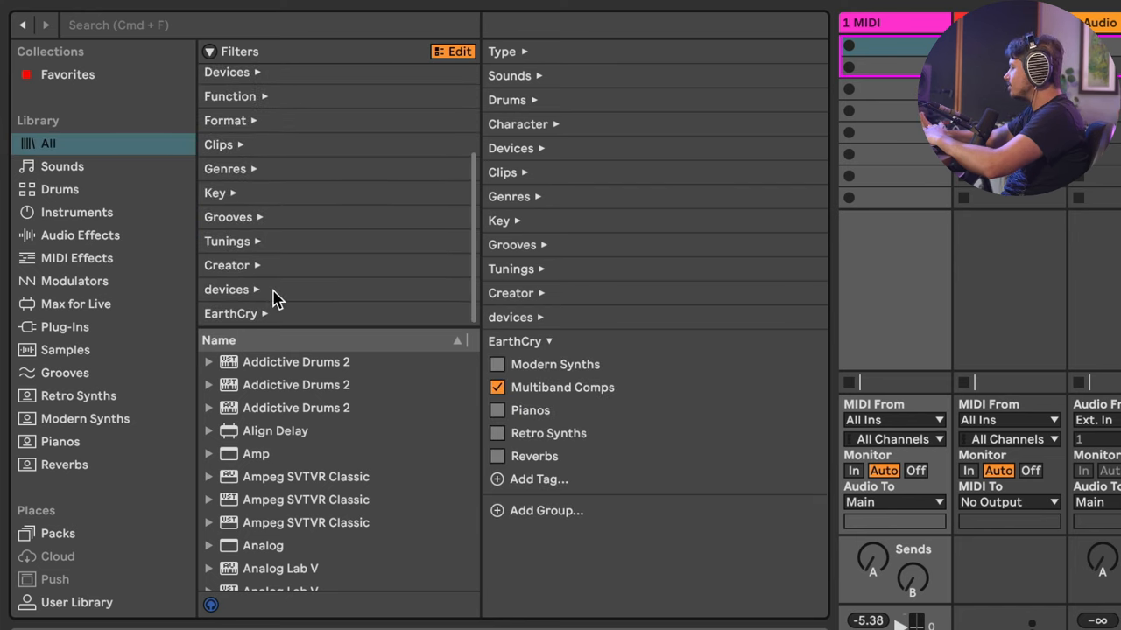
mouse_move(267, 314)
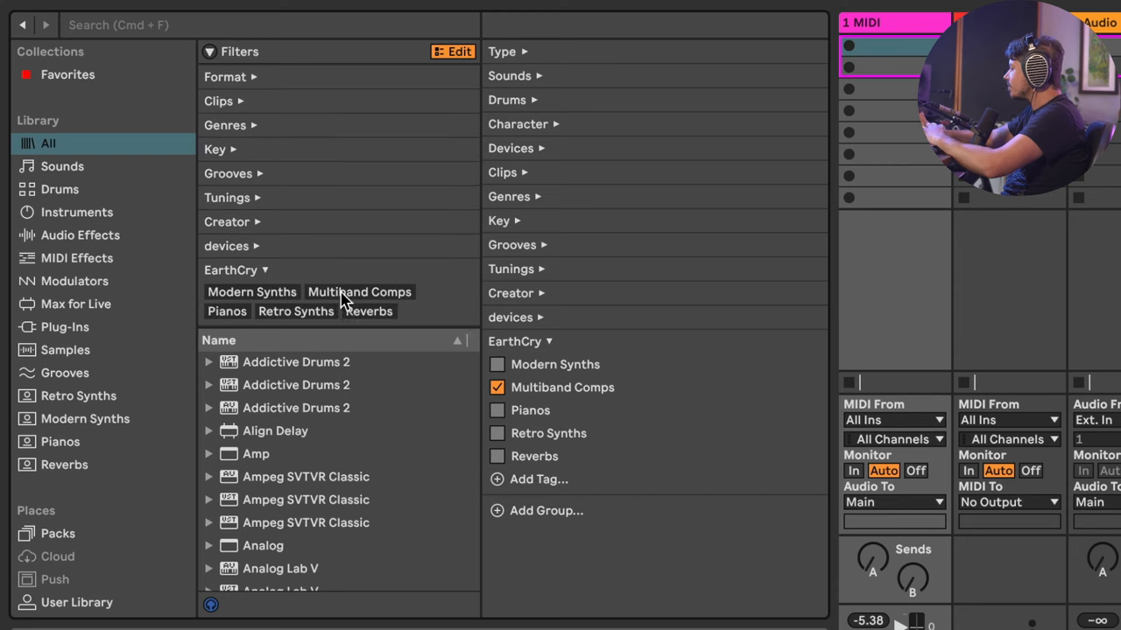
left_click(359, 291)
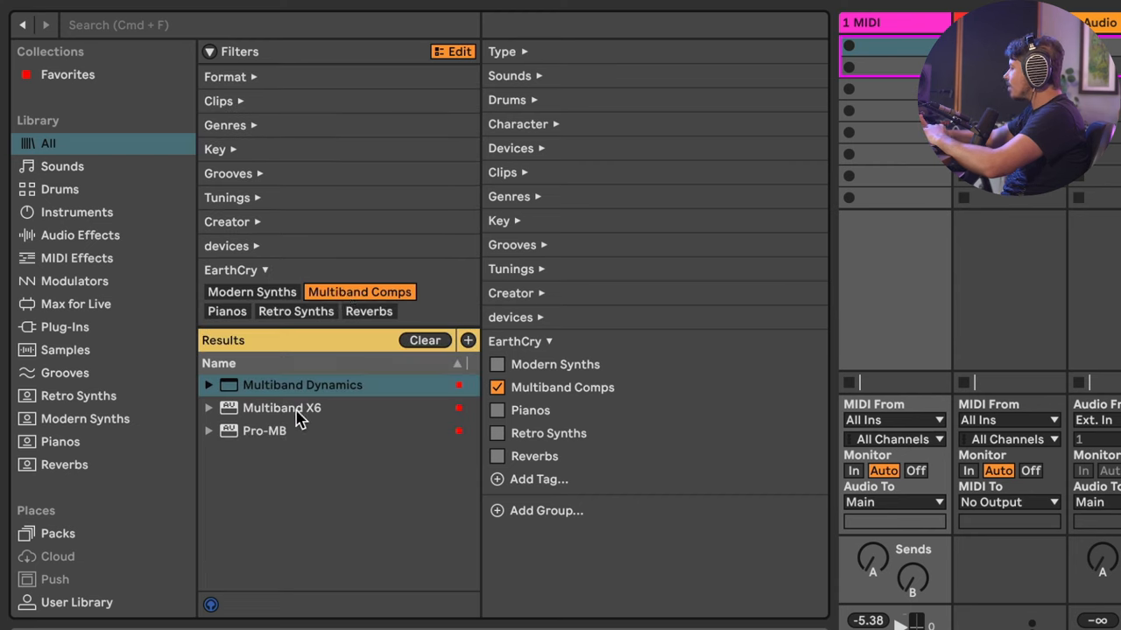
mouse_move(289, 436)
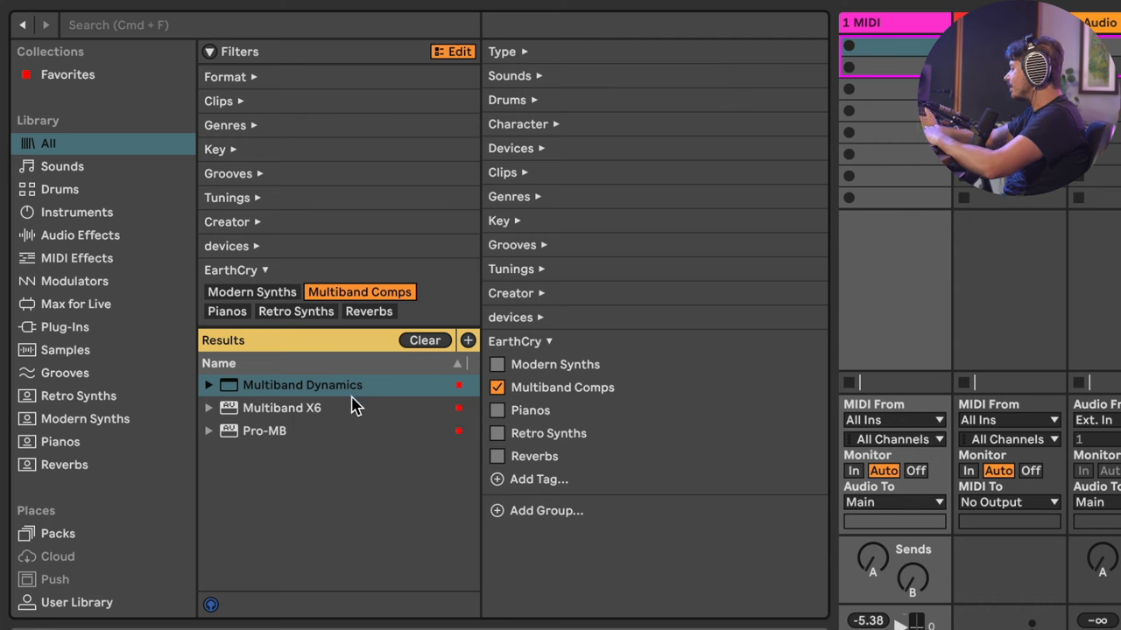
mouse_move(301, 440)
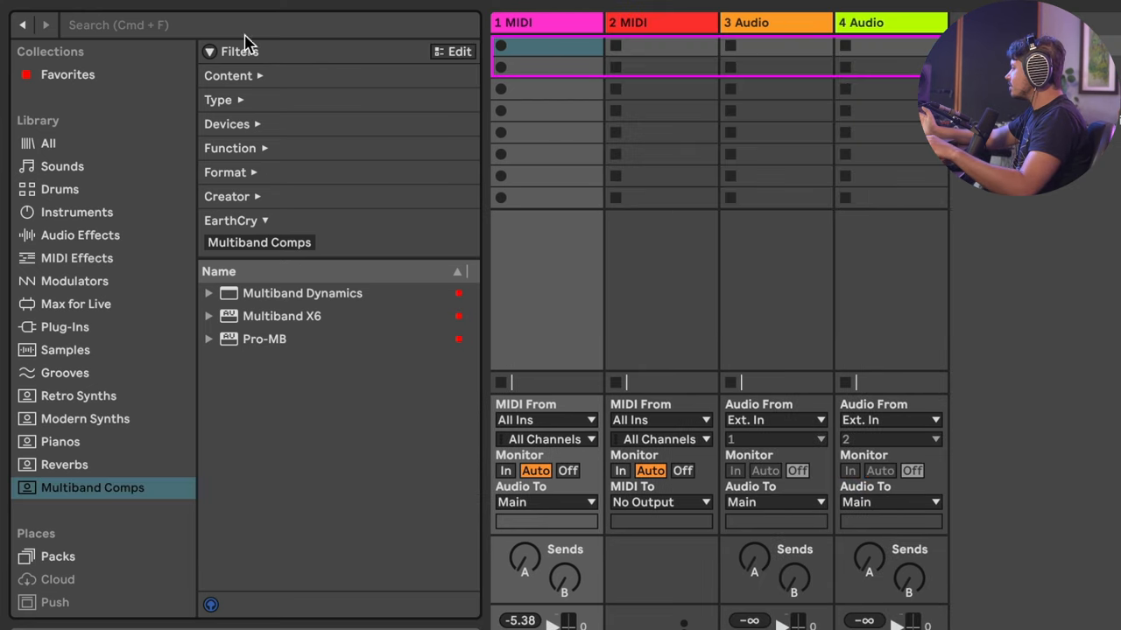
Collapse the filters and load Multiband X6 onto the 2 MIDI track
left_click(210, 51)
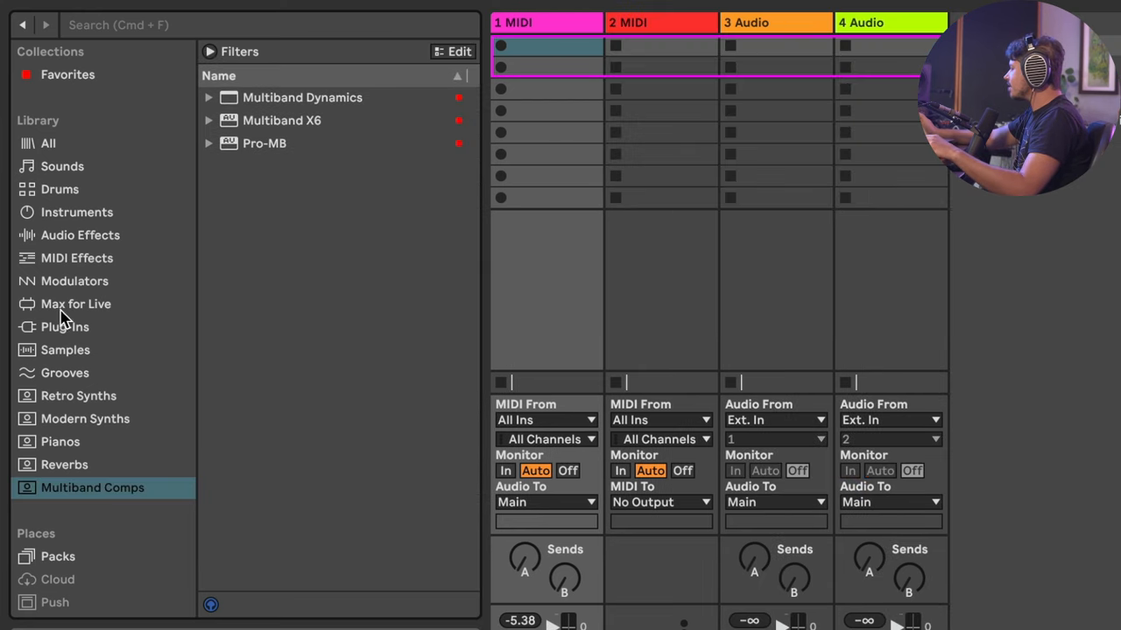
mouse_move(95, 488)
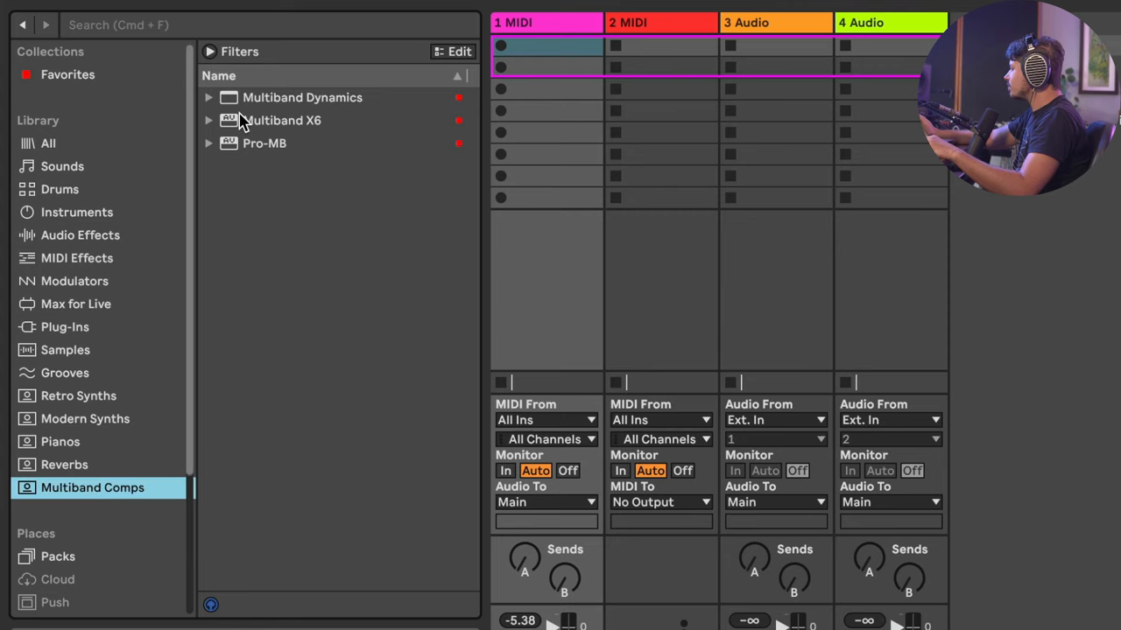
double_click(283, 121)
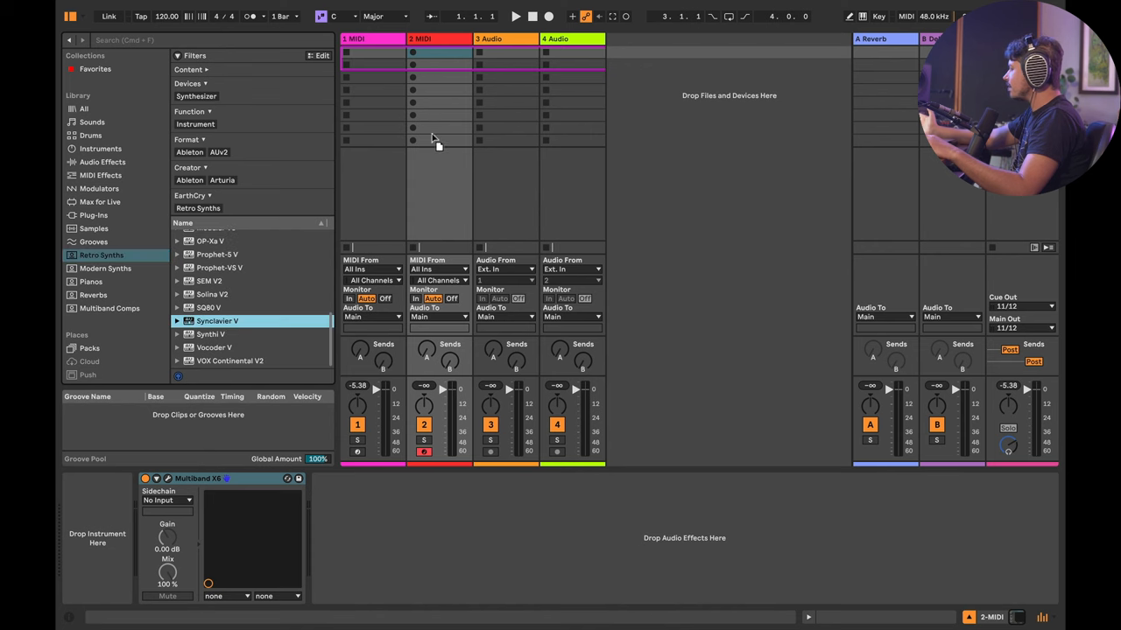
double_click(216, 320)
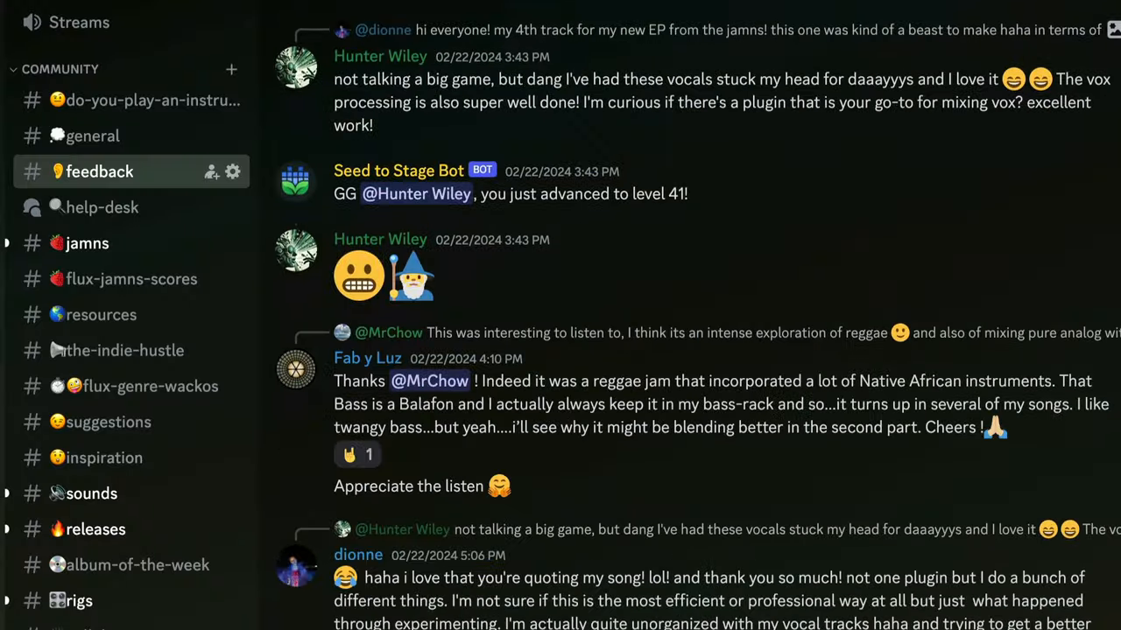
scroll("down", 3)
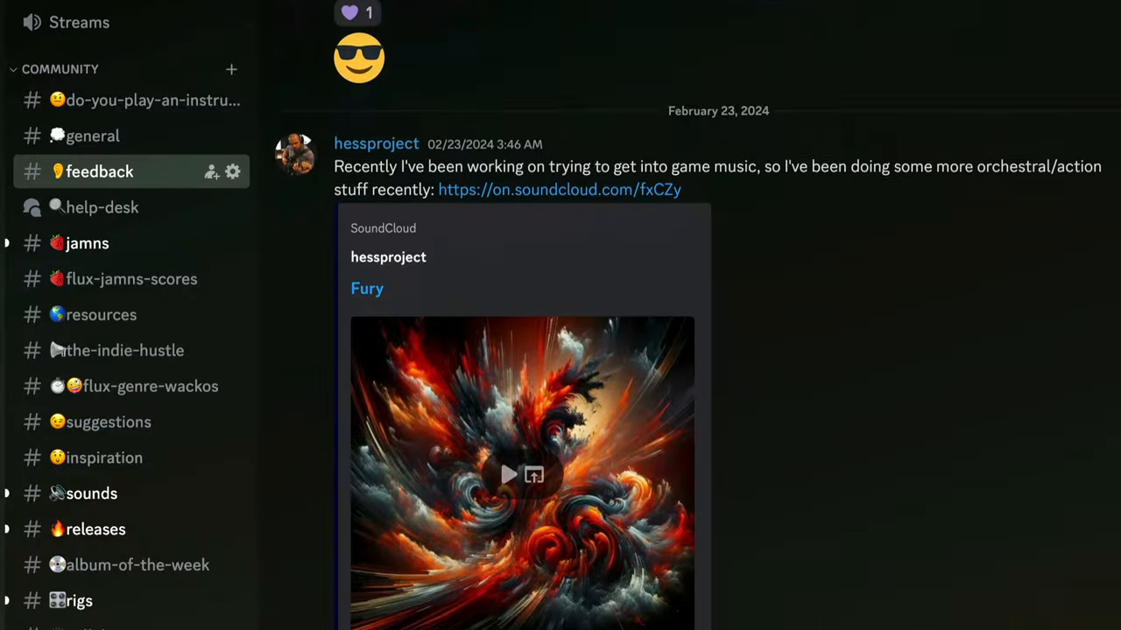
scroll("down", 3)
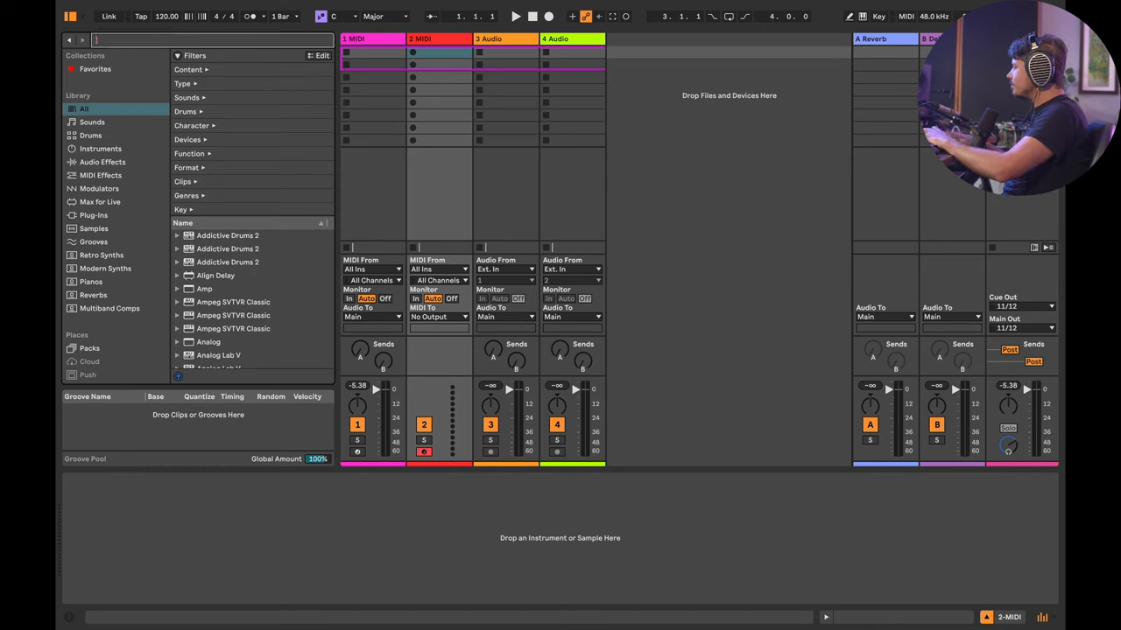
Search 'ult', load the Ultimate 4 drum rack on track 1 and randomize its macros
type("ultimate")
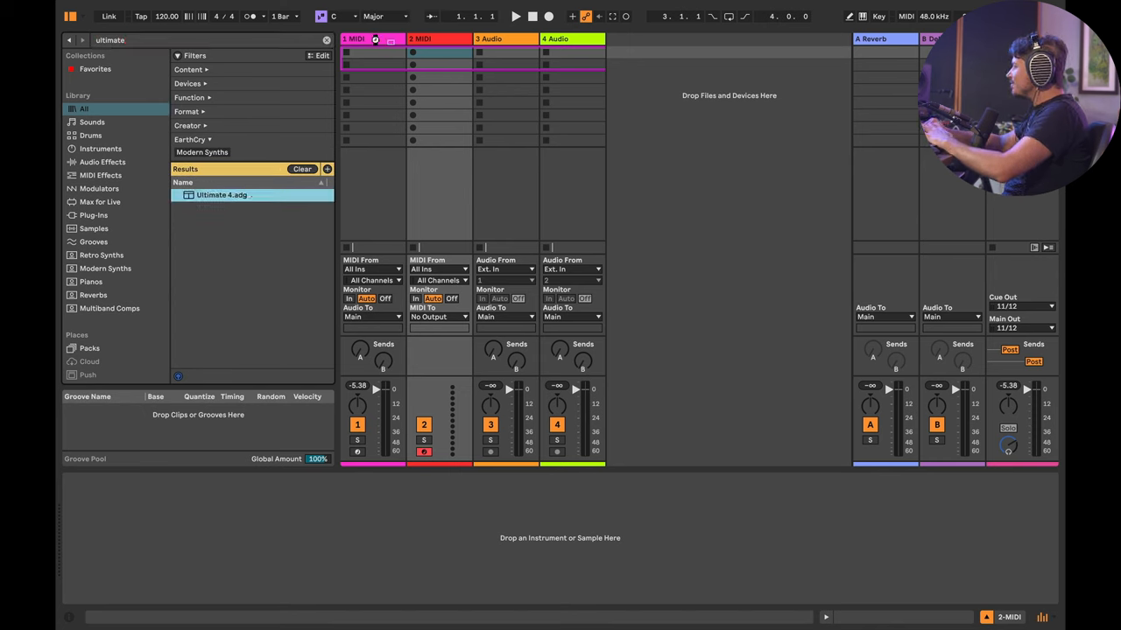
double_click(221, 195)
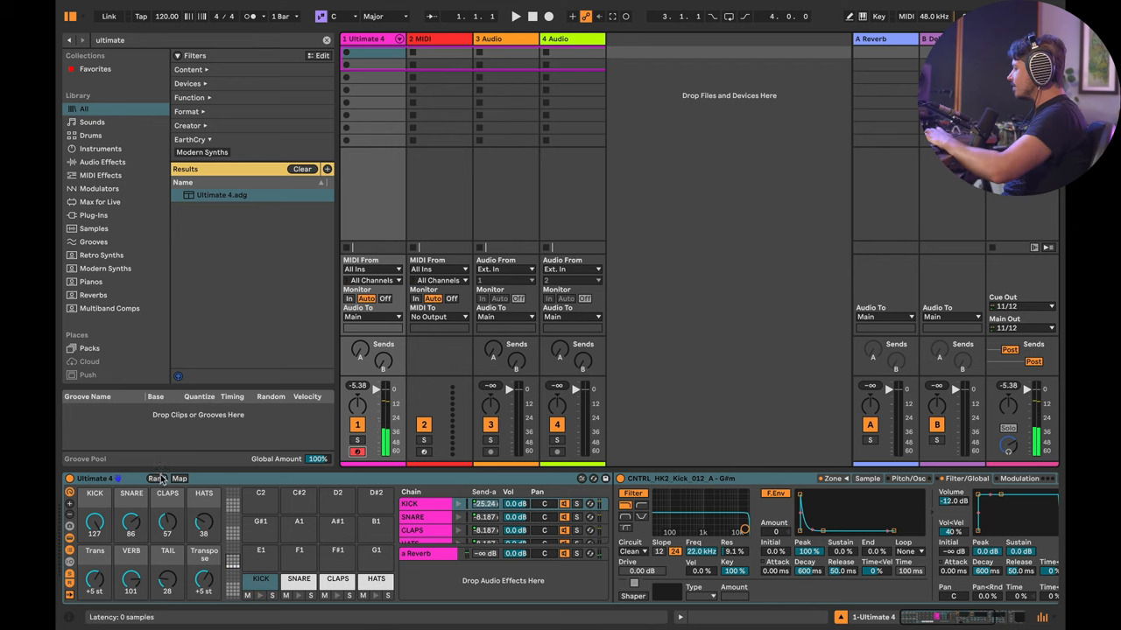
left_click(156, 479)
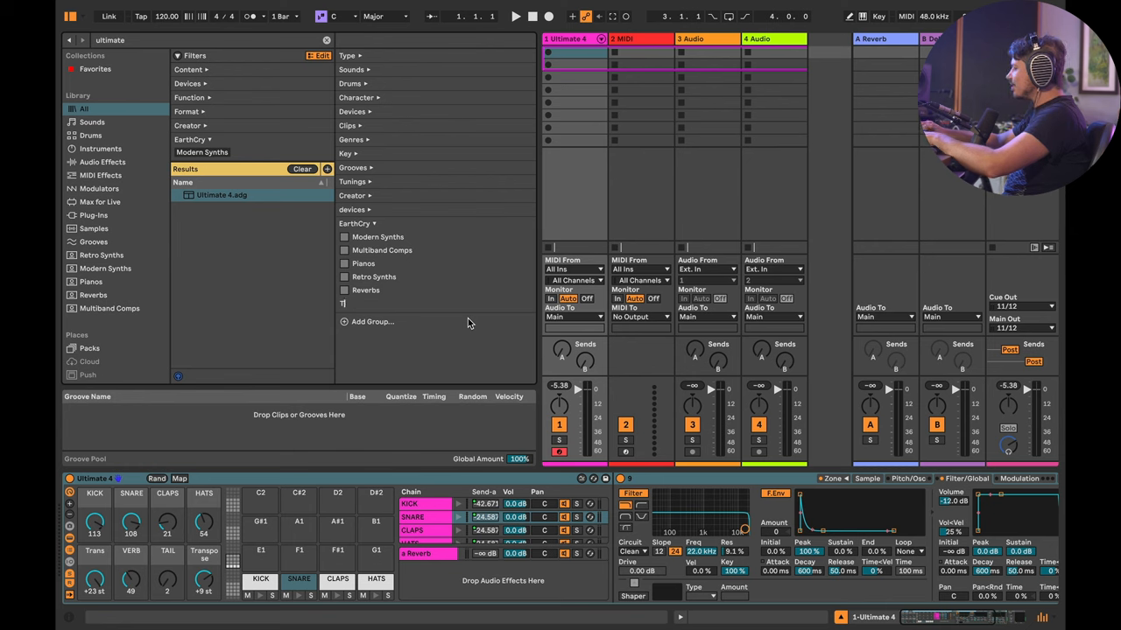
Create a Homies tag and apply it to the Ultimate 4 drum rack
type("Homies")
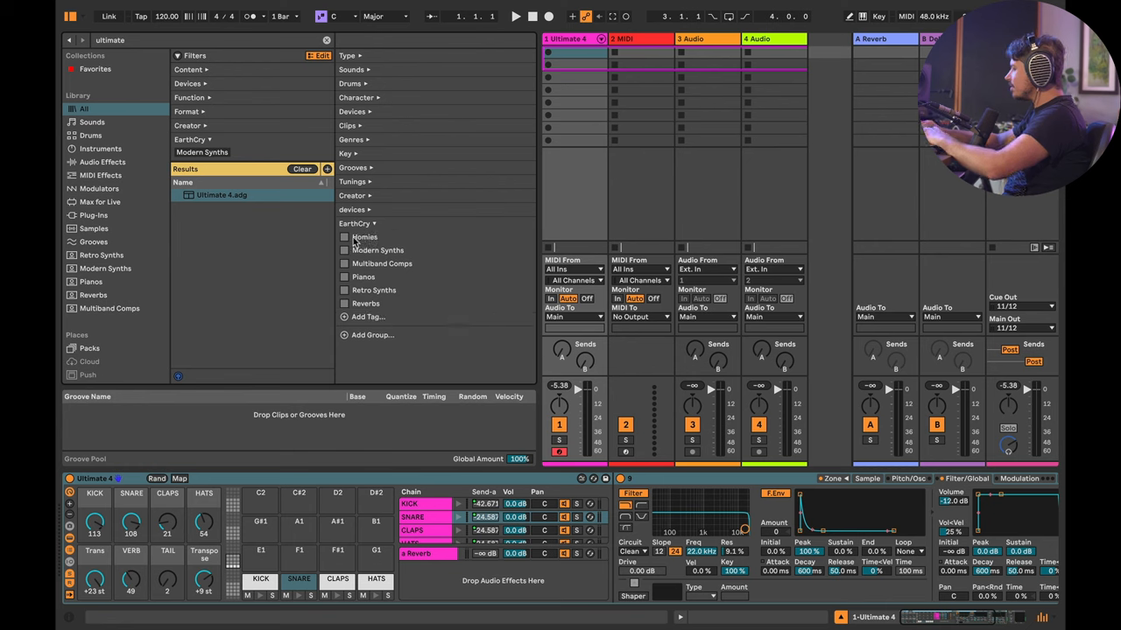
left_click(221, 195)
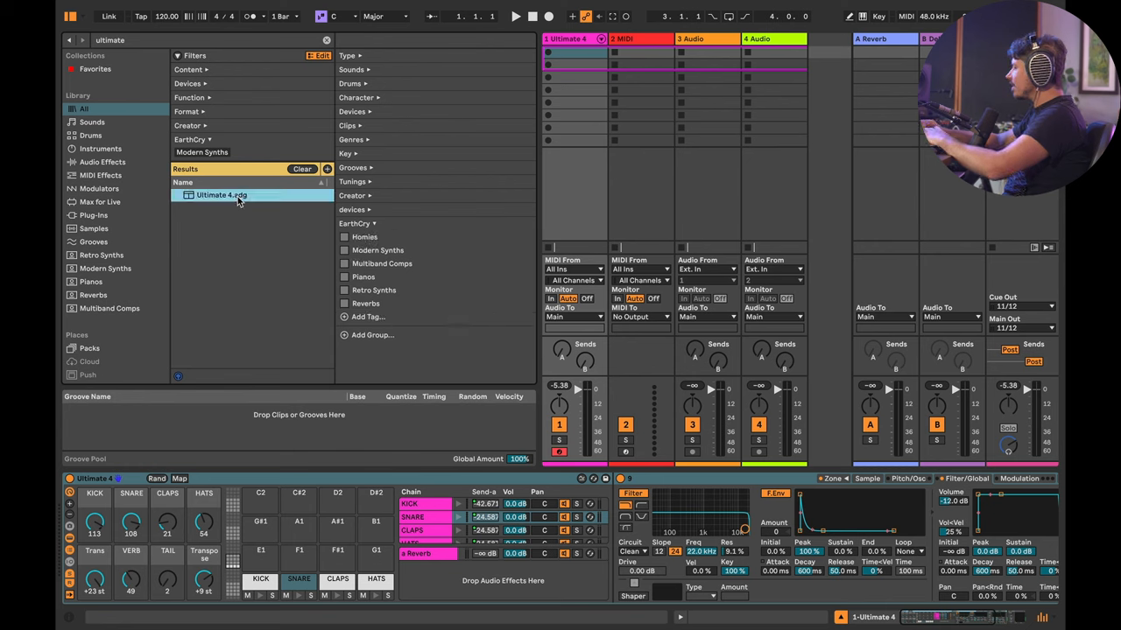
left_click(345, 237)
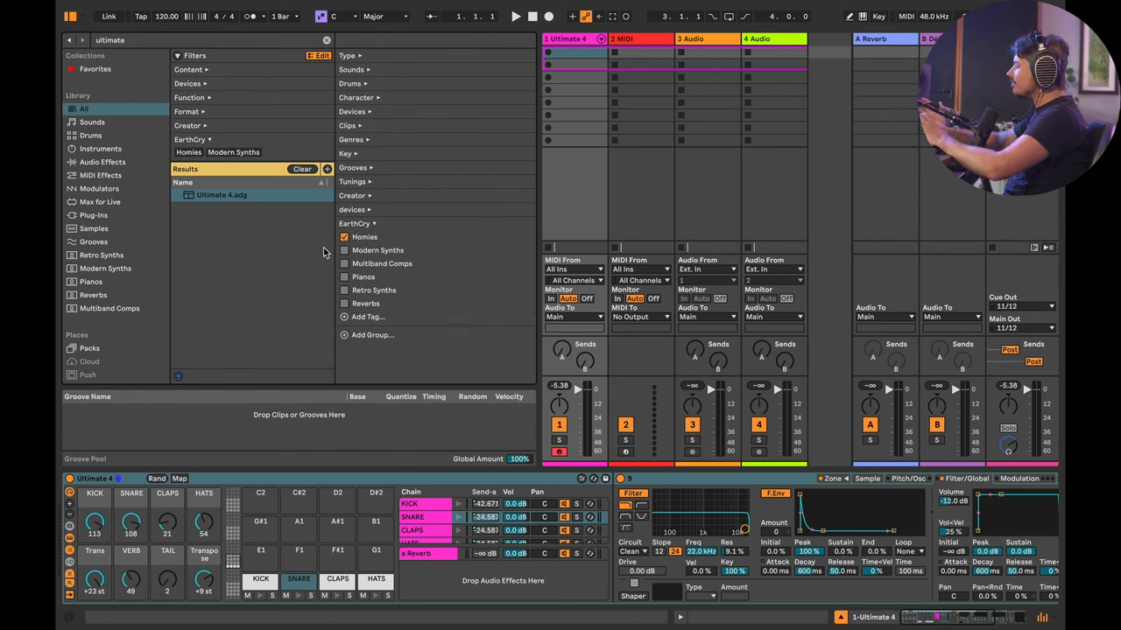
left_click(345, 236)
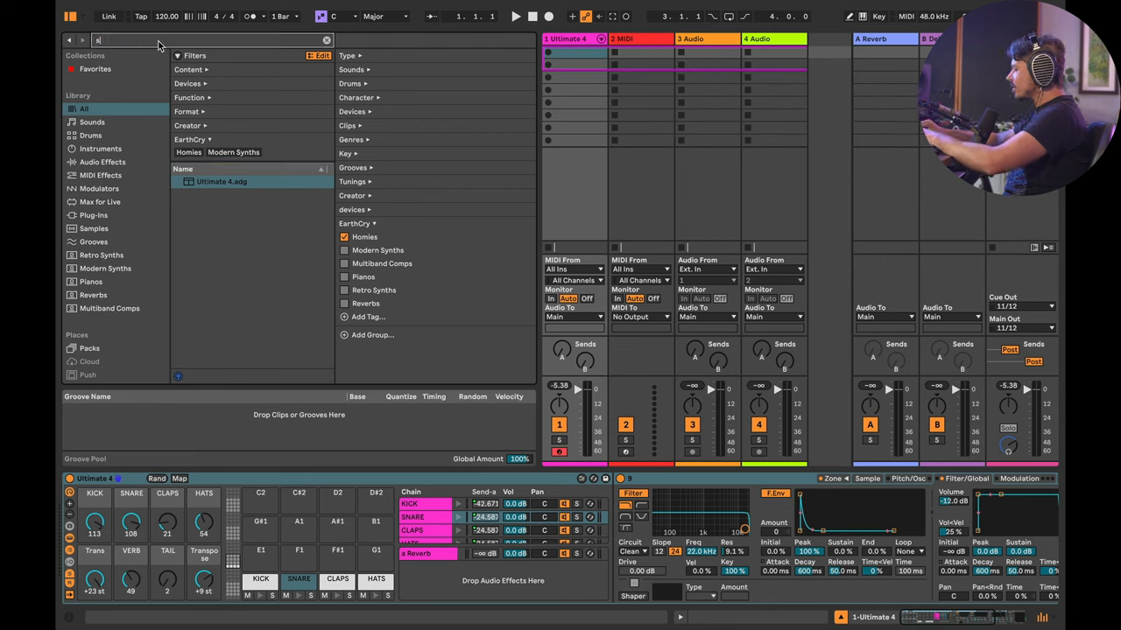
Tag soothe2, Pro-L 2 and Pro-Q 3 as Homies, then clear the search
type("soothe")
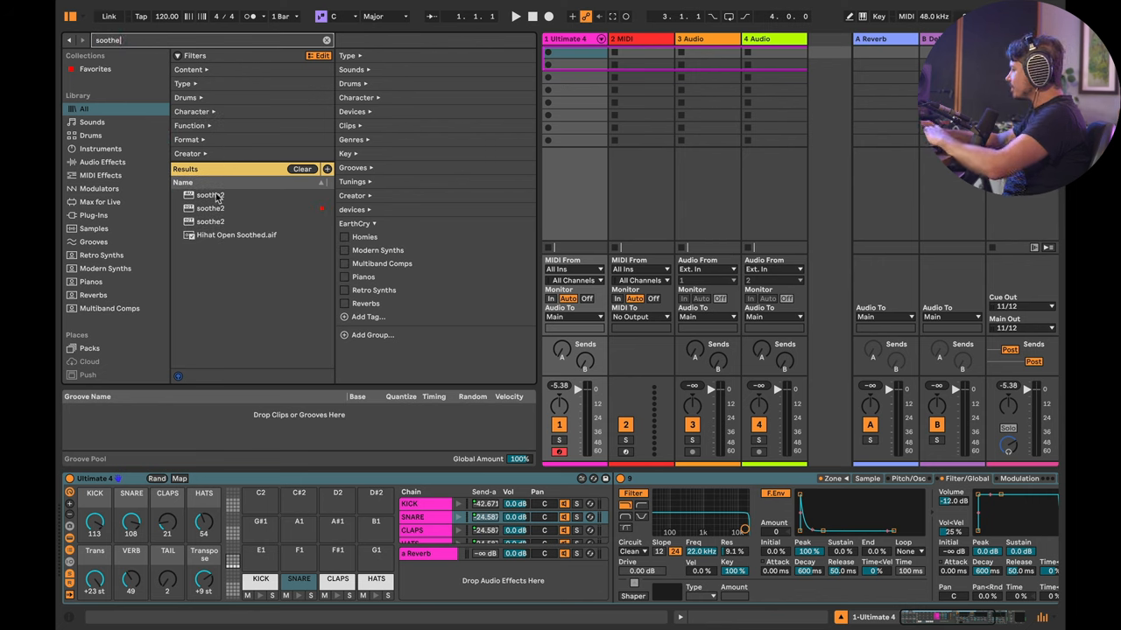
left_click(210, 194)
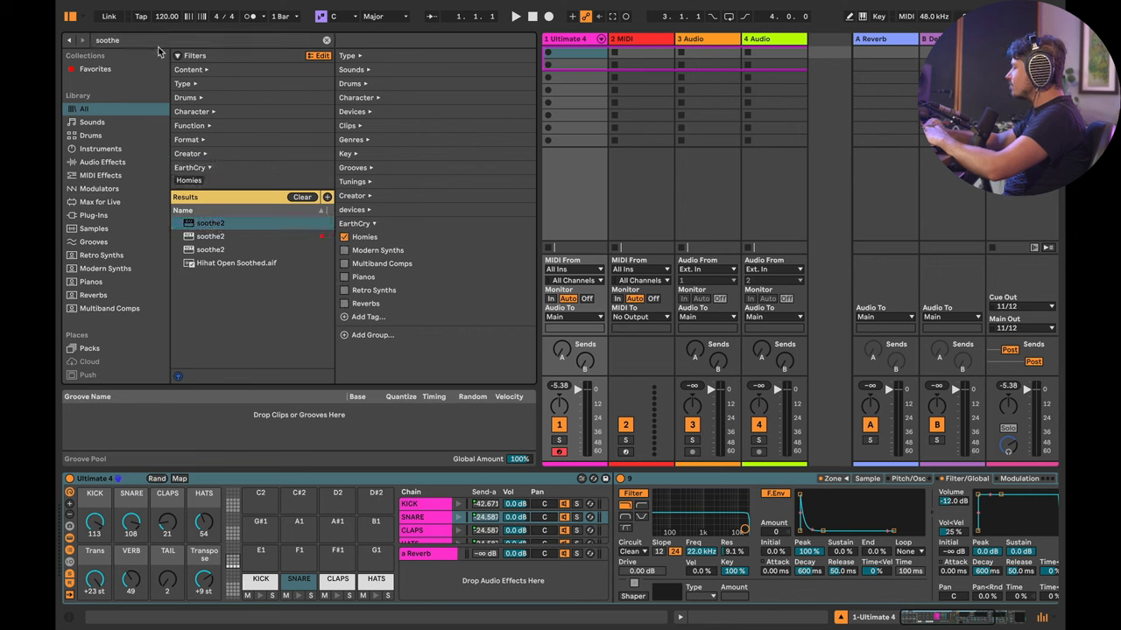
left_click(325, 40)
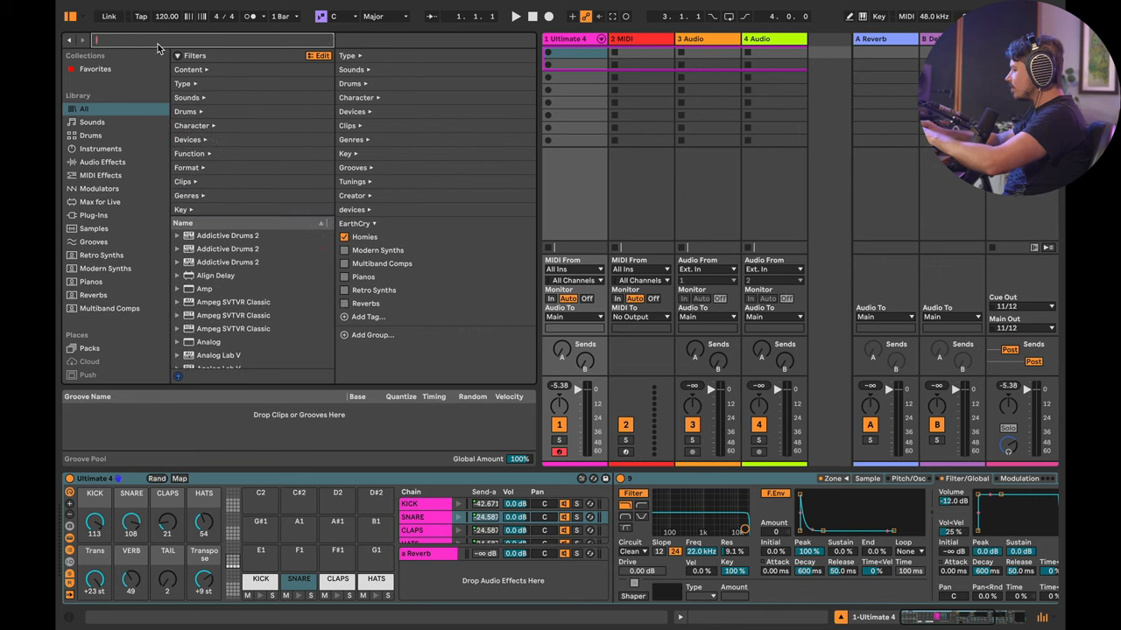
type("pro-l")
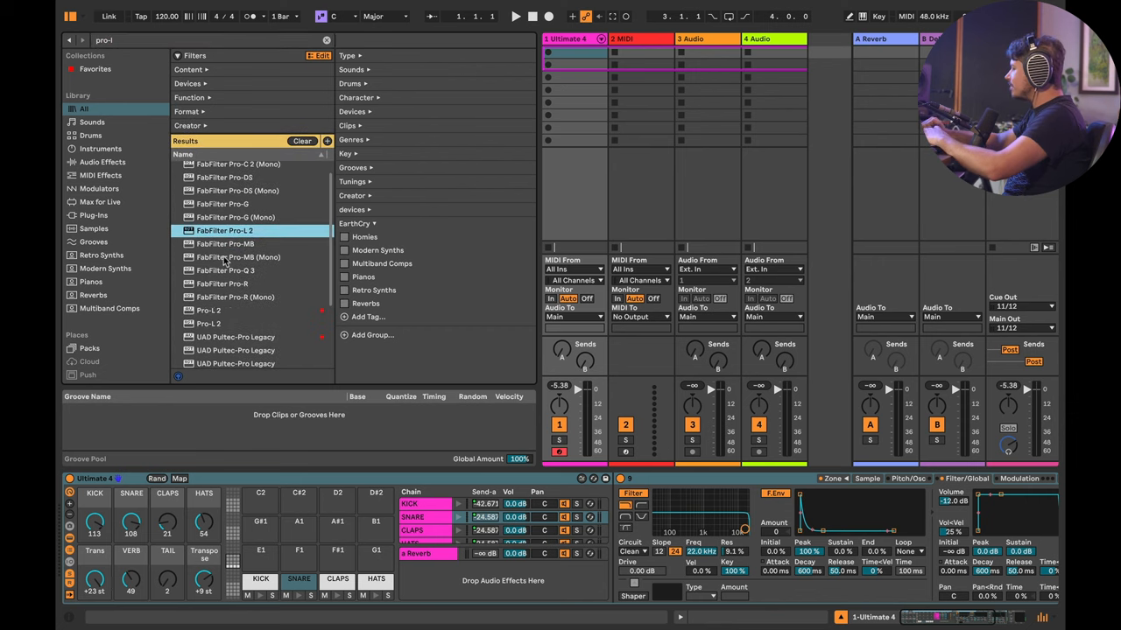
left_click(208, 310)
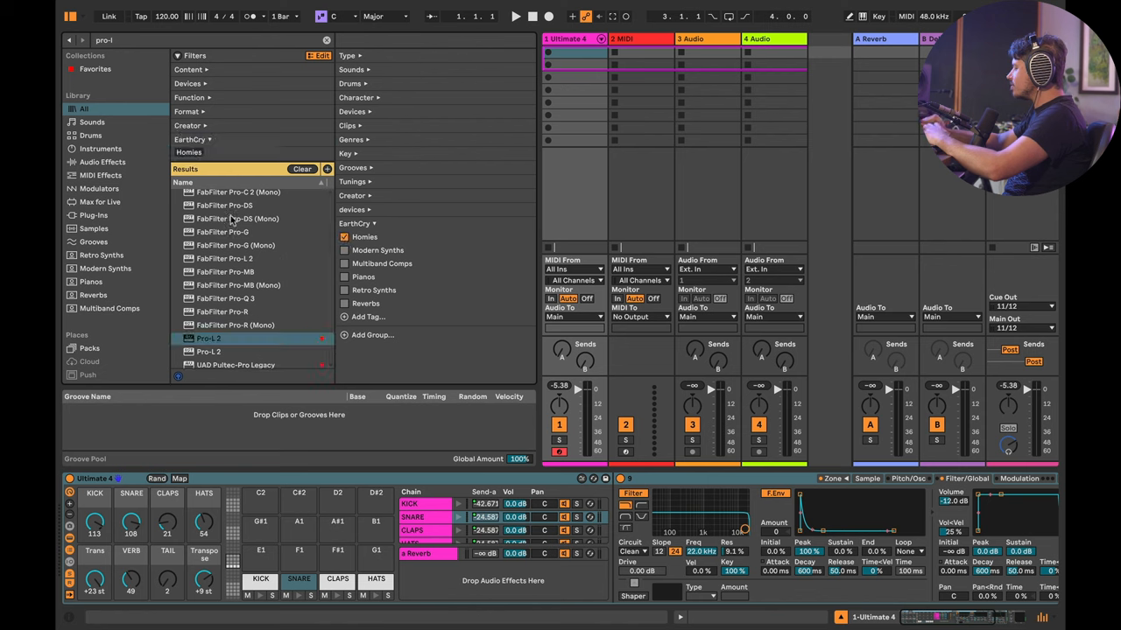
left_click(114, 42)
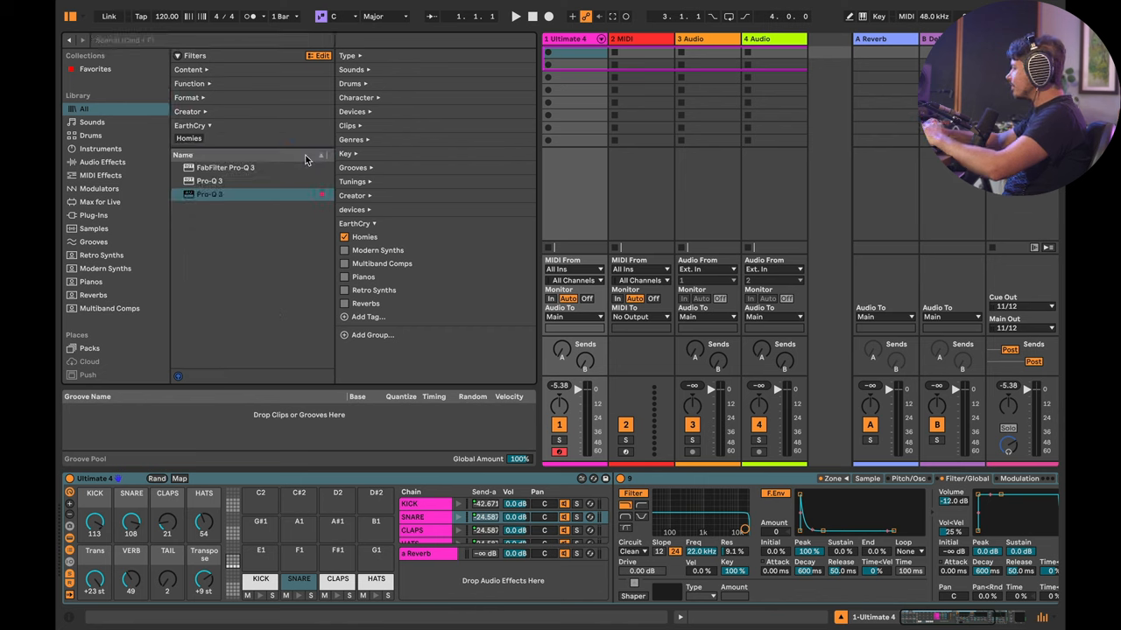
left_click(82, 109)
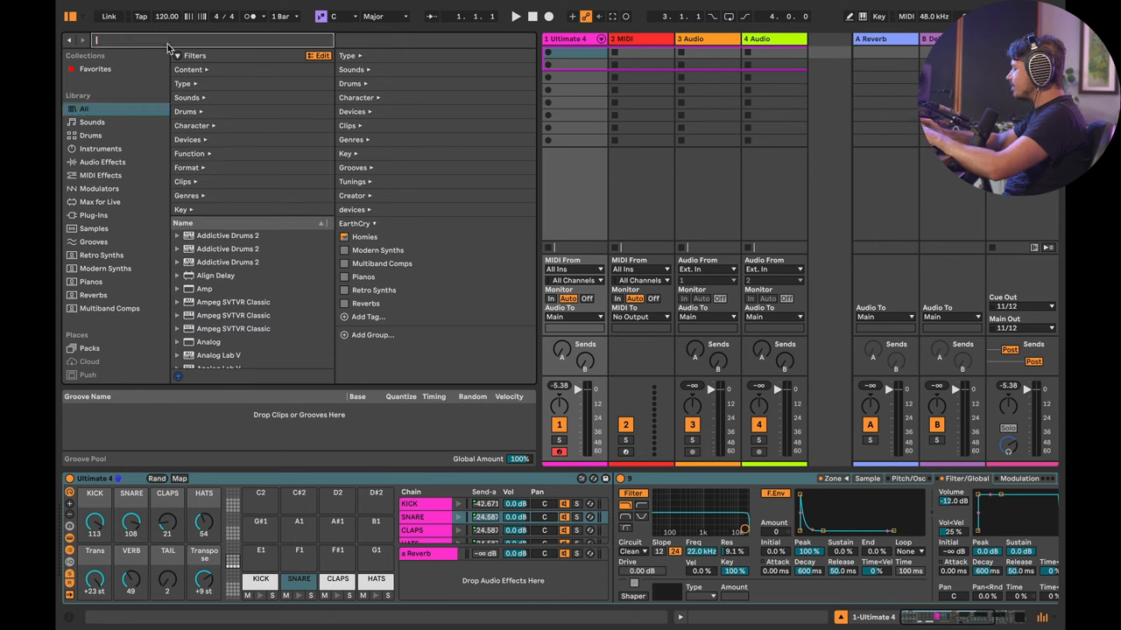
Search by the Homies tag (#Ho) and save it as a sidebar search
type("#HoRNet")
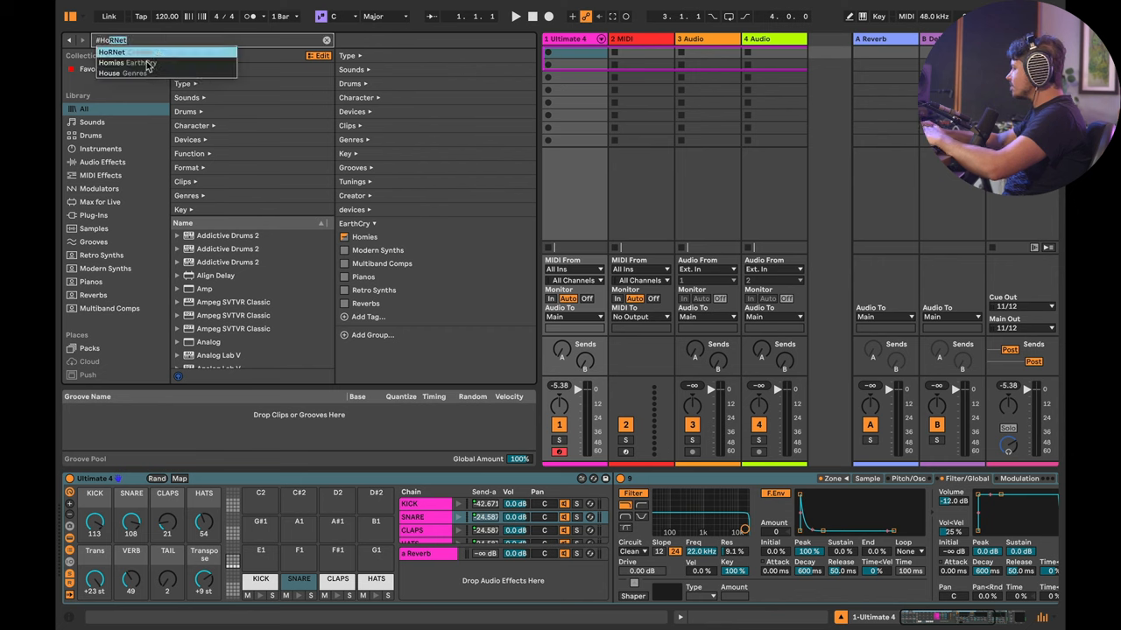
left_click(110, 63)
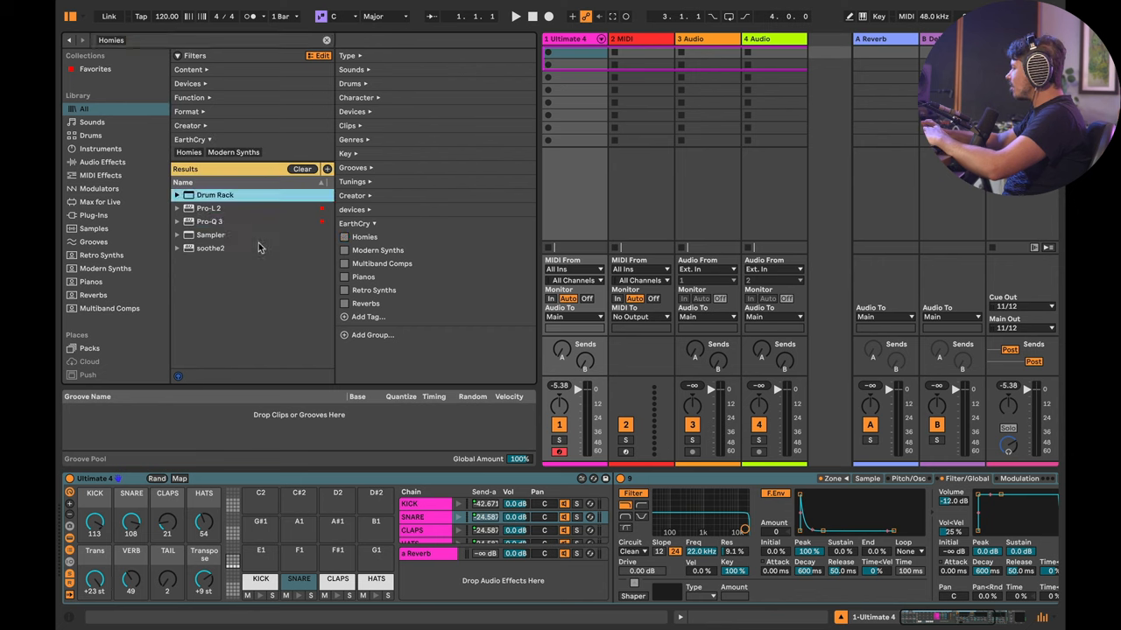
left_click(93, 321)
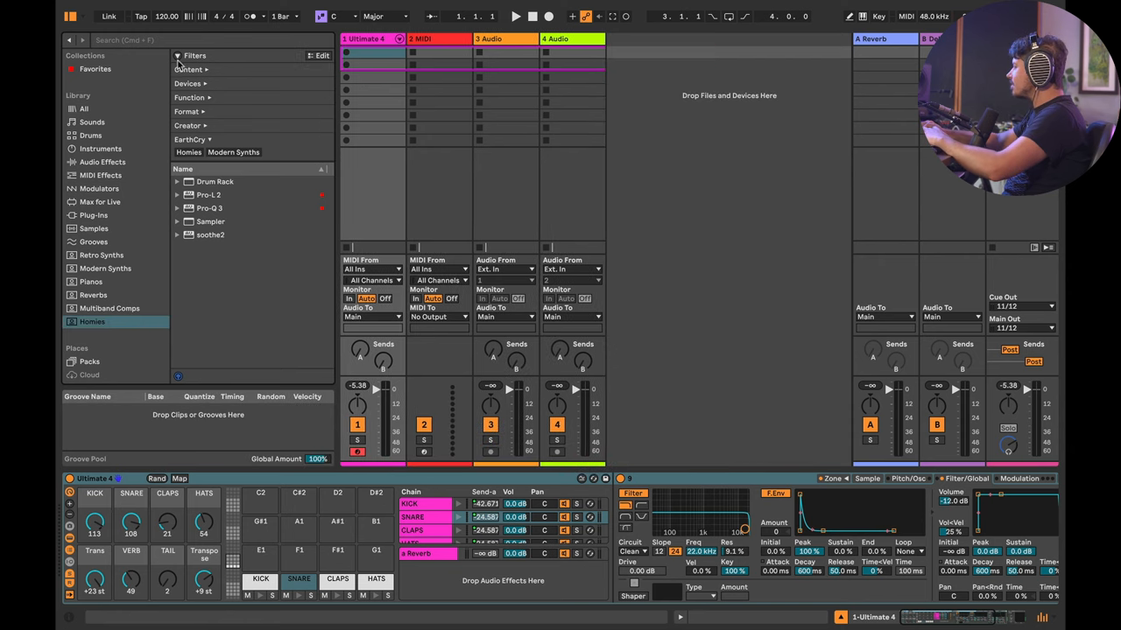
Flip through the saved Multiband Comps, Pianos, Reverbs, Retro Synths and Homies collections
left_click(109, 309)
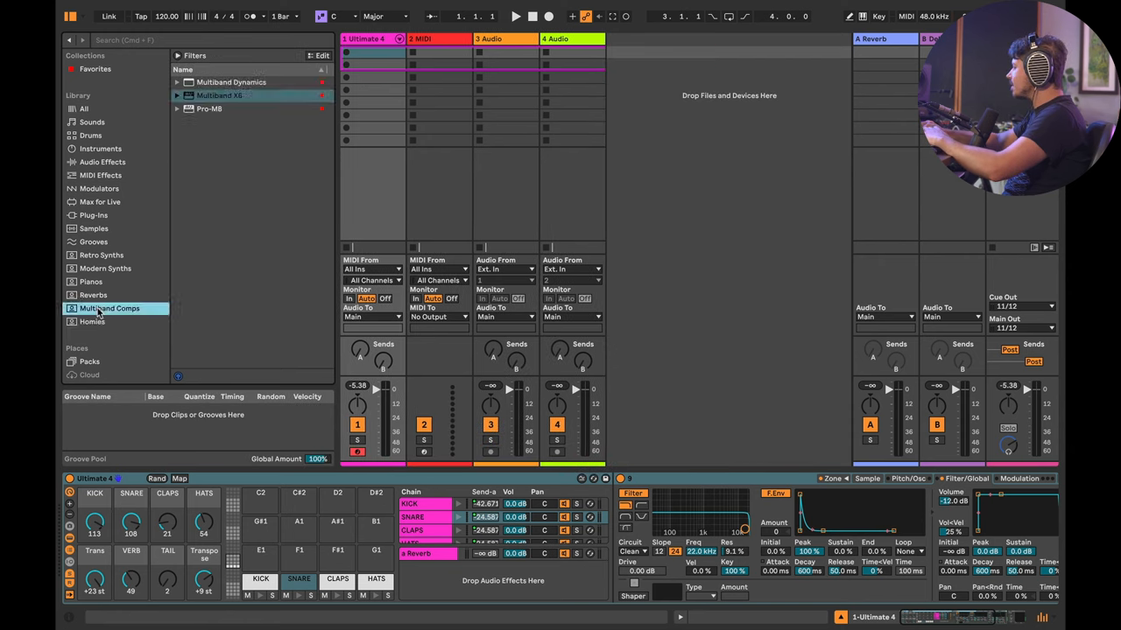
left_click(91, 281)
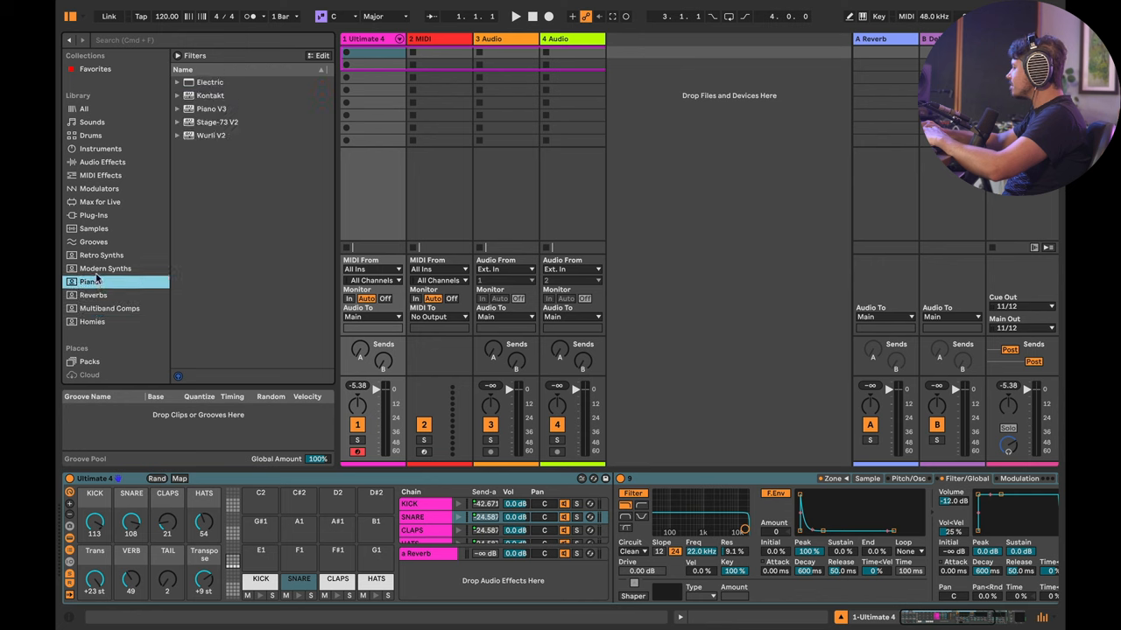
left_click(91, 295)
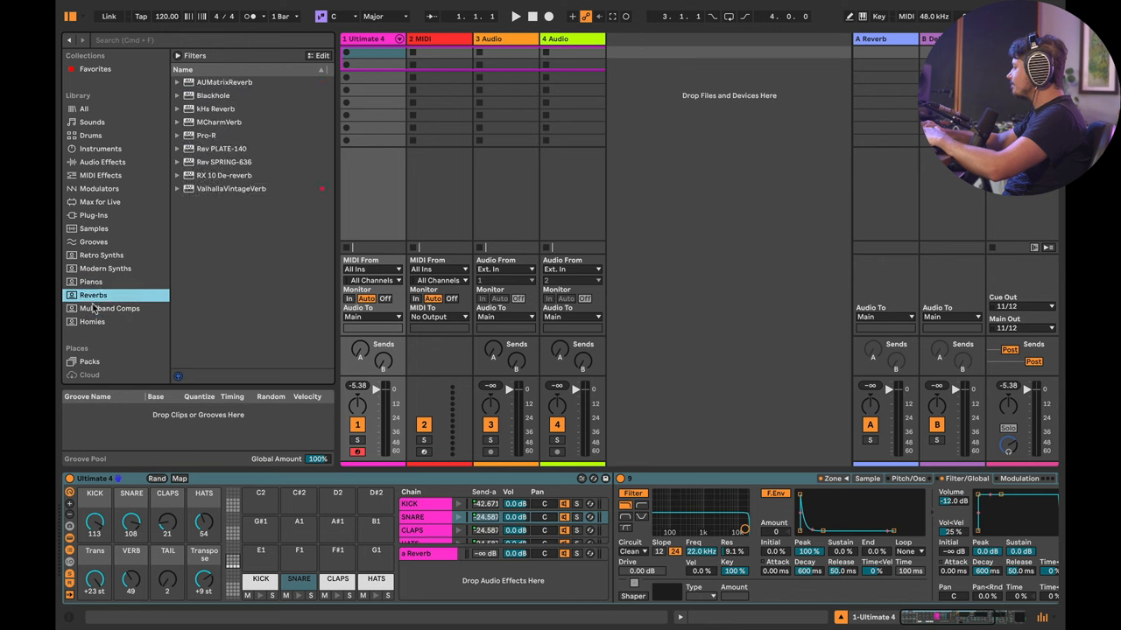
left_click(110, 307)
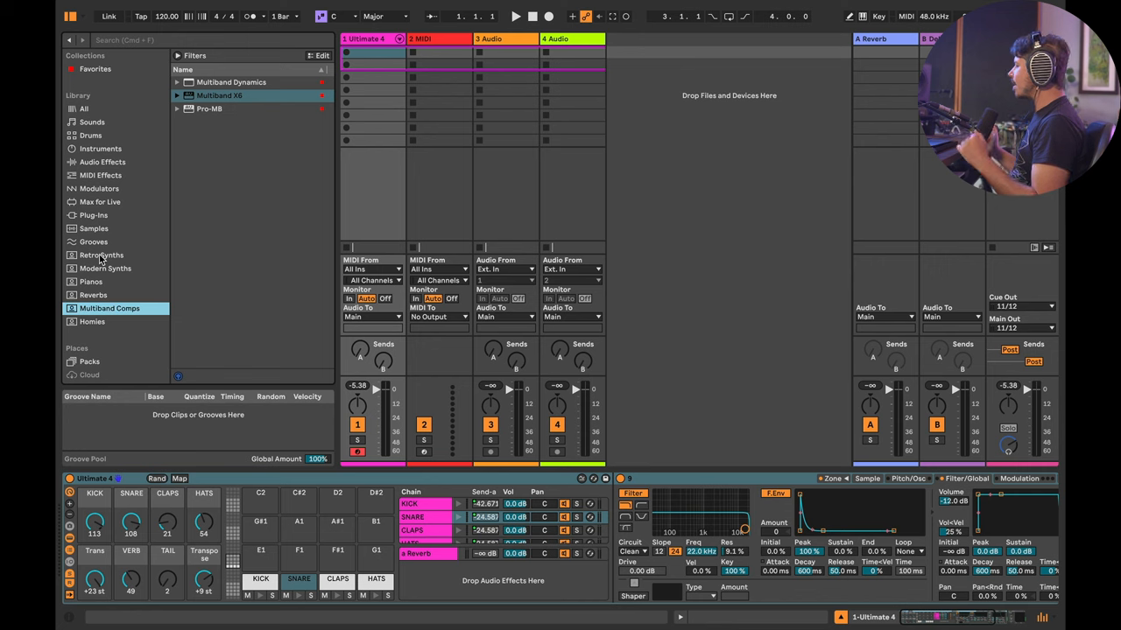
left_click(101, 255)
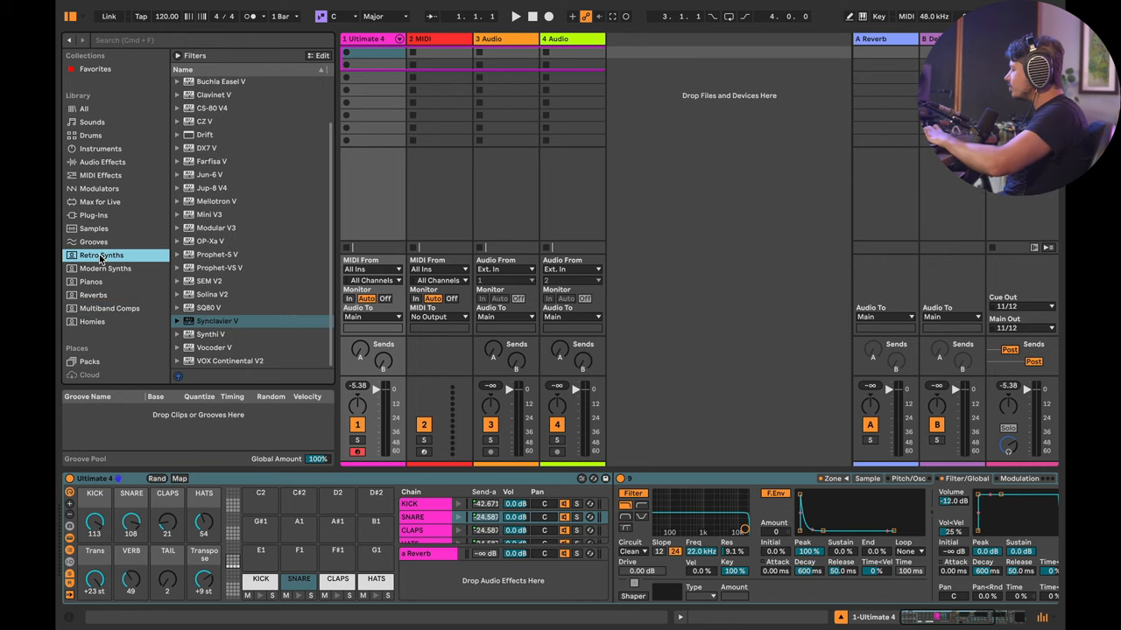
left_click(90, 281)
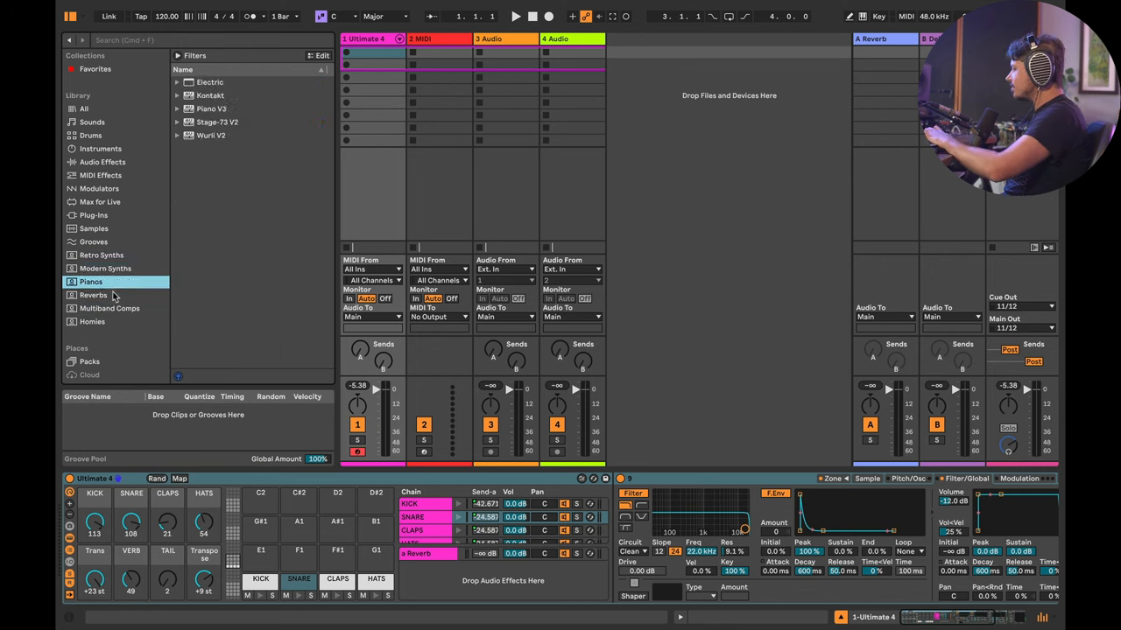
left_click(91, 322)
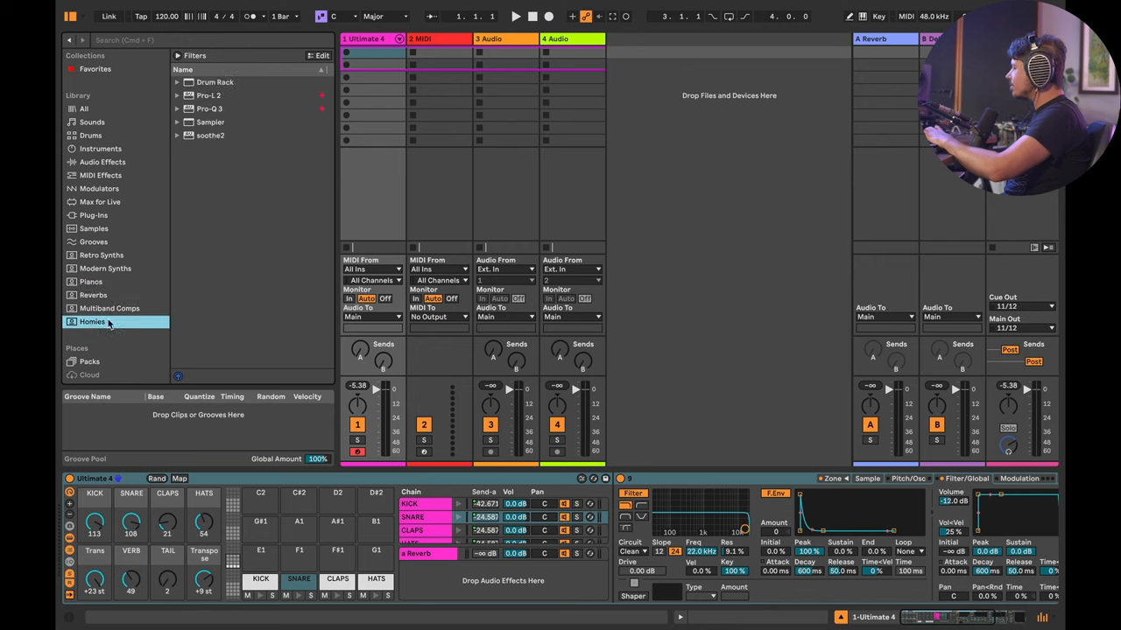
left_click(102, 254)
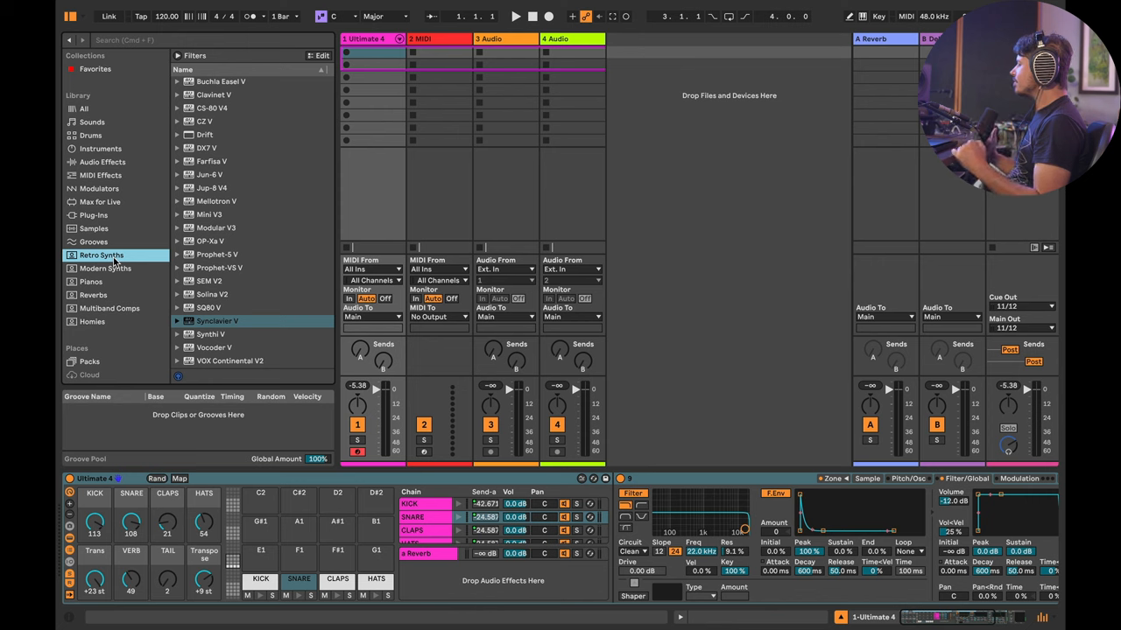
Show the Modern Synths collection: Cyclop, Factory, Omnisphere, Pigments, Reaktor 6, Serum
left_click(105, 268)
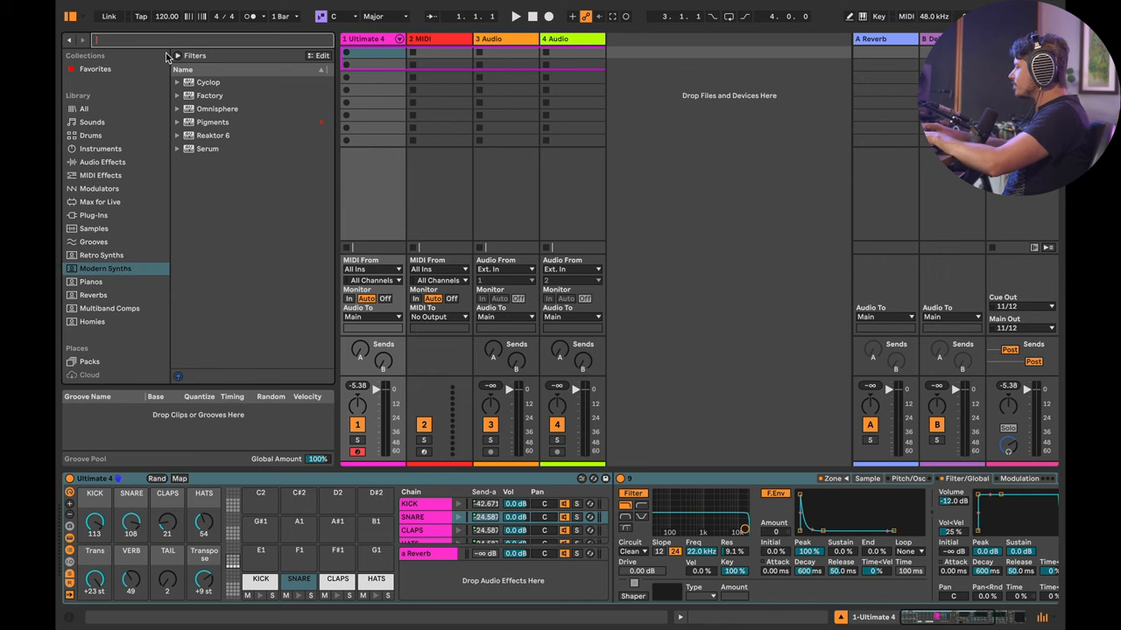
Search 'dru', filter the browser to Drums > Kick samples, and clear the search text
type("drum")
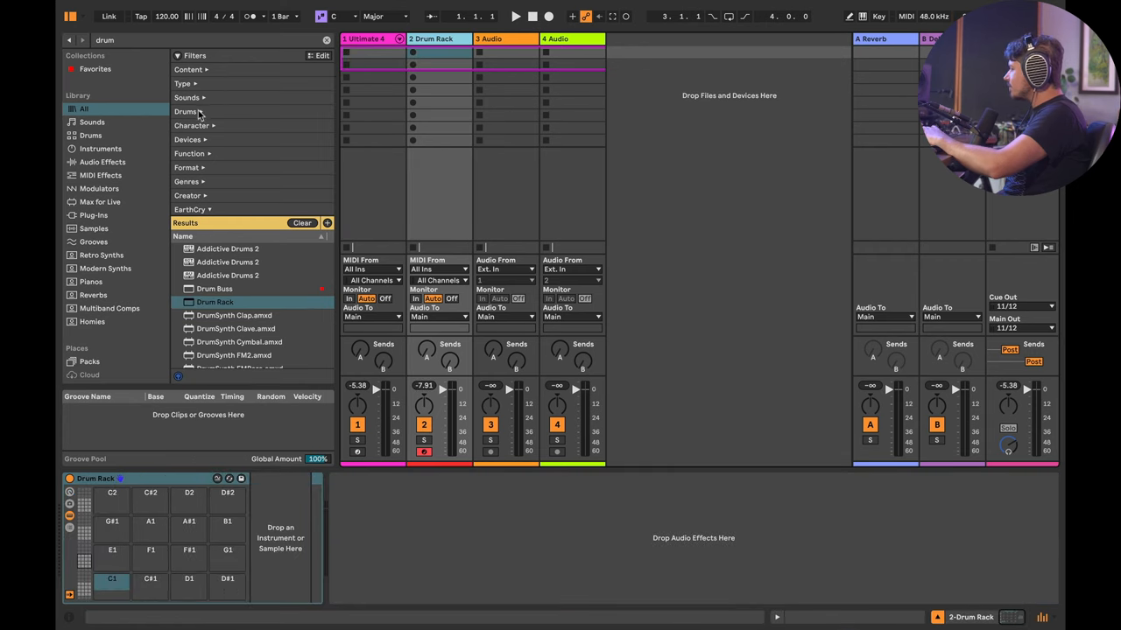
left_click(220, 75)
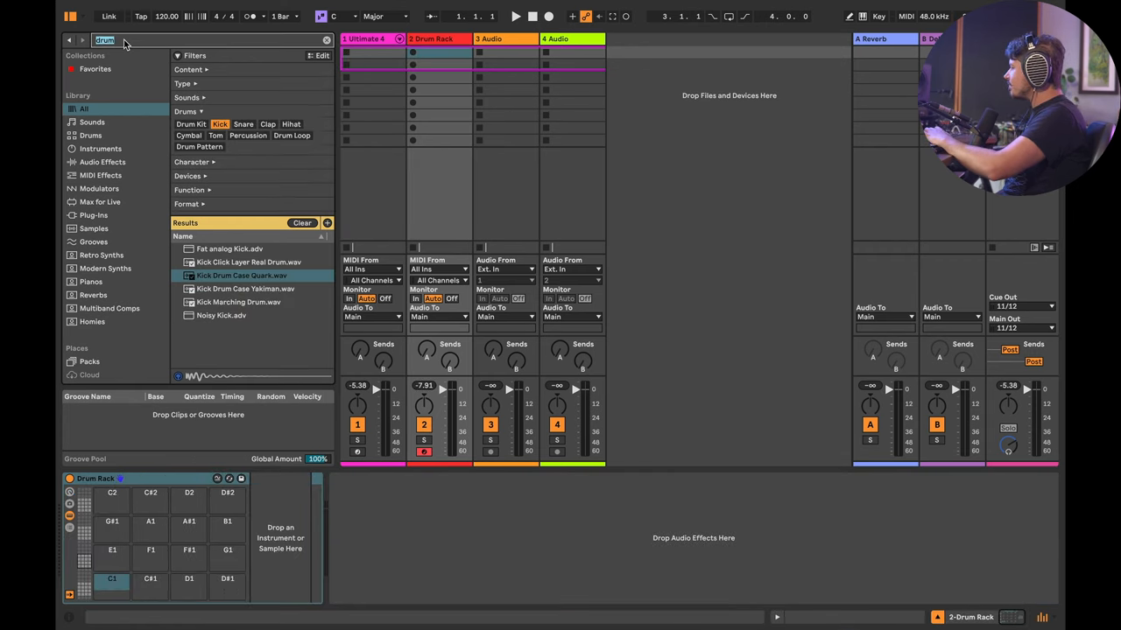
left_click(324, 40)
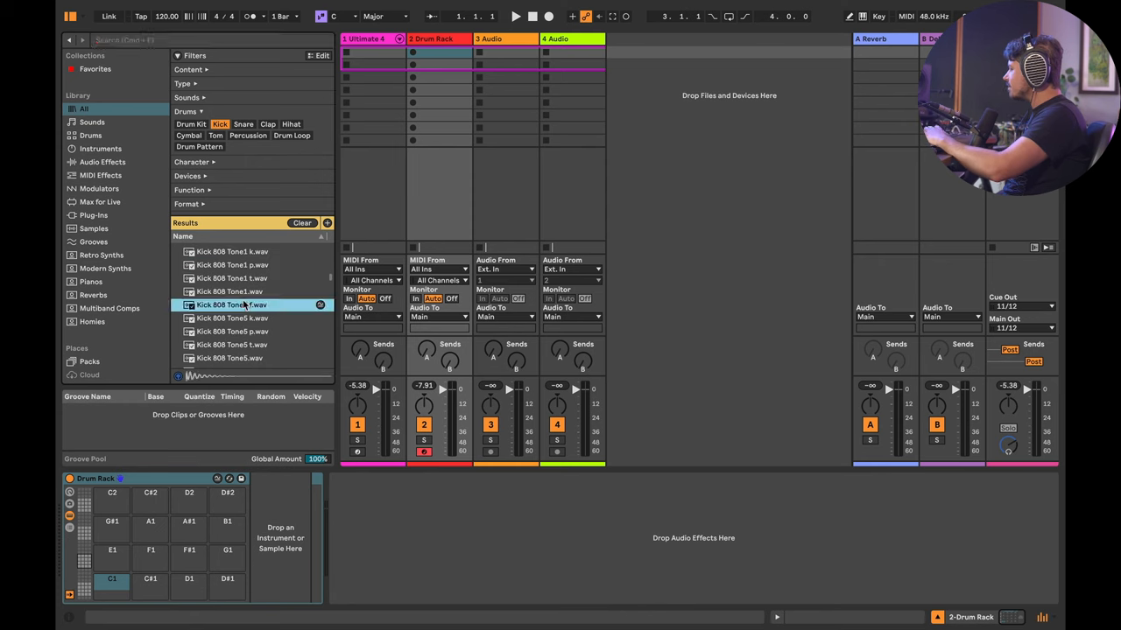
scroll("down", 3)
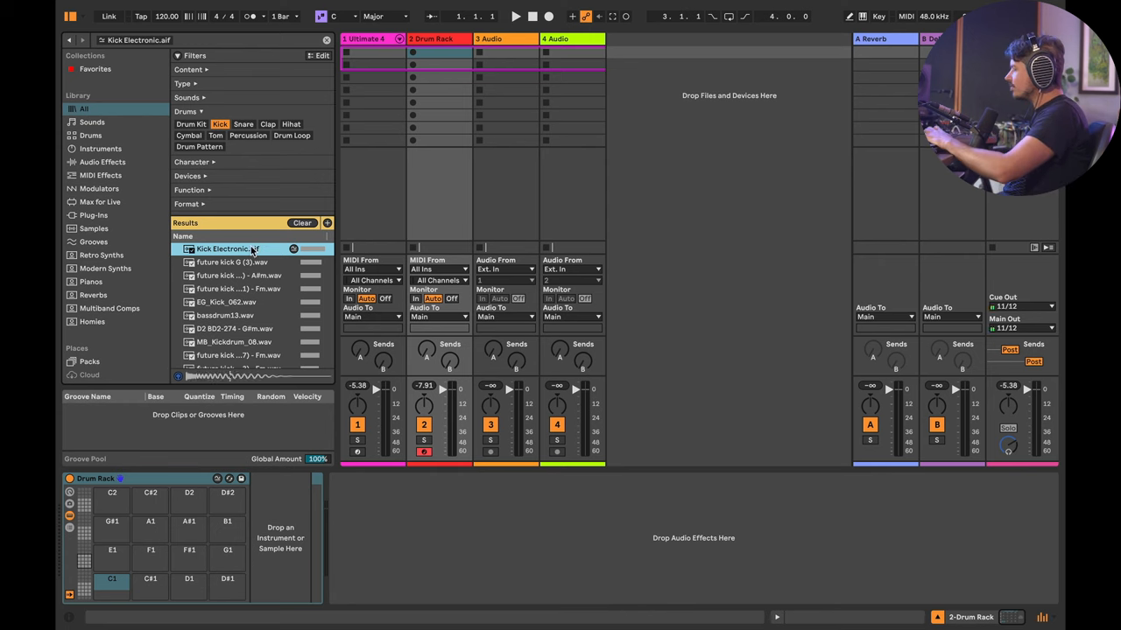
Audition similar kicks and load Kick Electronic (bassdrum159) onto the Drum Rack's C1 pad
left_click(226, 302)
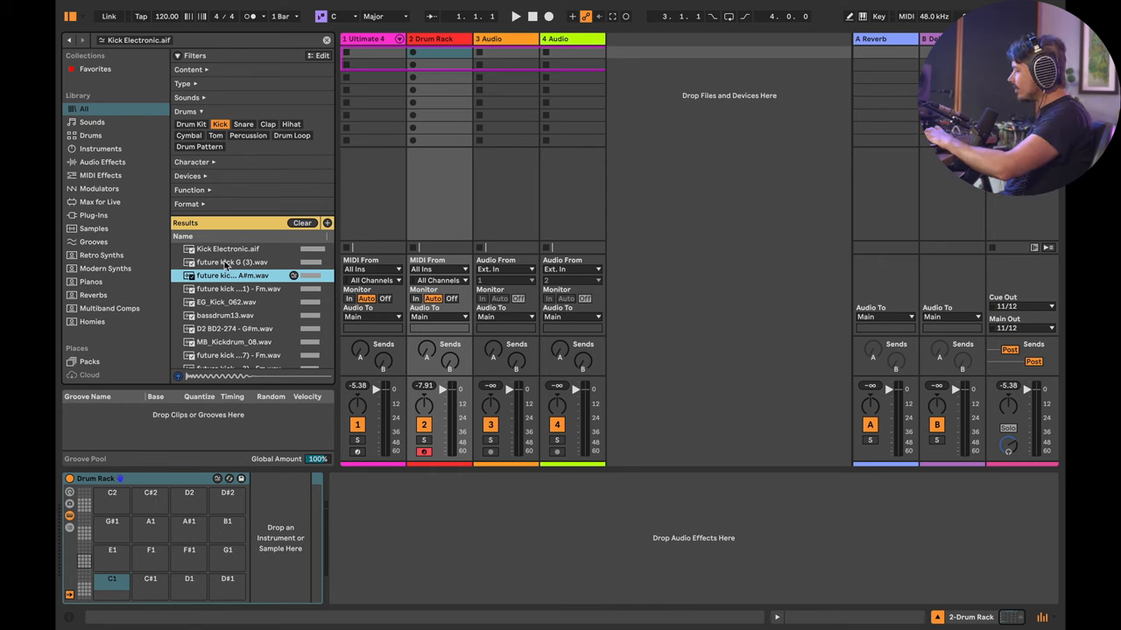
left_click(227, 249)
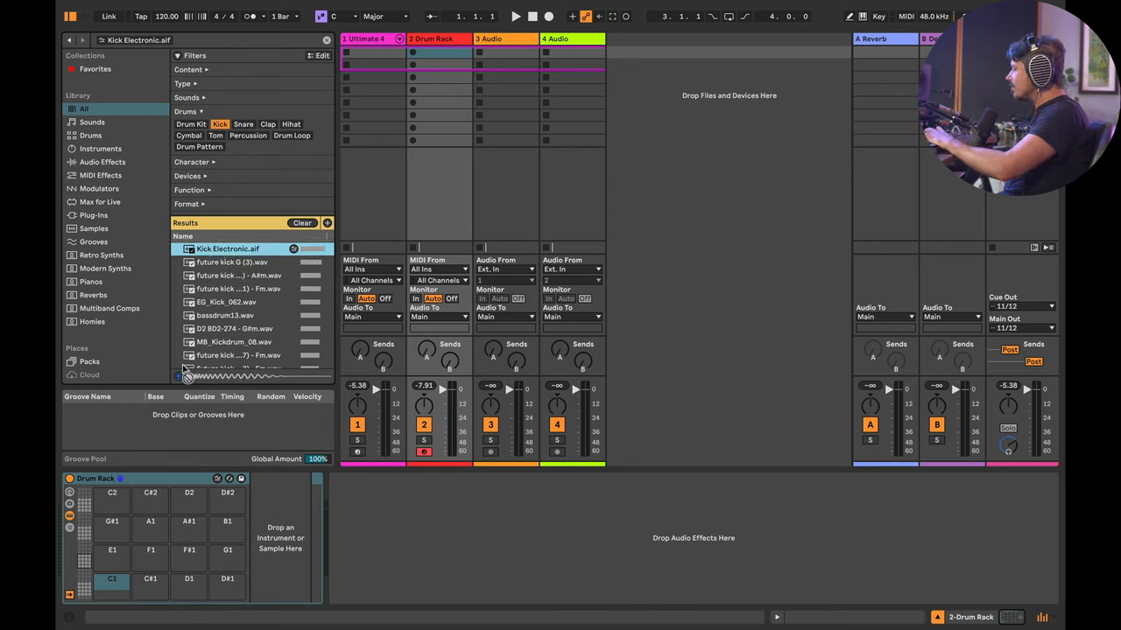
double_click(227, 249)
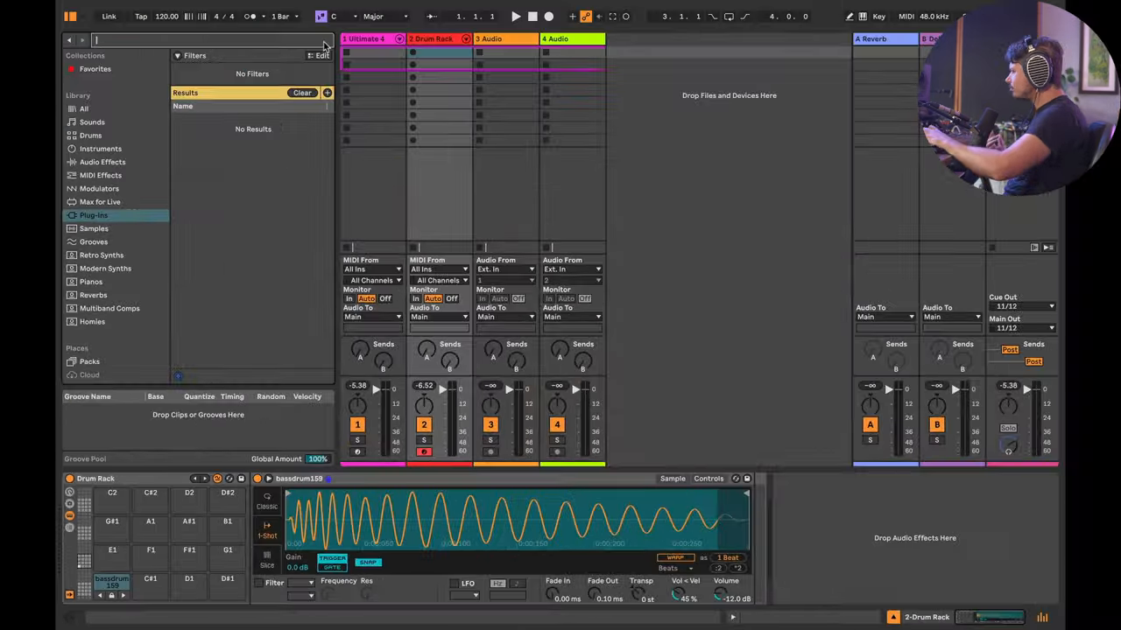
Browse the Plug-Ins list, reselect the Drum Rack track, and show the Multiband Comps saved search
left_click(92, 214)
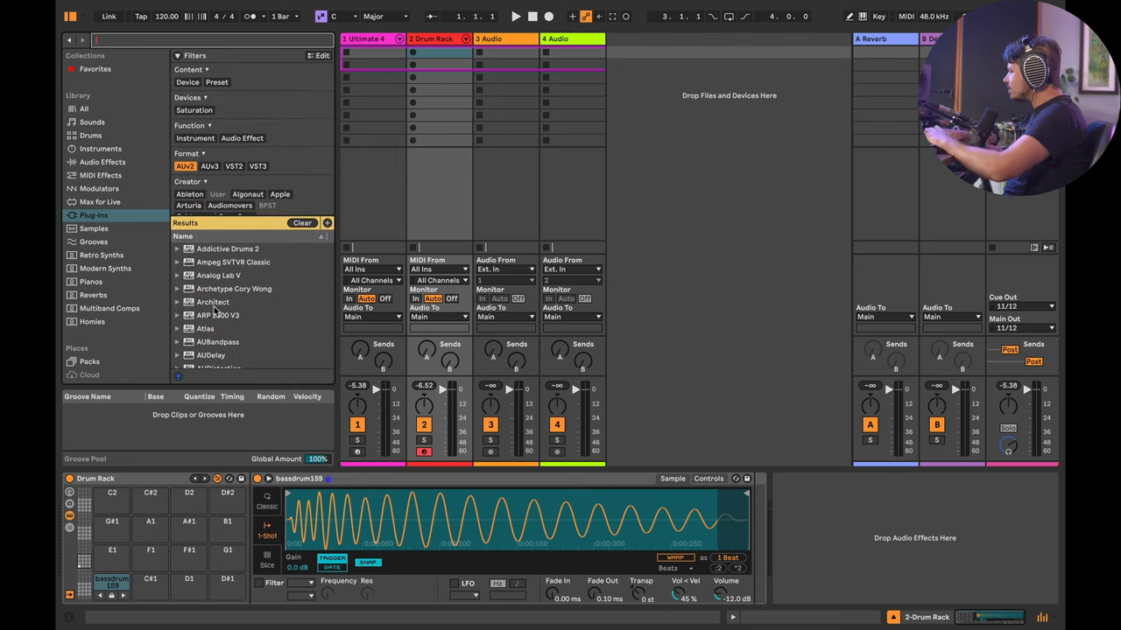
left_click(205, 328)
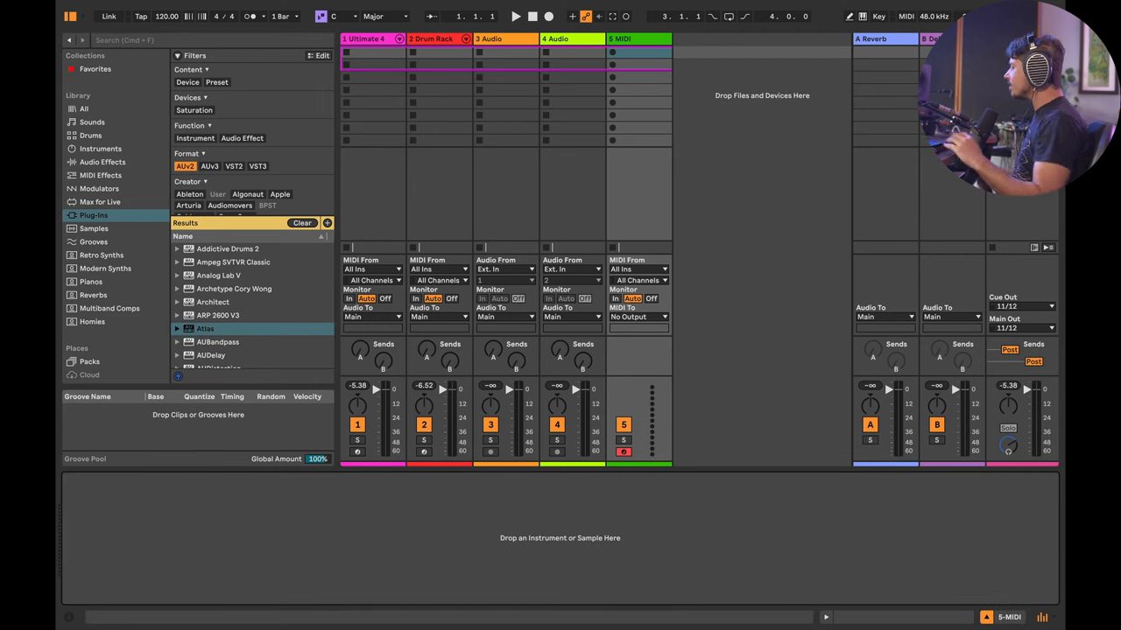
left_click(433, 38)
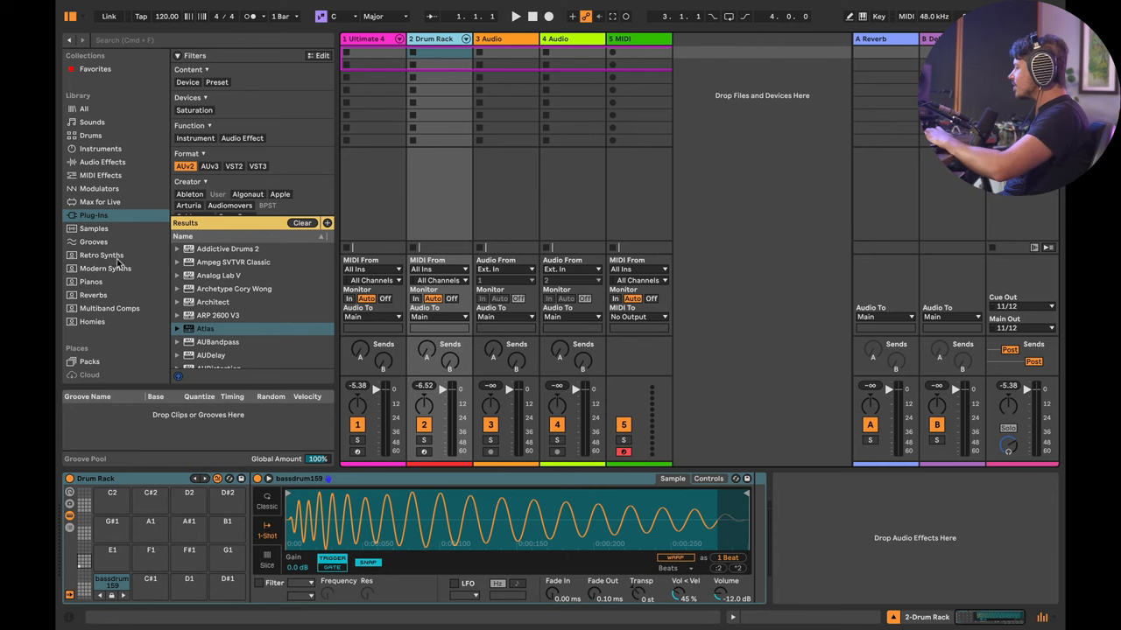
left_click(109, 309)
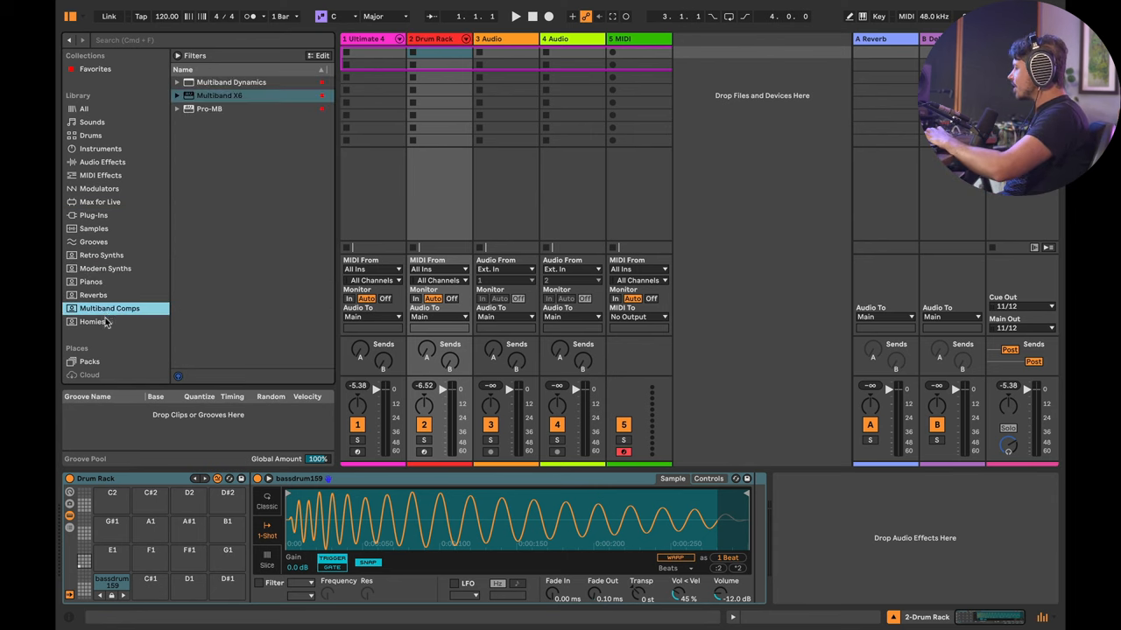